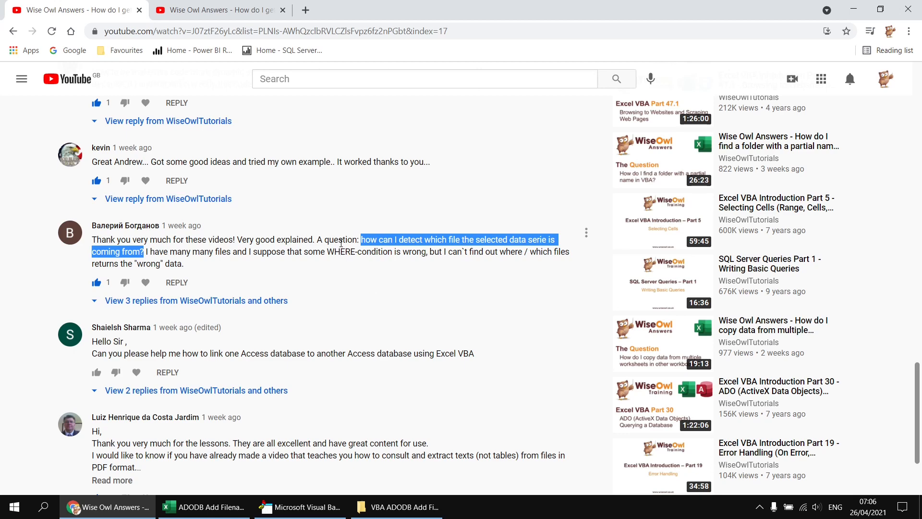
pyautogui.moveTo(146, 248)
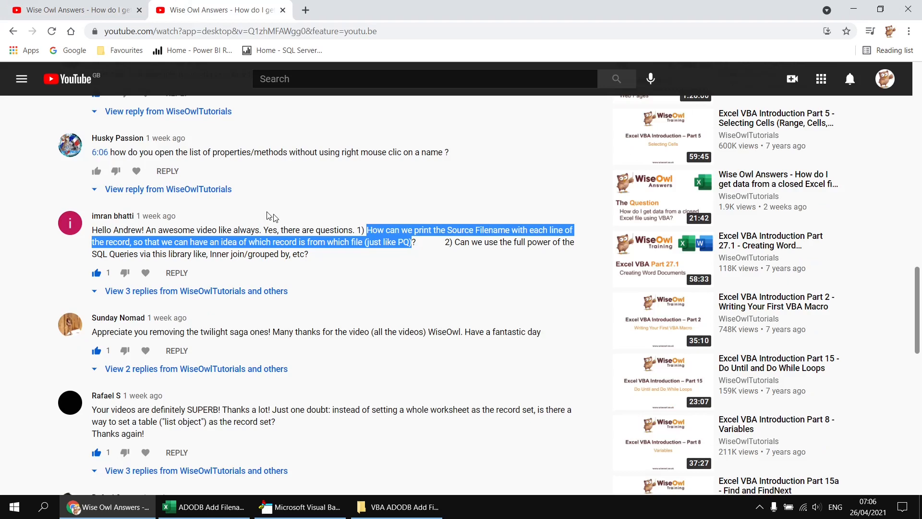
pyautogui.moveTo(371, 257)
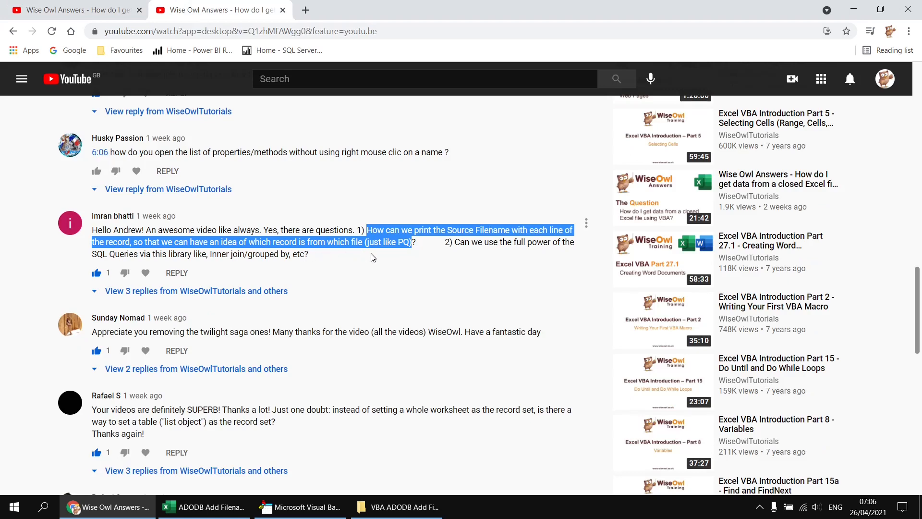
# - Scroll from the comments back up to the Wise Owl video player
pyautogui.scroll(3)
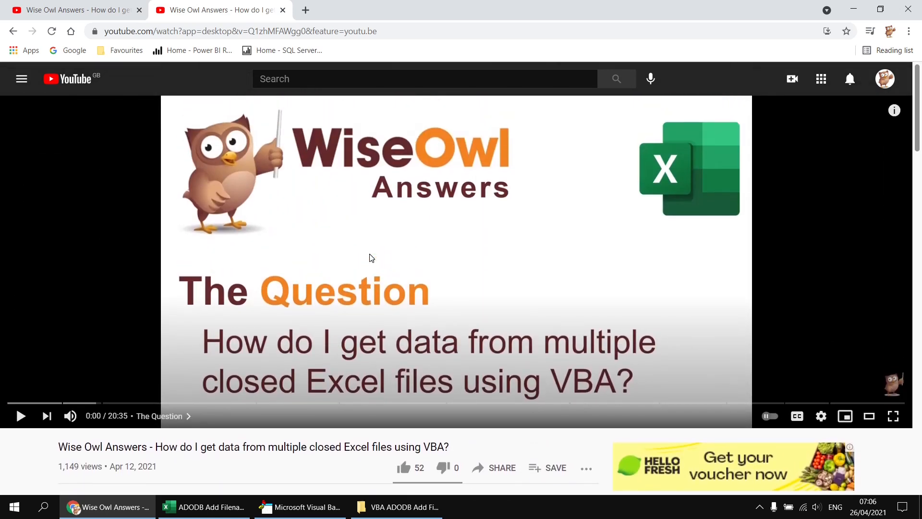
pyautogui.moveTo(181, 464)
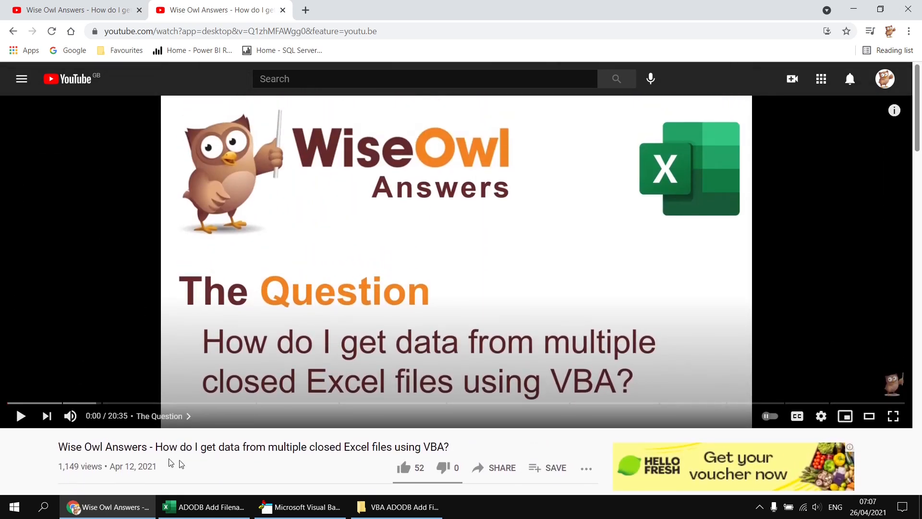
pyautogui.moveTo(338, 291)
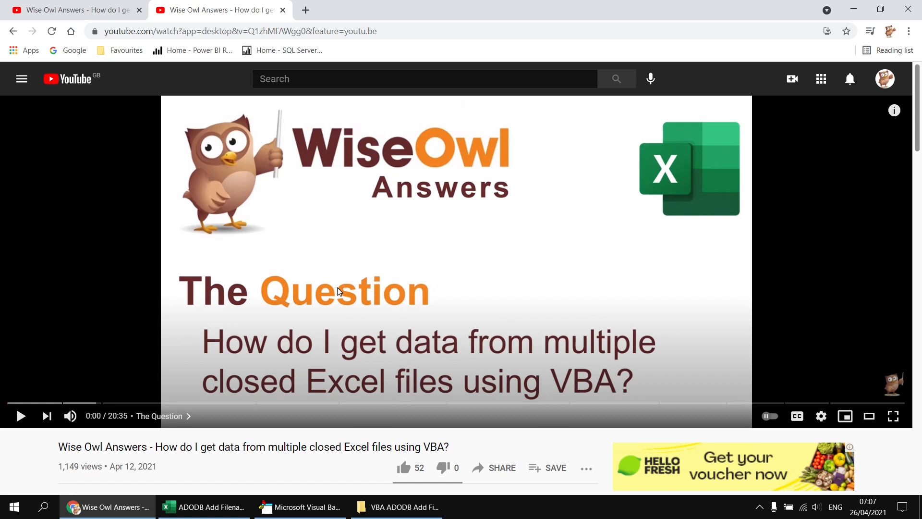
pyautogui.moveTo(328, 289)
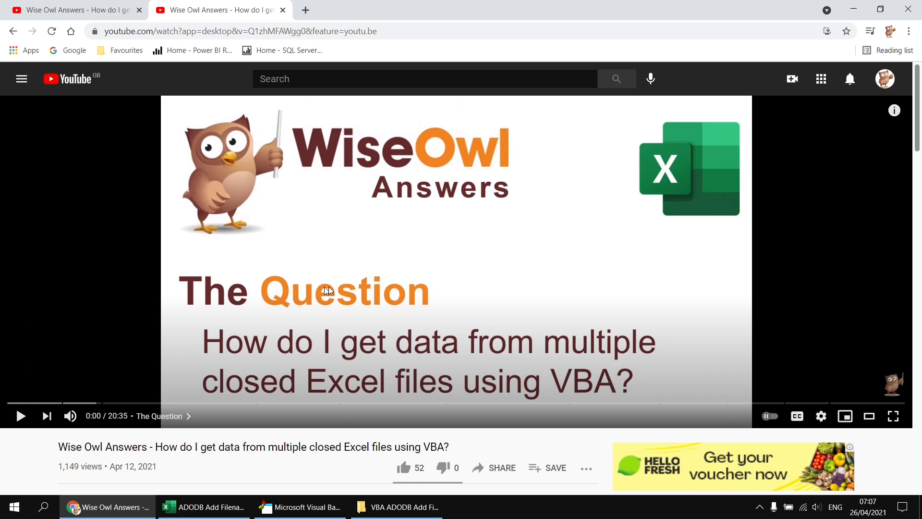
pyautogui.moveTo(361, 352)
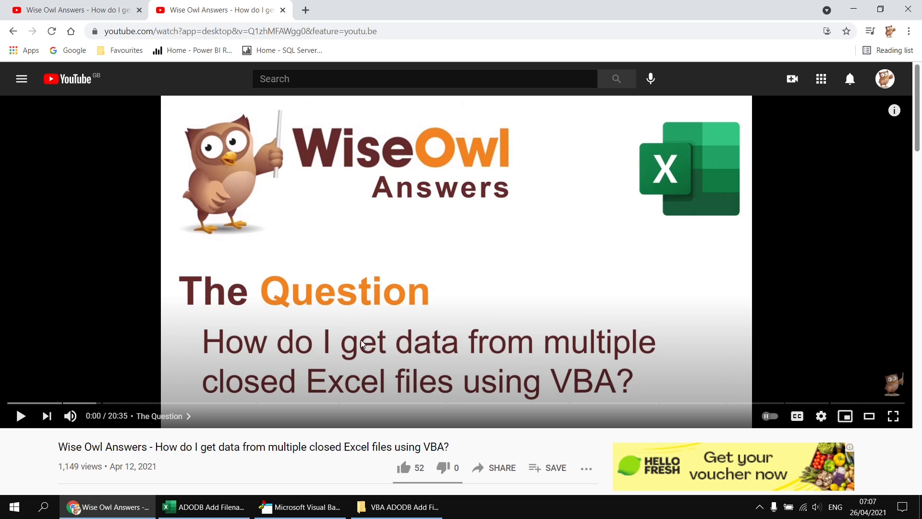
# - Switch to the ADODB Add Filename workbook showing the empty FilmID-to-Filename table
pyautogui.click(202, 506)
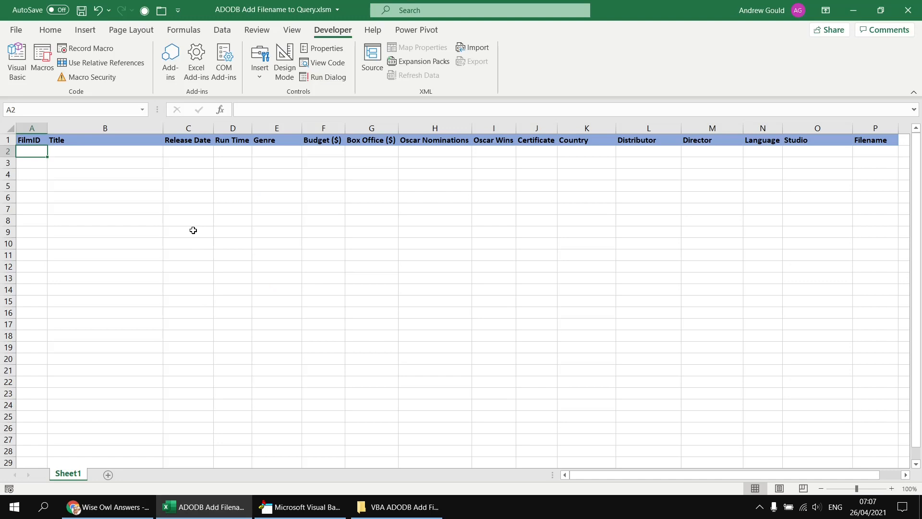
pyautogui.moveTo(173, 197)
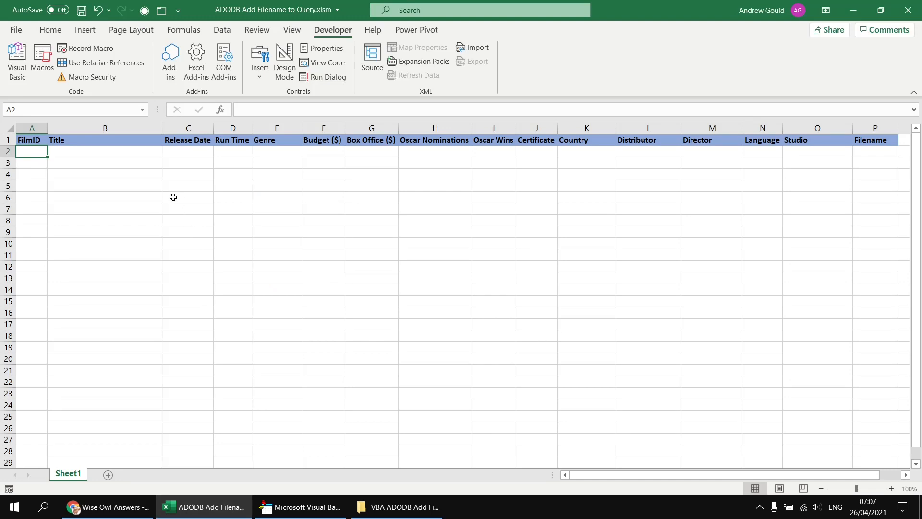
pyautogui.moveTo(136, 184)
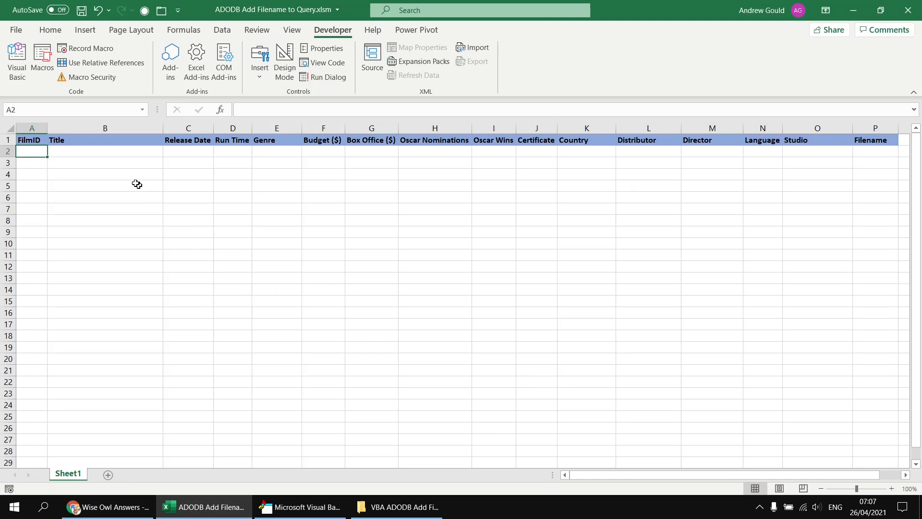
pyautogui.moveTo(394, 144)
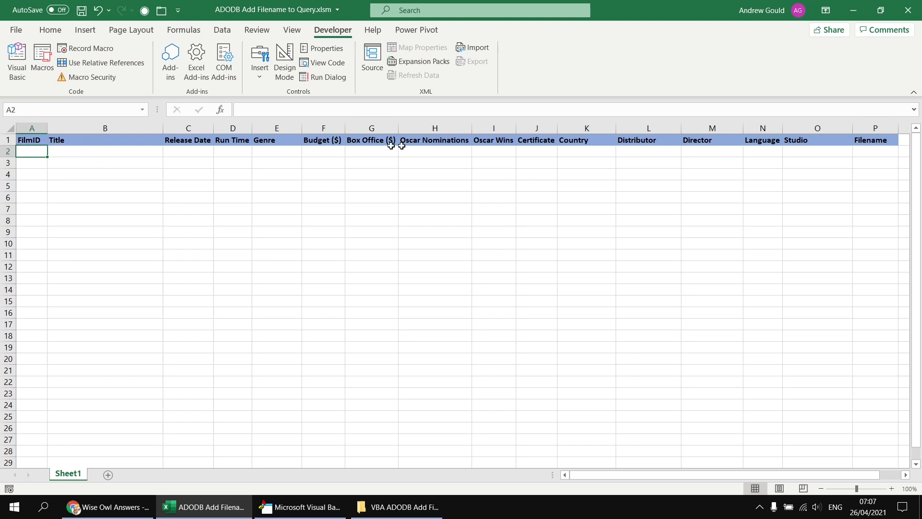
pyautogui.moveTo(861, 139)
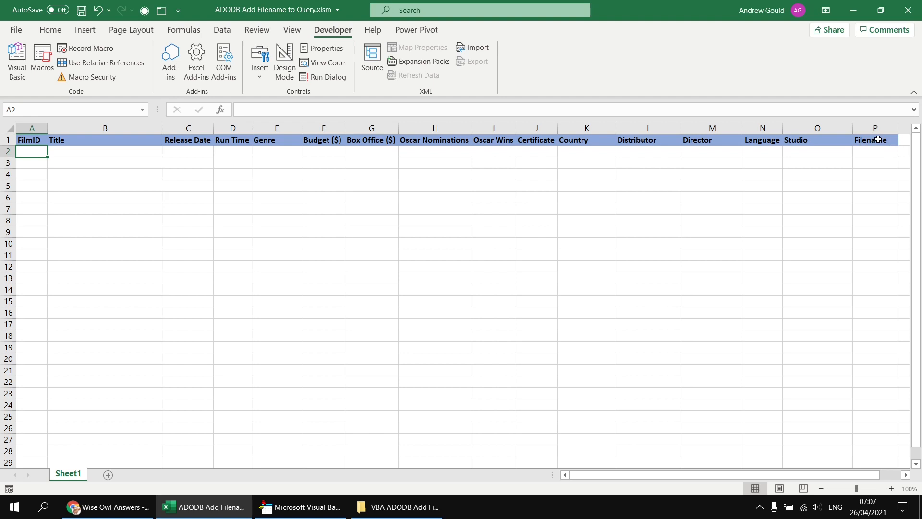
pyautogui.moveTo(877, 181)
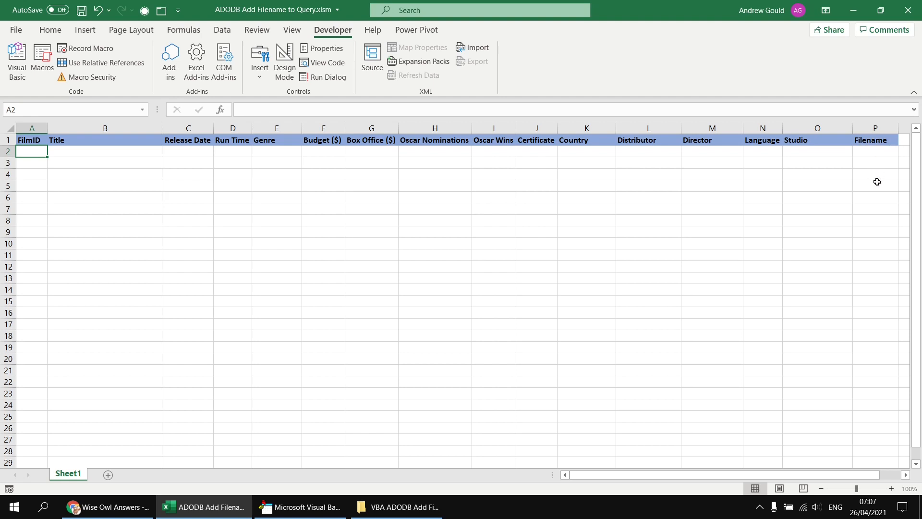
pyautogui.moveTo(535, 228)
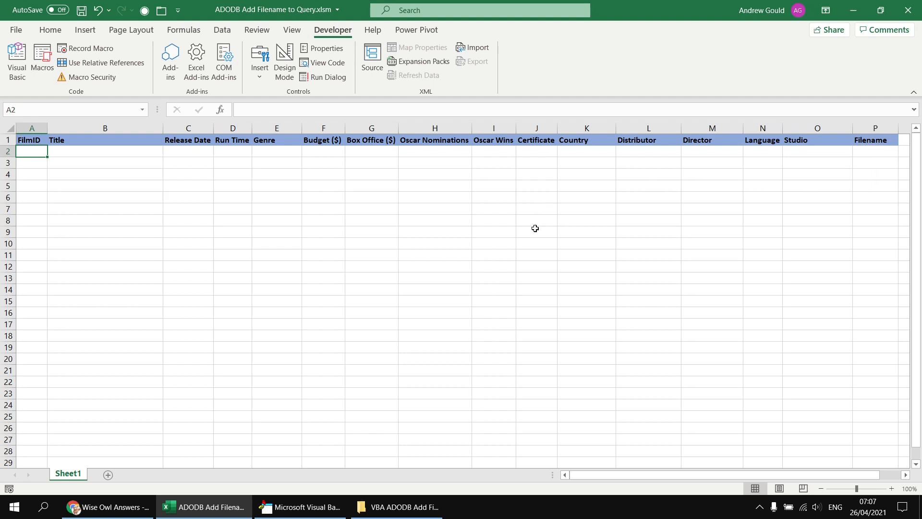
pyautogui.moveTo(402, 506)
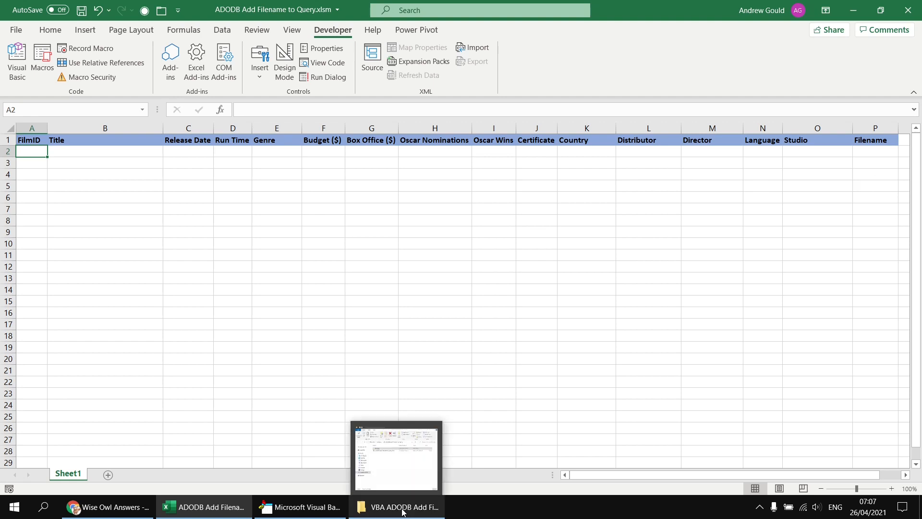
# - Open the My Files folder holding Movies 2011 to Movies 2016 workbooks
pyautogui.click(395, 506)
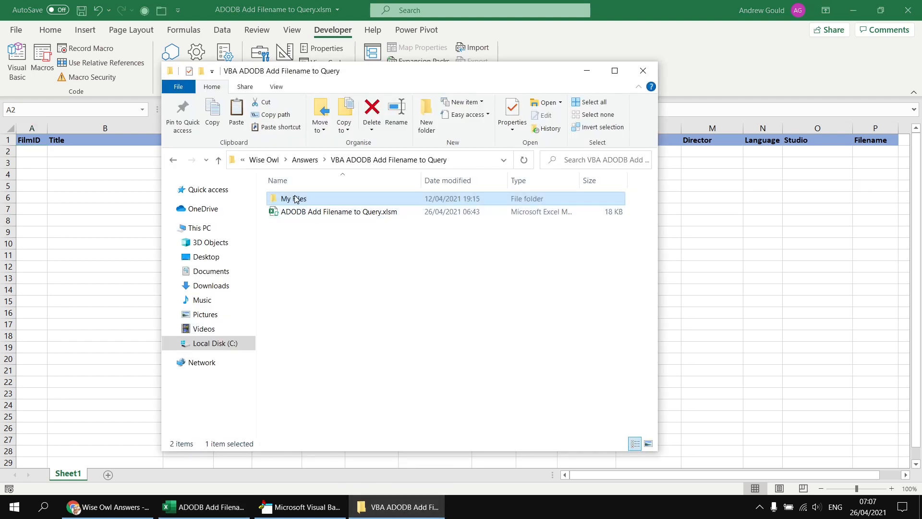
pyautogui.moveTo(300, 212)
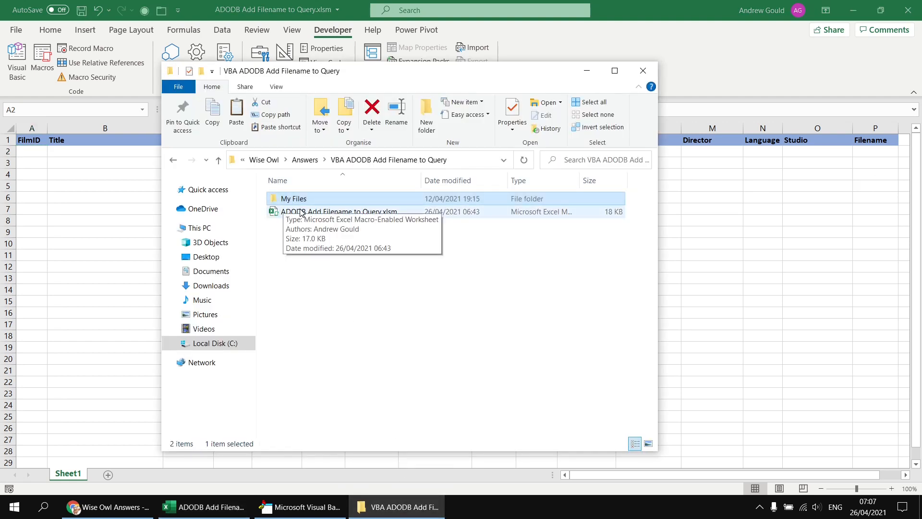
pyautogui.doubleClick(293, 198)
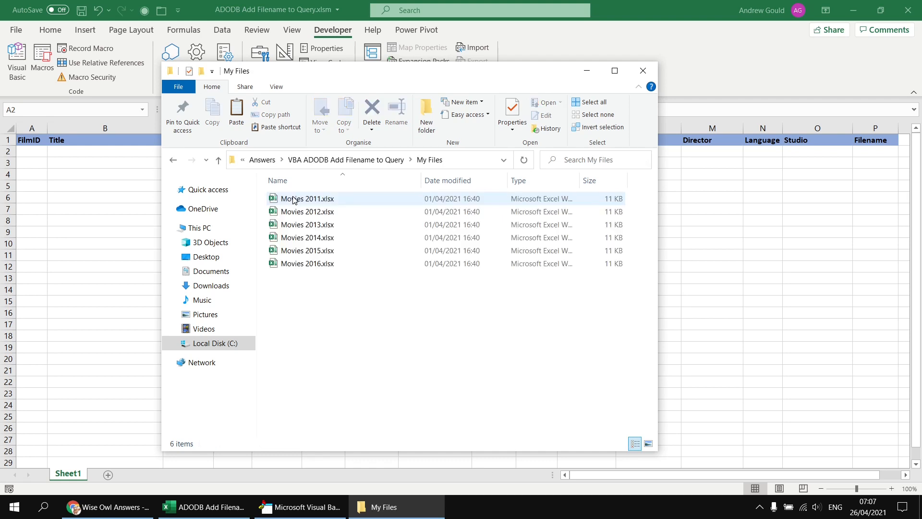
pyautogui.moveTo(306, 198)
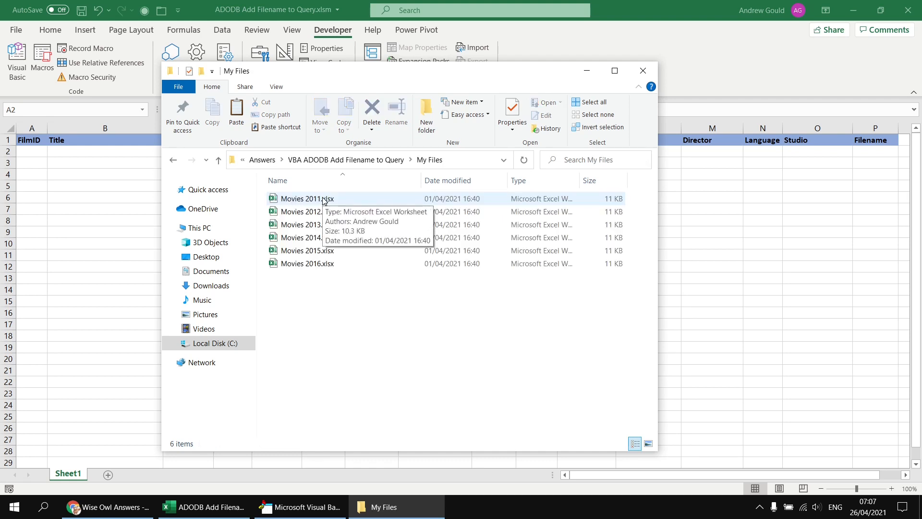
pyautogui.moveTo(322, 285)
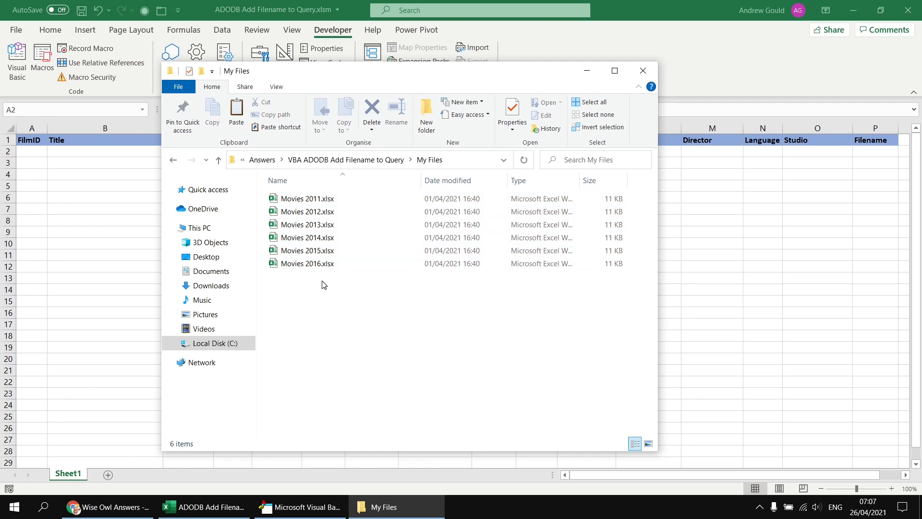
pyautogui.moveTo(332, 283)
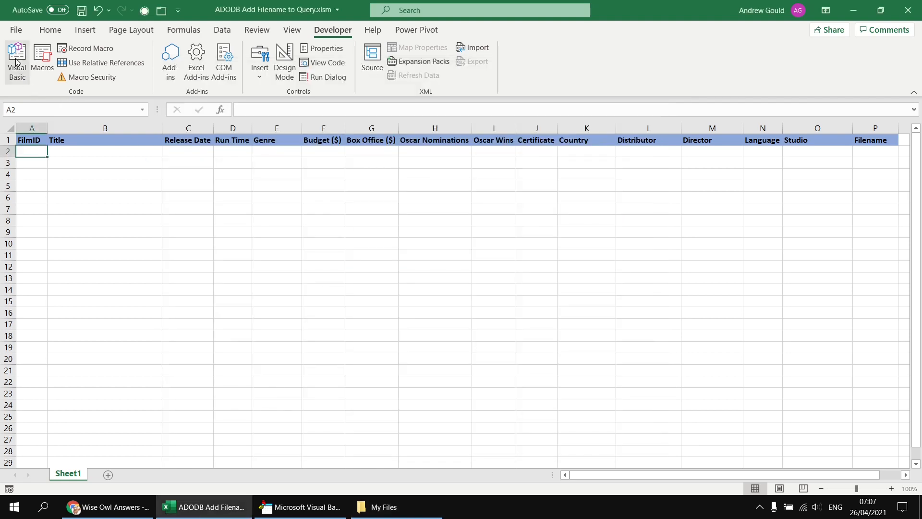
# - Open Module1's GetDataFromMultipleFiles code, confirm the ADO reference, and reach the close statements
pyautogui.click(17, 59)
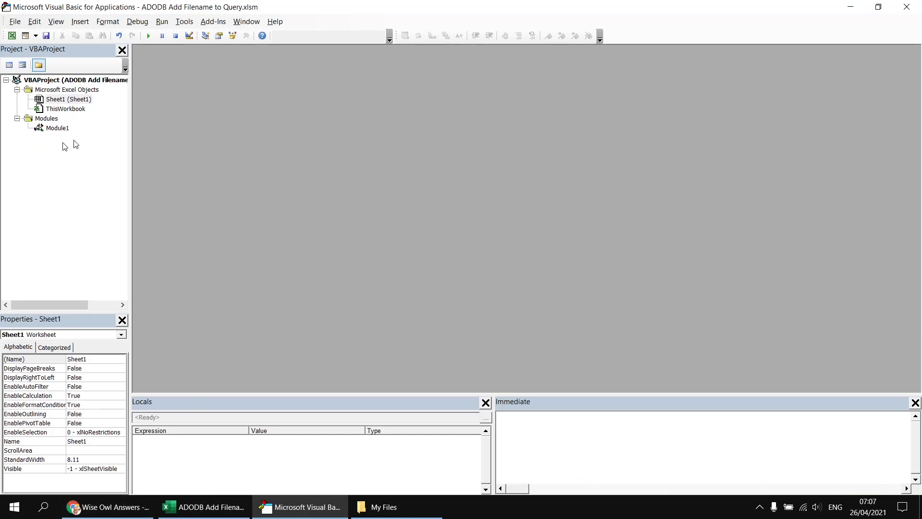
pyautogui.doubleClick(57, 127)
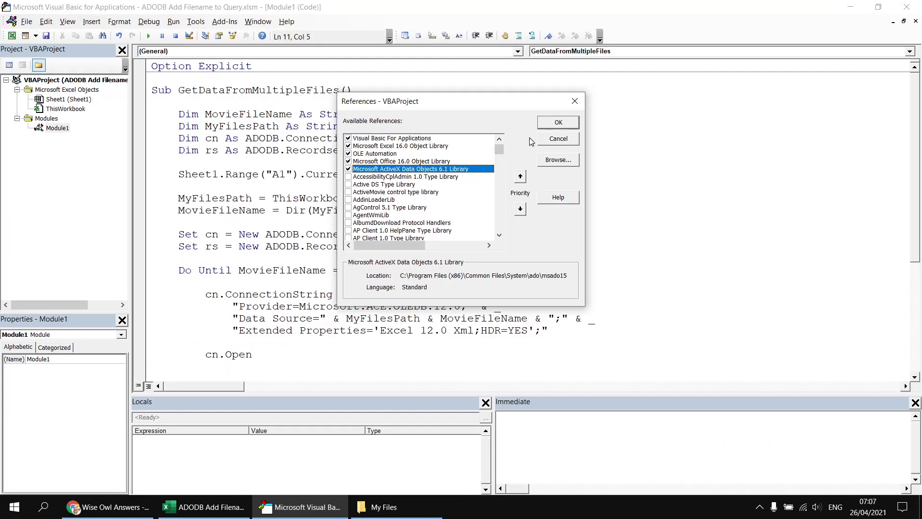
pyautogui.click(556, 123)
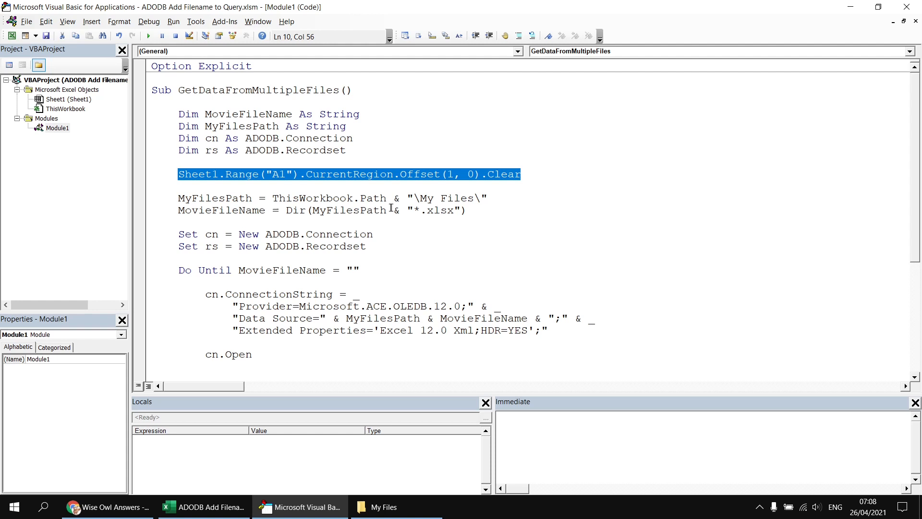
pyautogui.moveTo(366, 234)
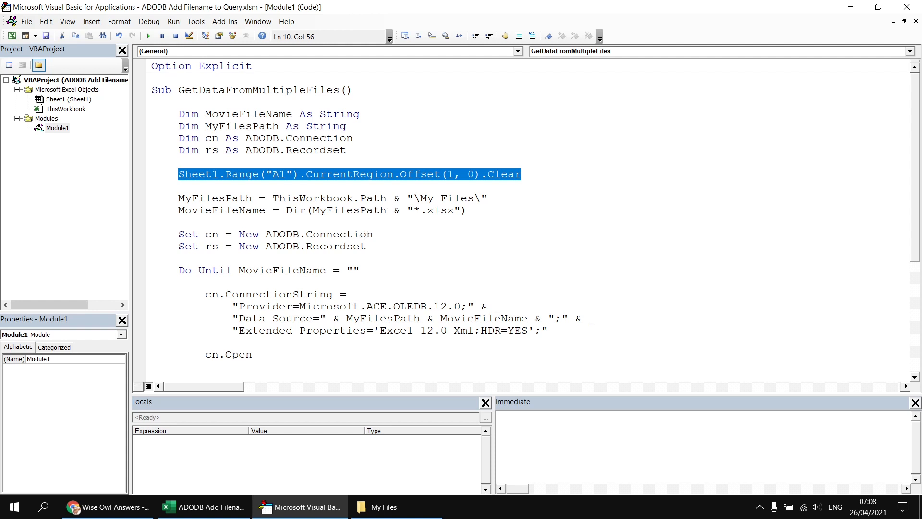
pyautogui.scroll(-3)
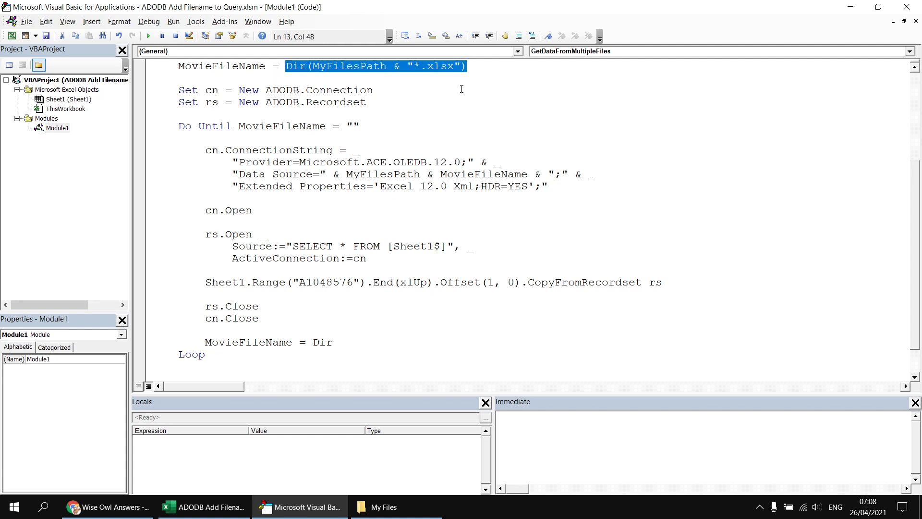
pyautogui.moveTo(233, 157)
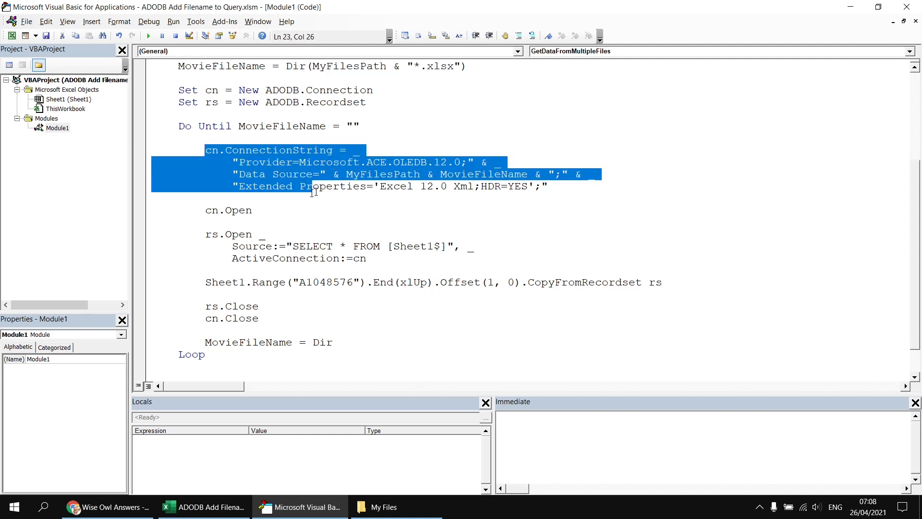
pyautogui.click(243, 210)
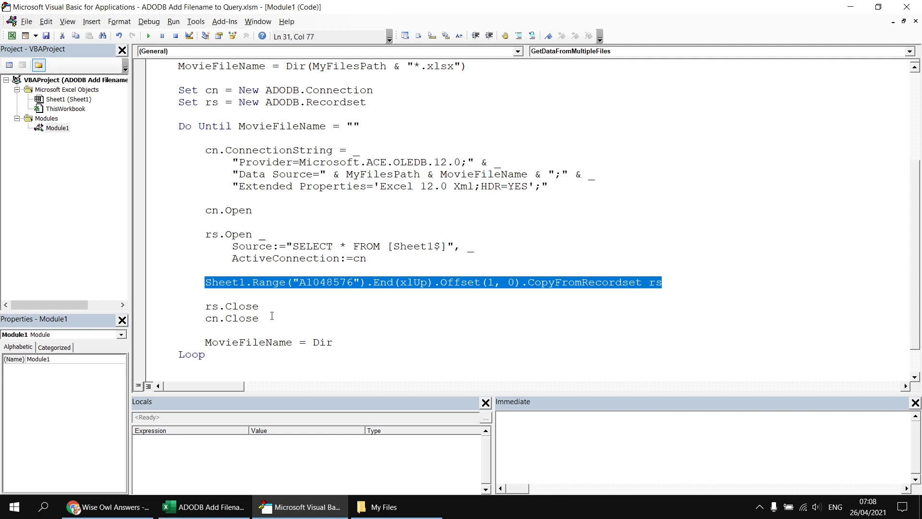
pyautogui.click(206, 331)
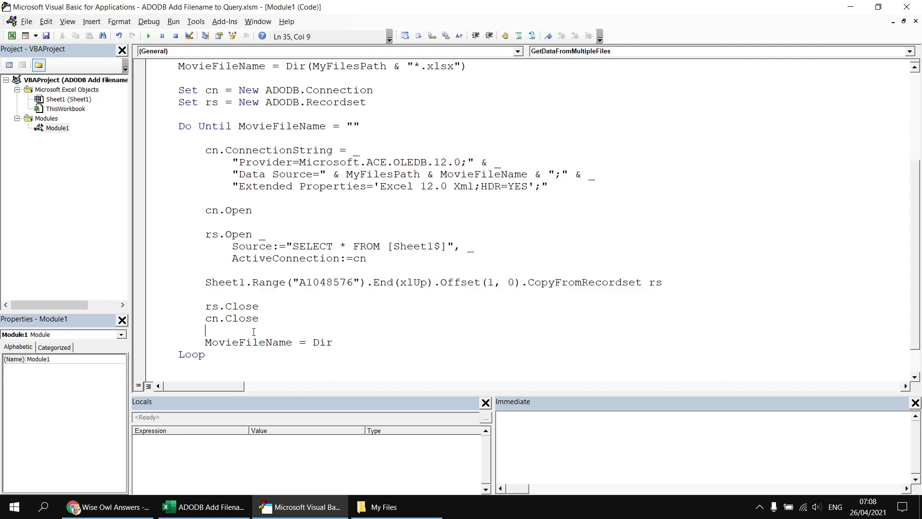
pyautogui.moveTo(330, 301)
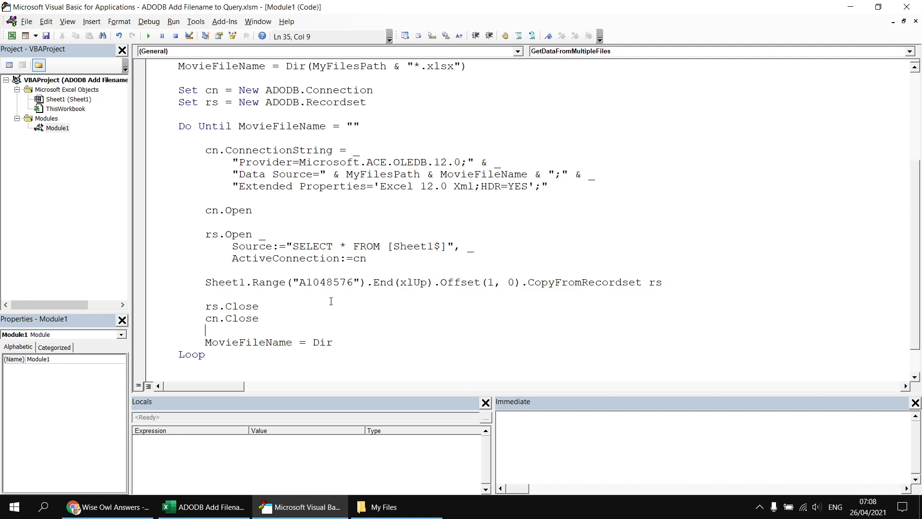
# - Run GetDataFromMultipleFiles, check Sheet1's combined film records, and return to the code
pyautogui.click(147, 36)
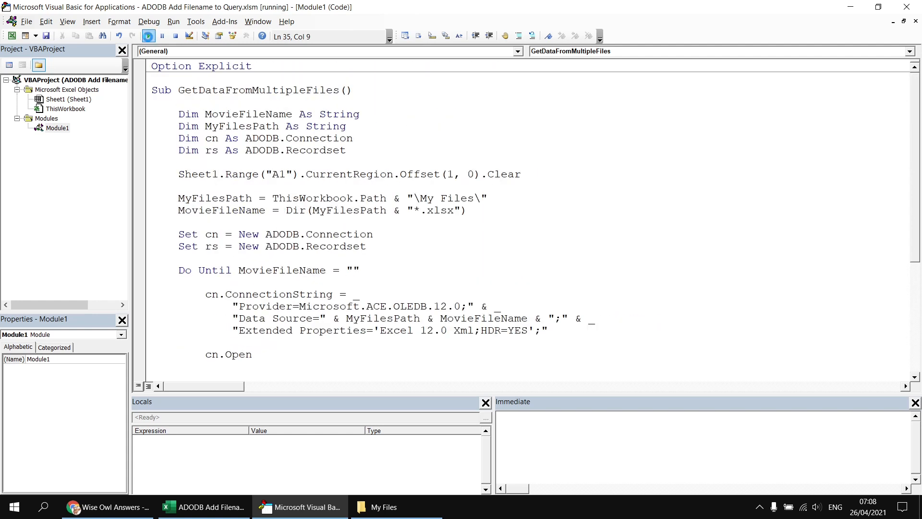
pyautogui.click(204, 506)
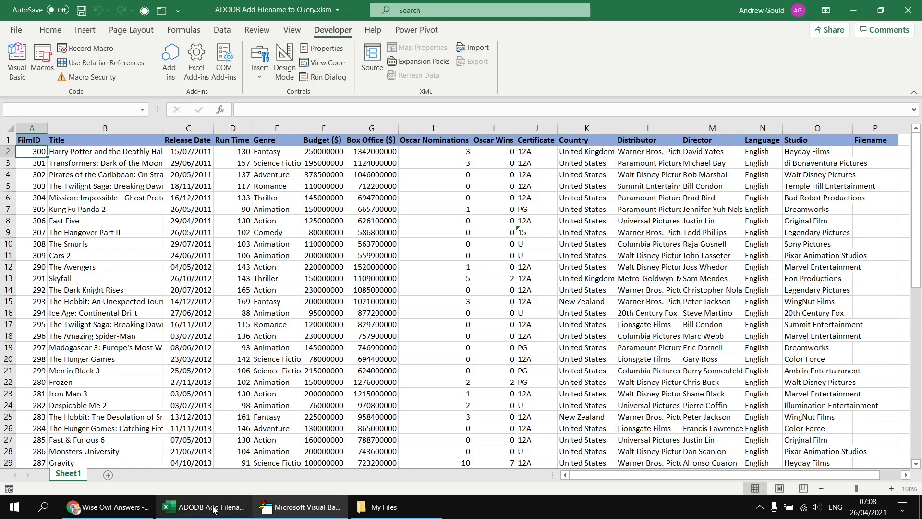
pyautogui.moveTo(391, 506)
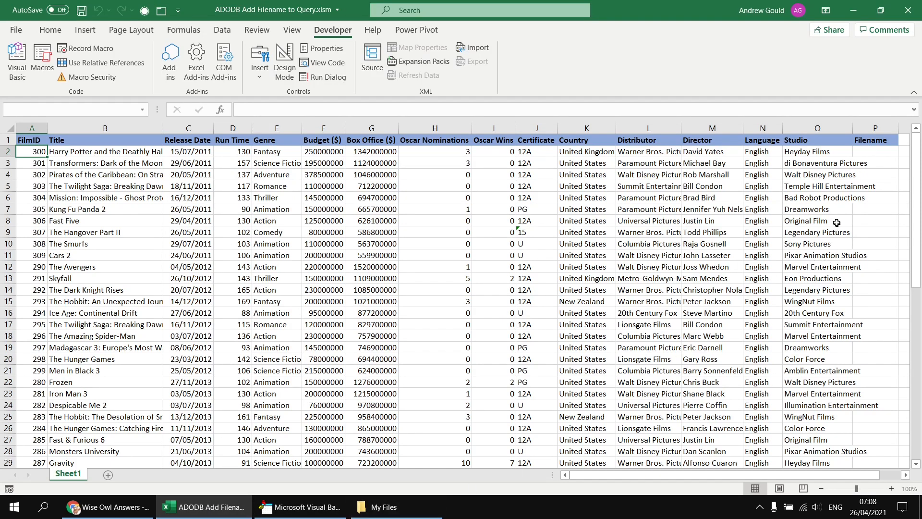
pyautogui.moveTo(872, 174)
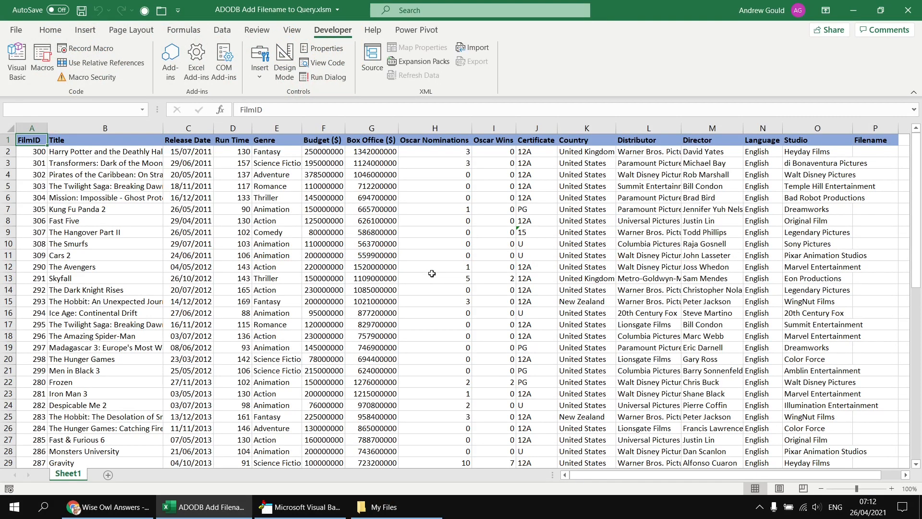
pyautogui.click(299, 506)
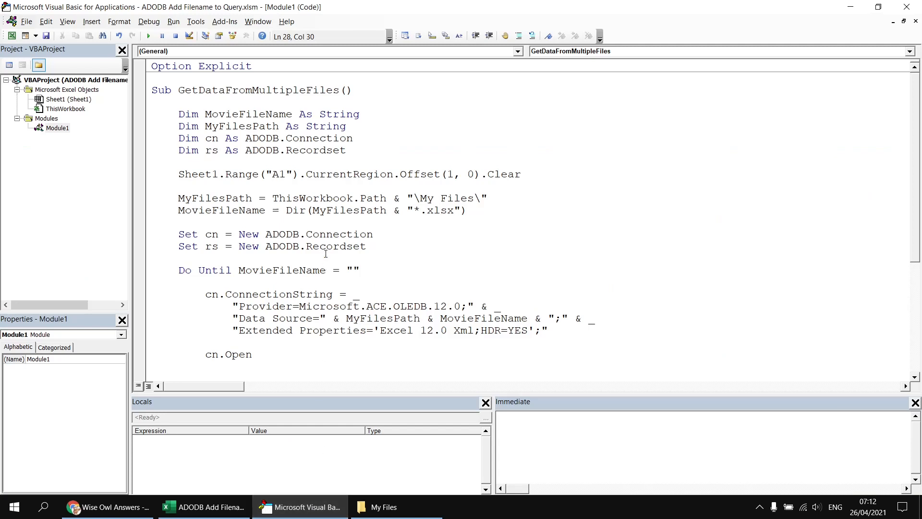
# - Change the query to SELECT *, 123, 'Wise Owl', run it, and view Sheet1
pyautogui.scroll(-3)
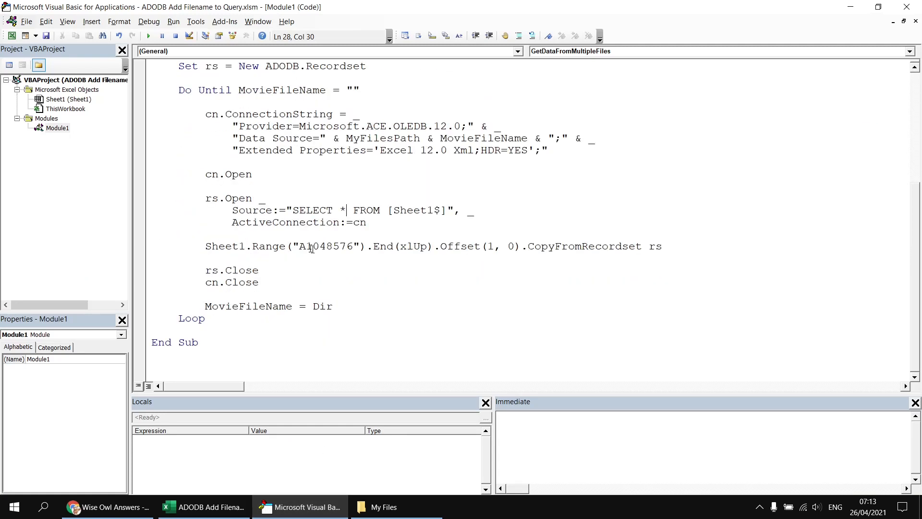
pyautogui.doubleClick(315, 209)
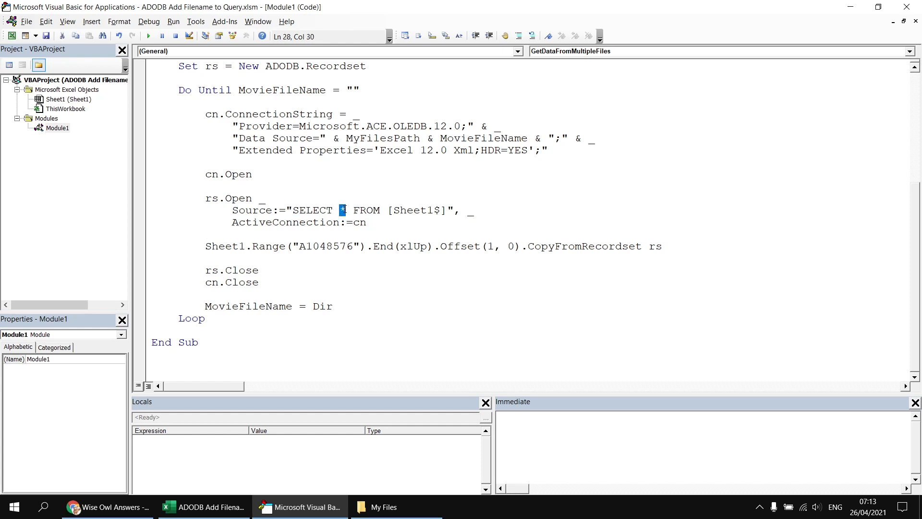
pyautogui.moveTo(406, 214)
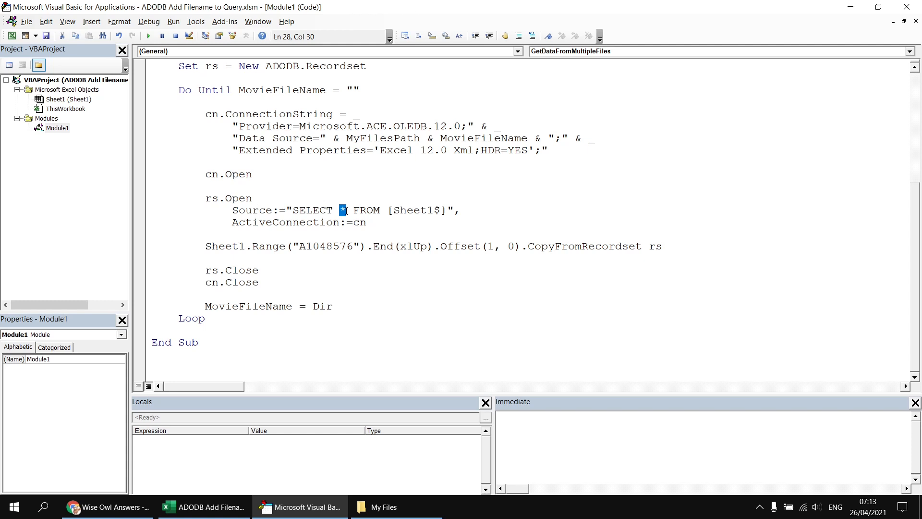
pyautogui.click(351, 282)
pyautogui.write(', ')
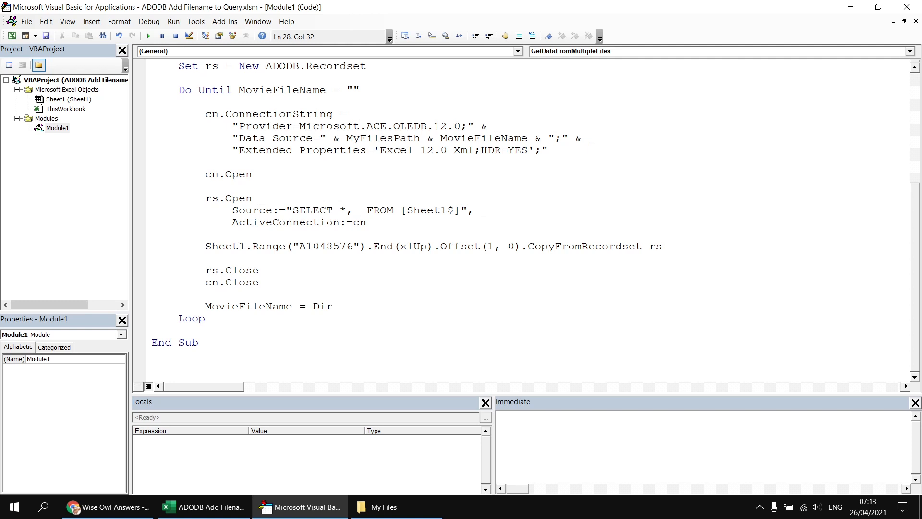
pyautogui.write('123')
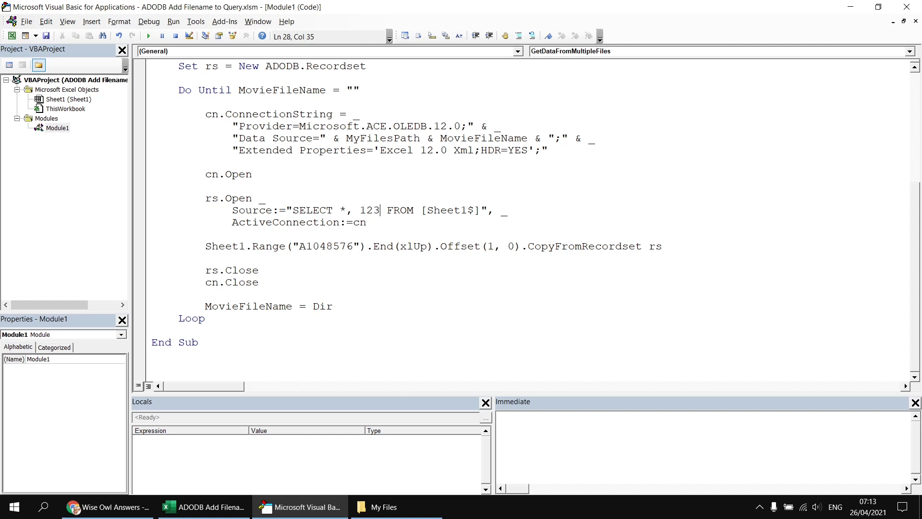
pyautogui.write(',')
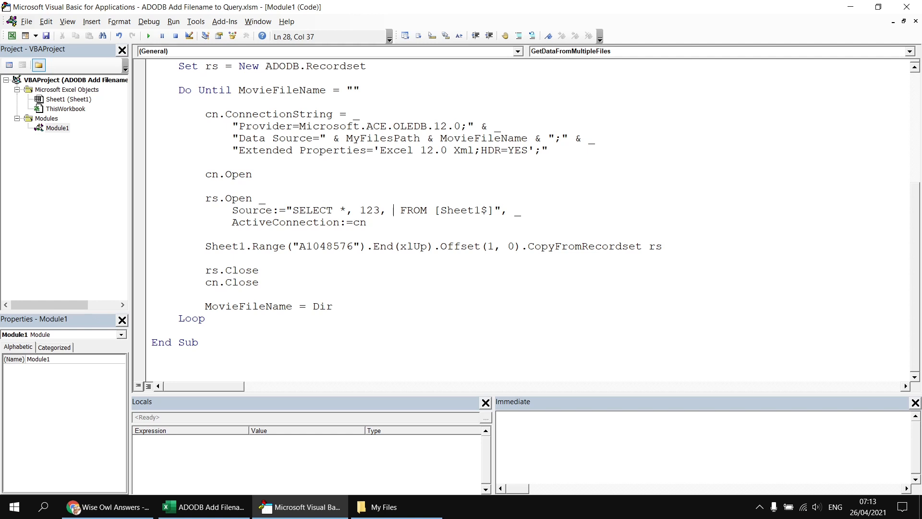
pyautogui.write("'Wise")
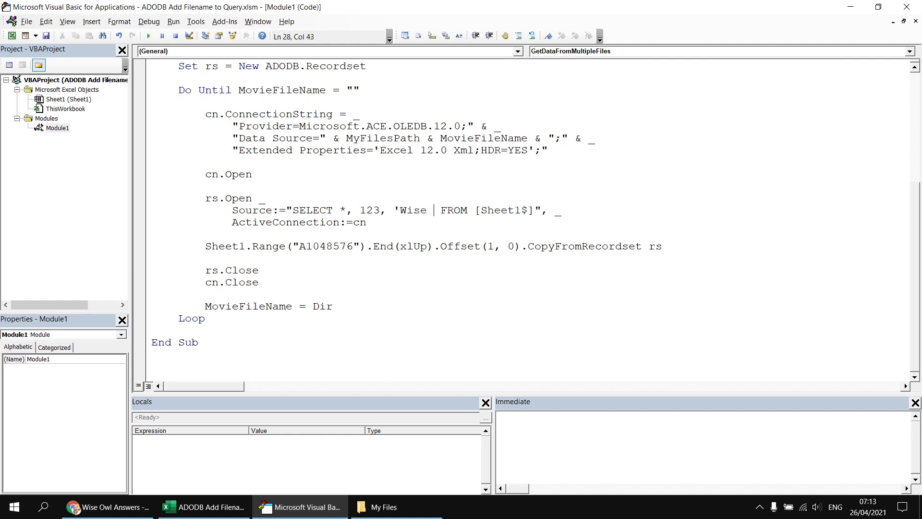
pyautogui.write('Owl')
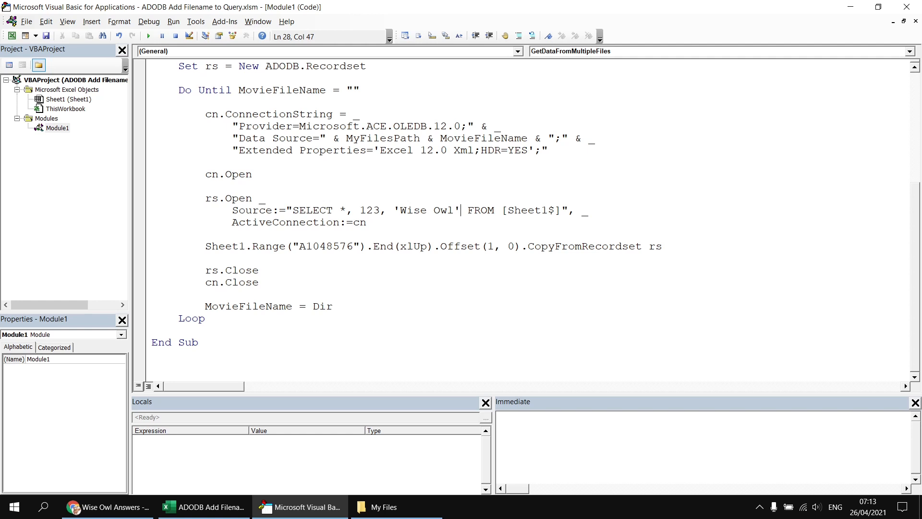
pyautogui.moveTo(344, 230)
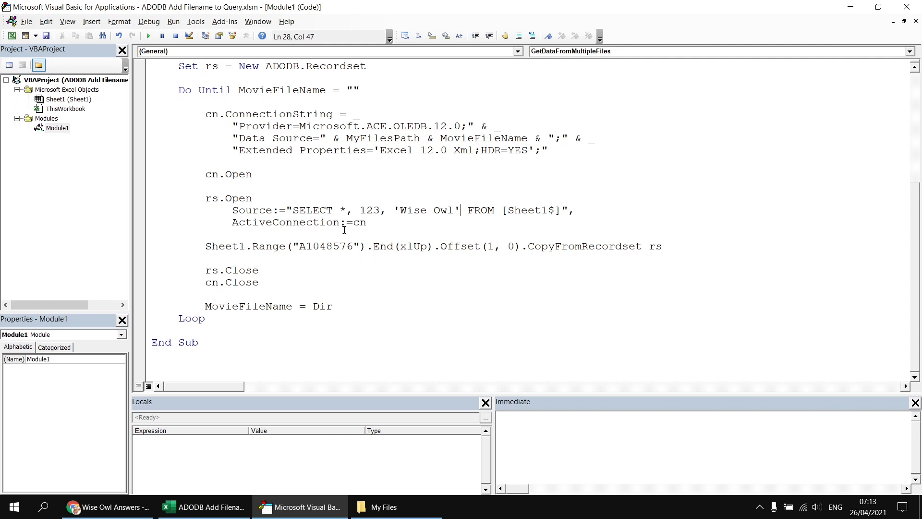
pyautogui.click(147, 36)
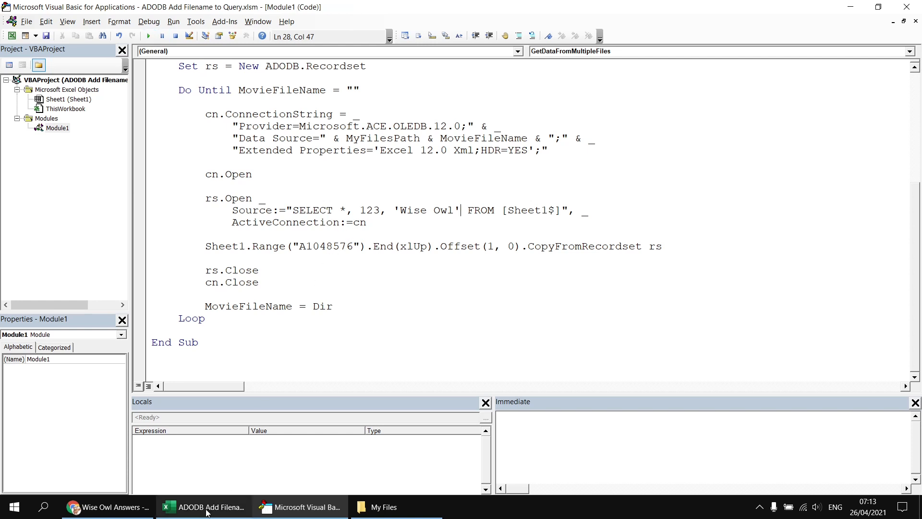
pyautogui.click(204, 506)
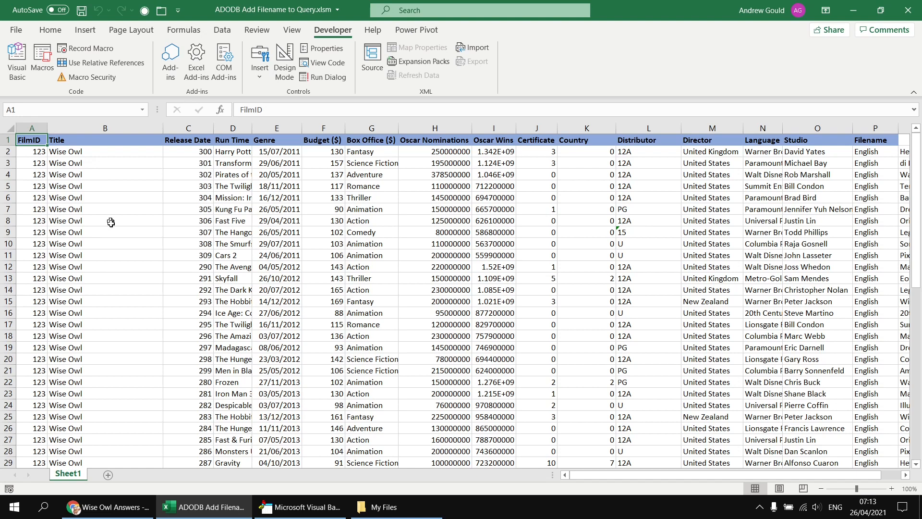
pyautogui.moveTo(114, 229)
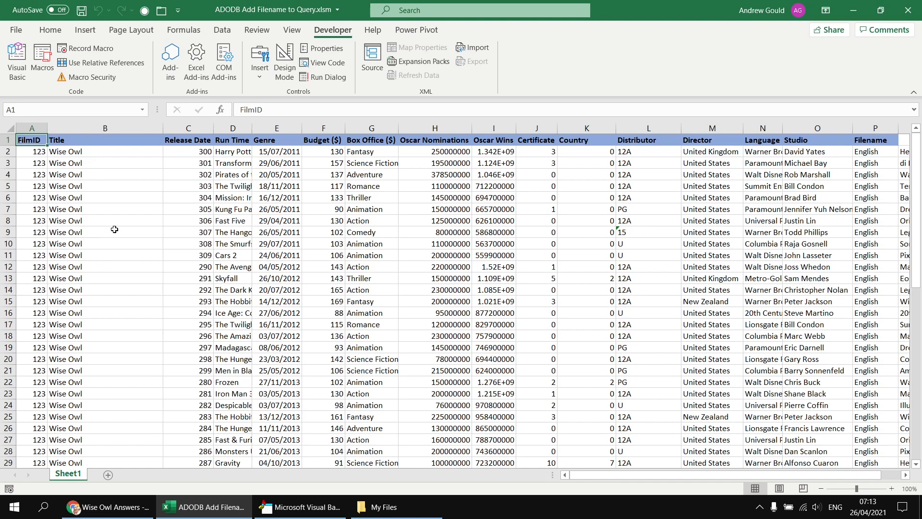
pyautogui.moveTo(27, 212)
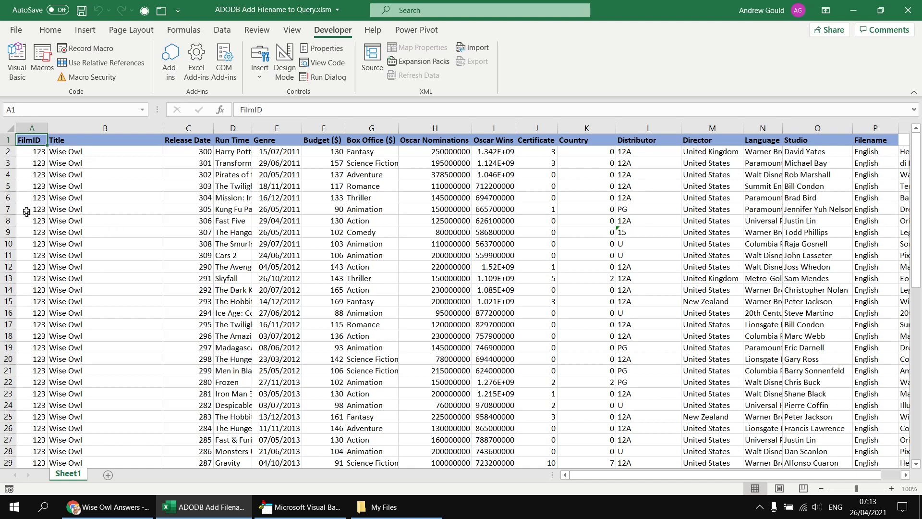
pyautogui.moveTo(107, 219)
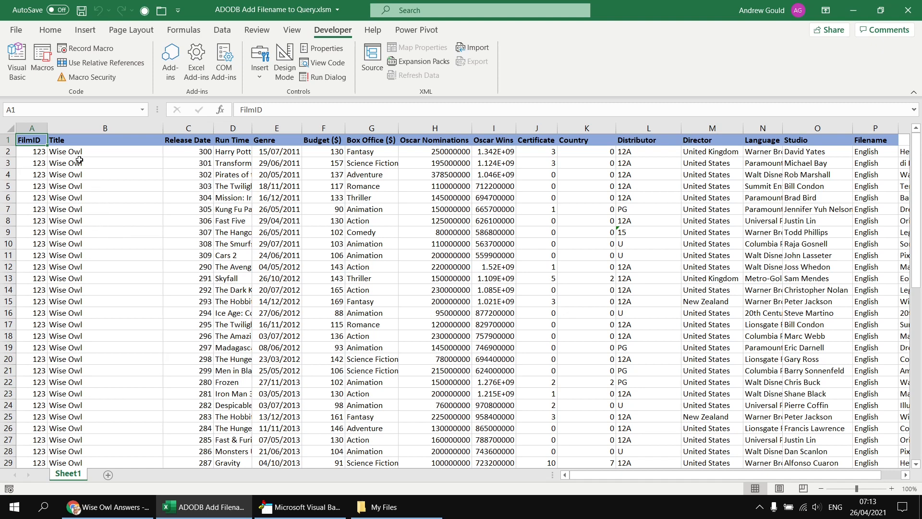
pyautogui.moveTo(197, 156)
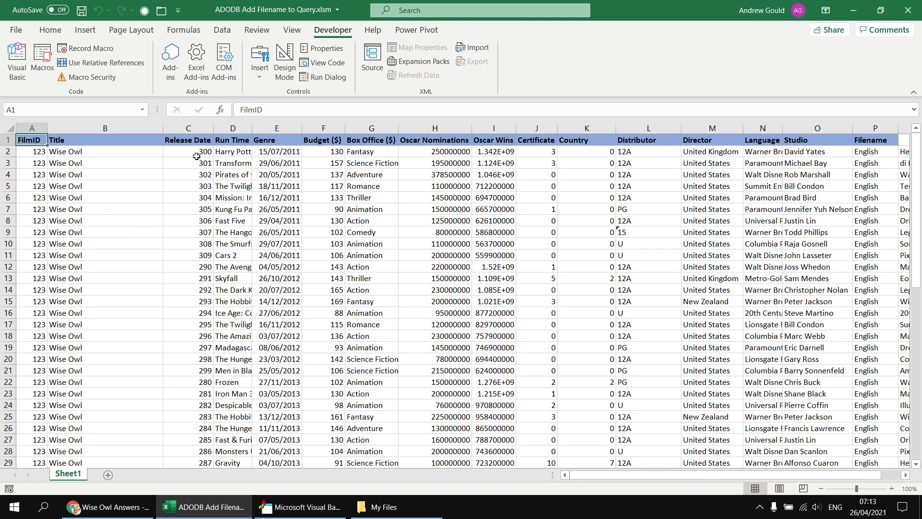
pyautogui.moveTo(144, 158)
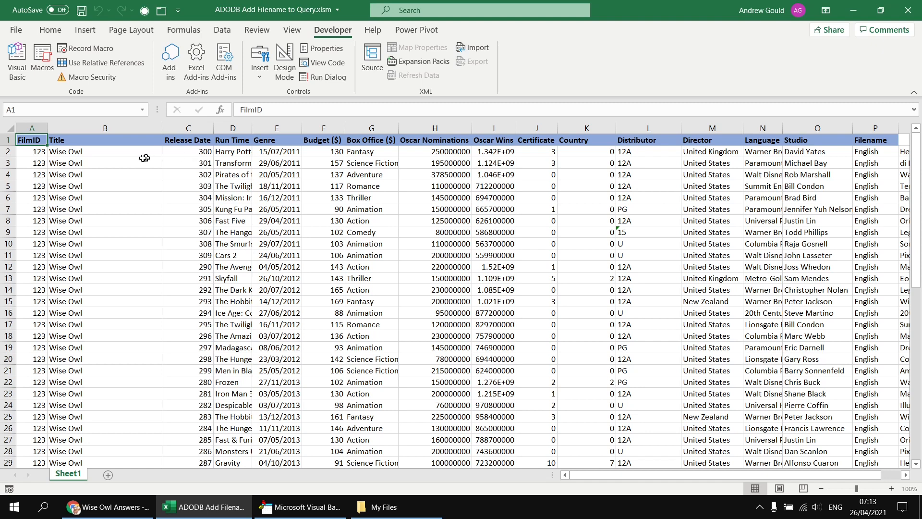
pyautogui.moveTo(46, 206)
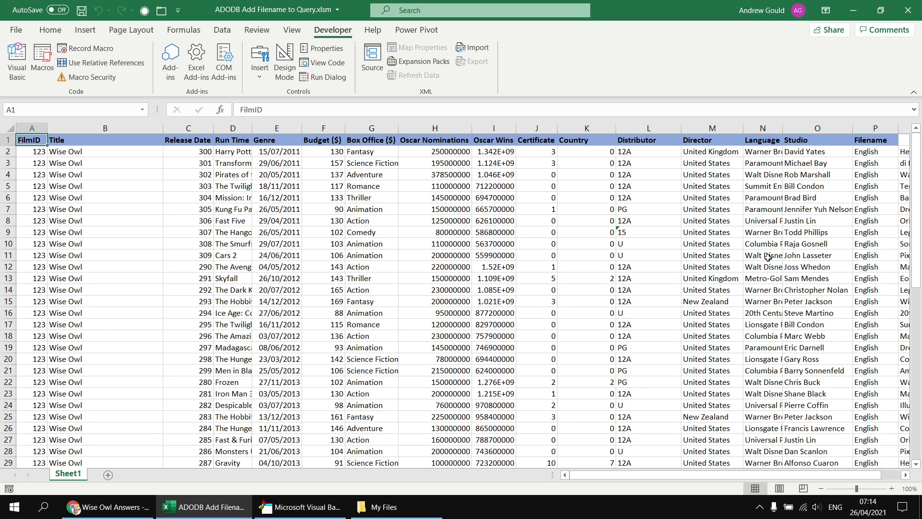
pyautogui.moveTo(440, 247)
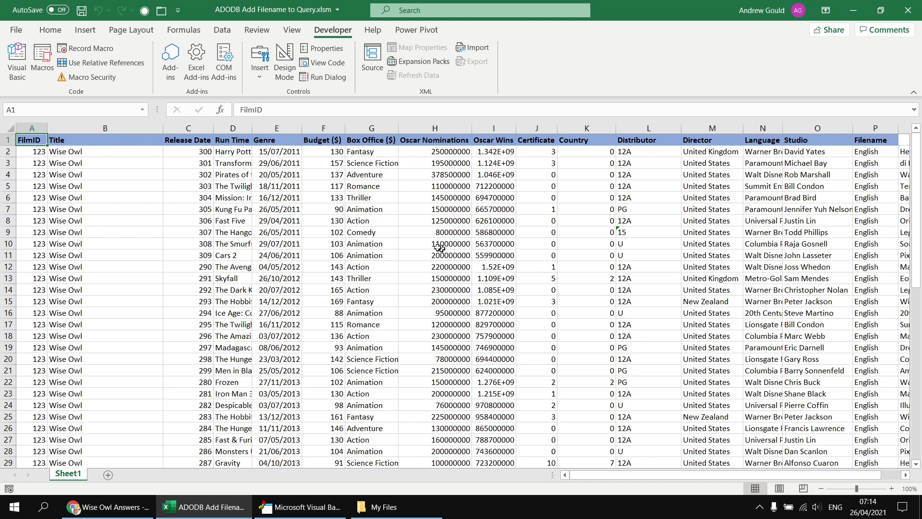
pyautogui.moveTo(142, 142)
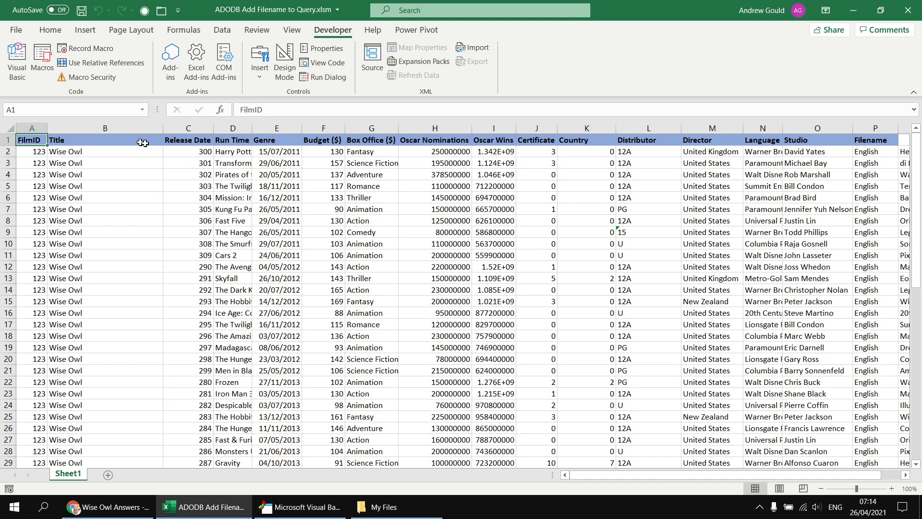
pyautogui.moveTo(394, 195)
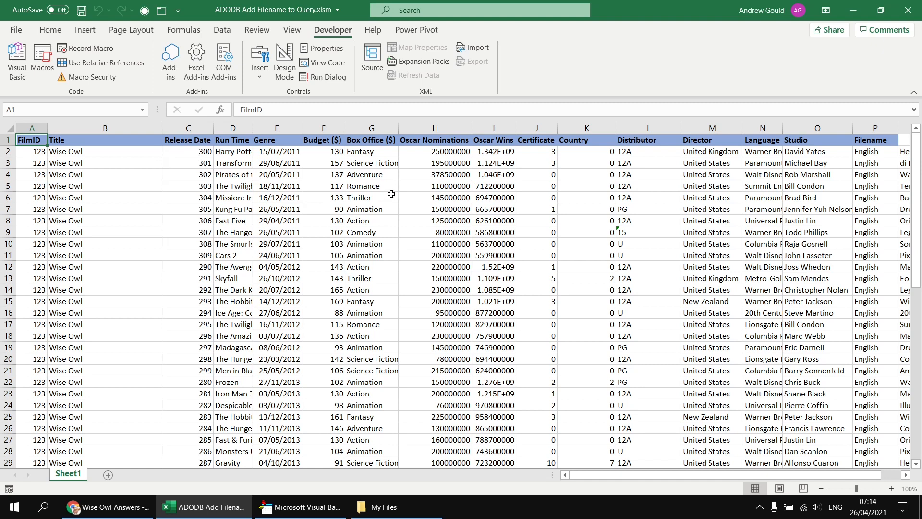
pyautogui.moveTo(300, 509)
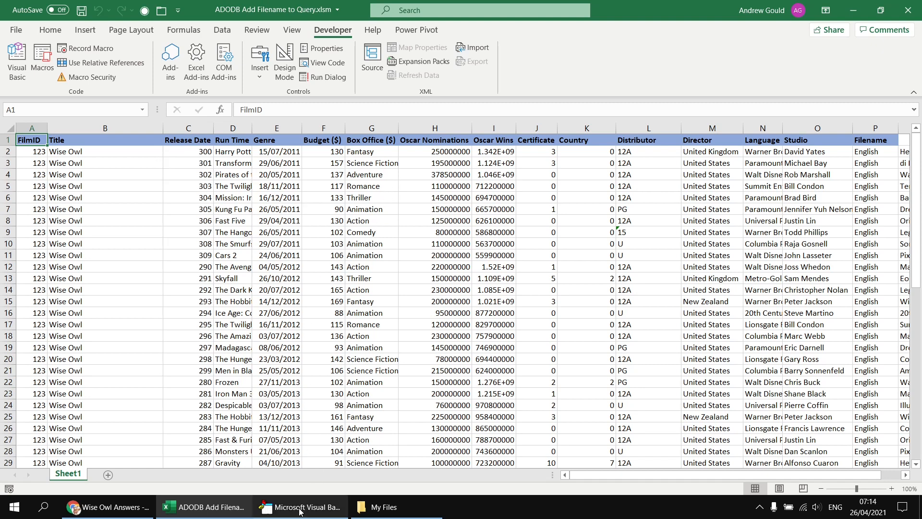
# - Qualify the field list as [Sheet1$].*, then check Sheet1's column order
pyautogui.click(299, 506)
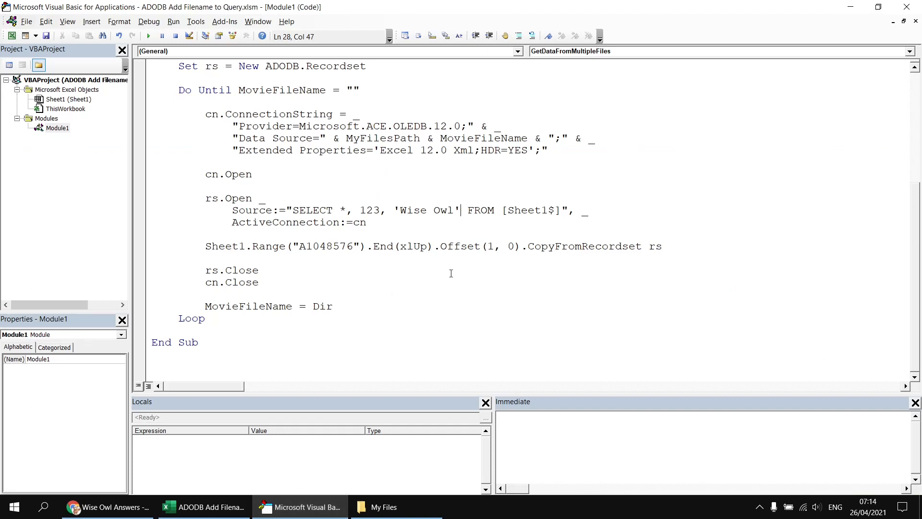
pyautogui.doubleClick(514, 210)
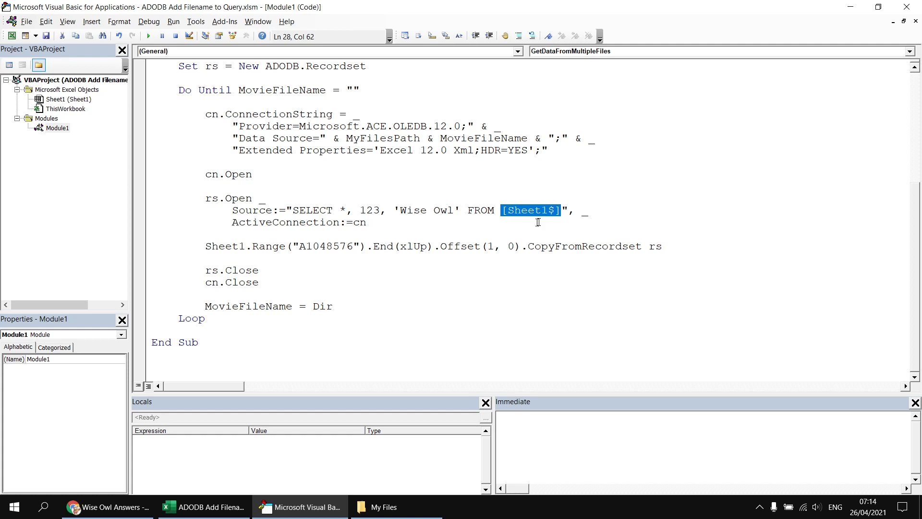
pyautogui.click(341, 210)
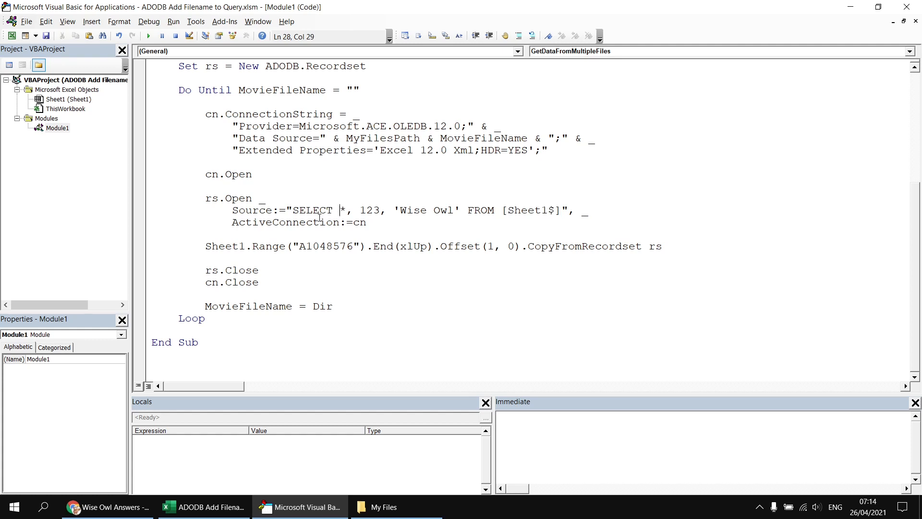
pyautogui.write('[Sheet1$].')
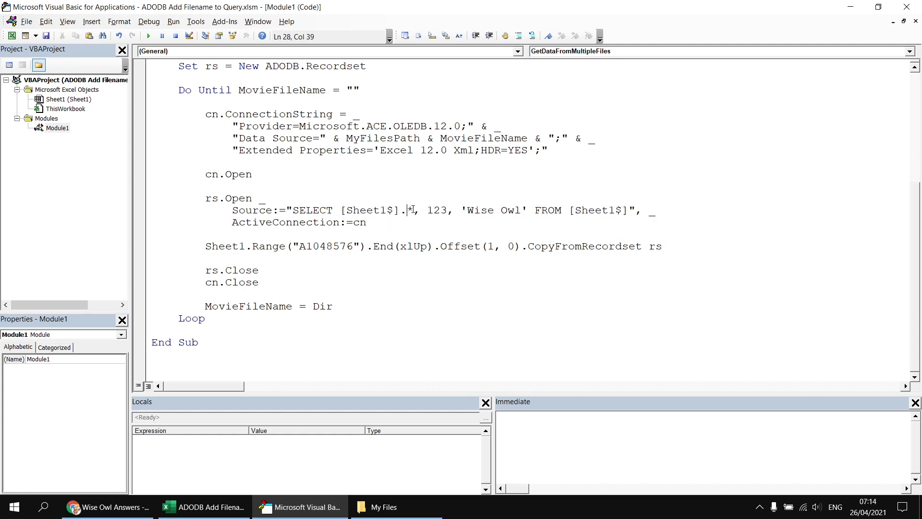
pyautogui.doubleClick(409, 210)
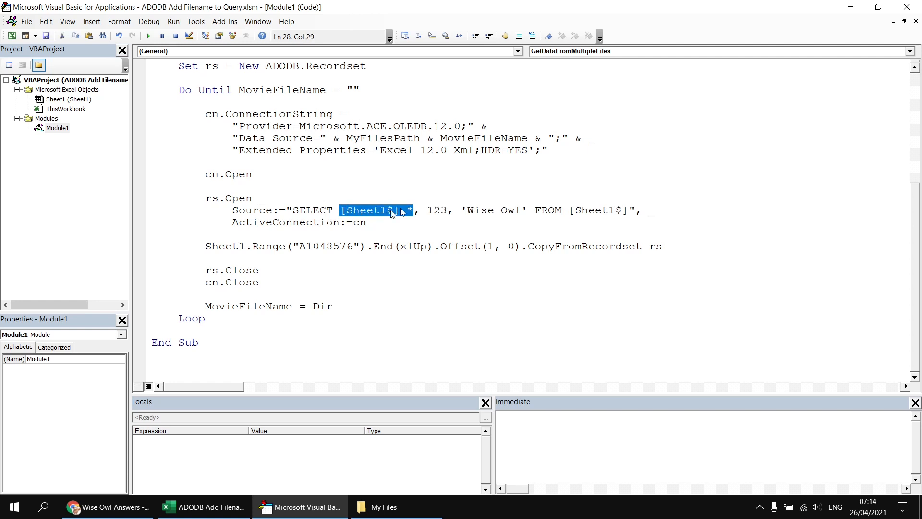
pyautogui.click(356, 234)
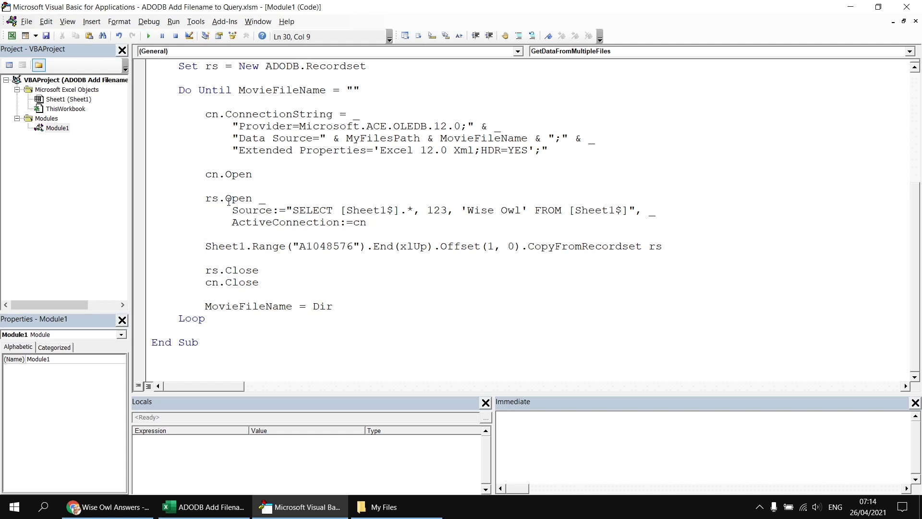
pyautogui.click(204, 506)
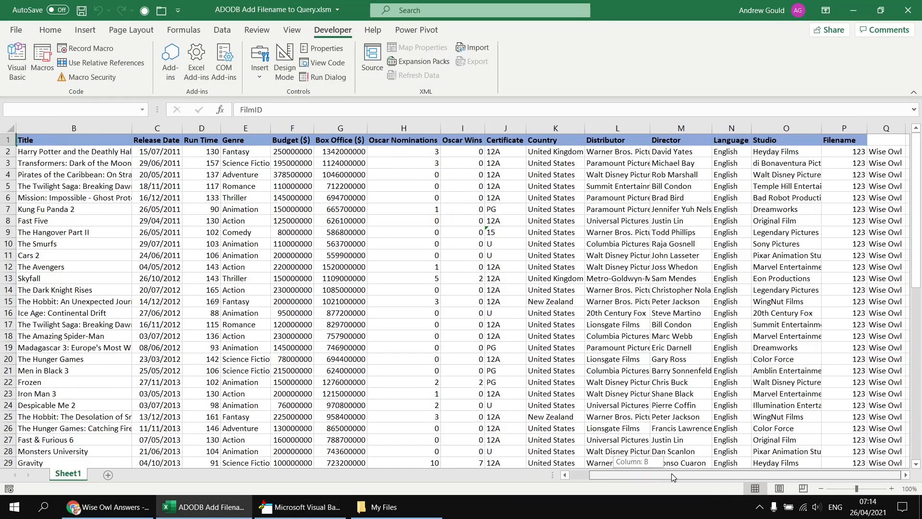
pyautogui.moveTo(680, 176)
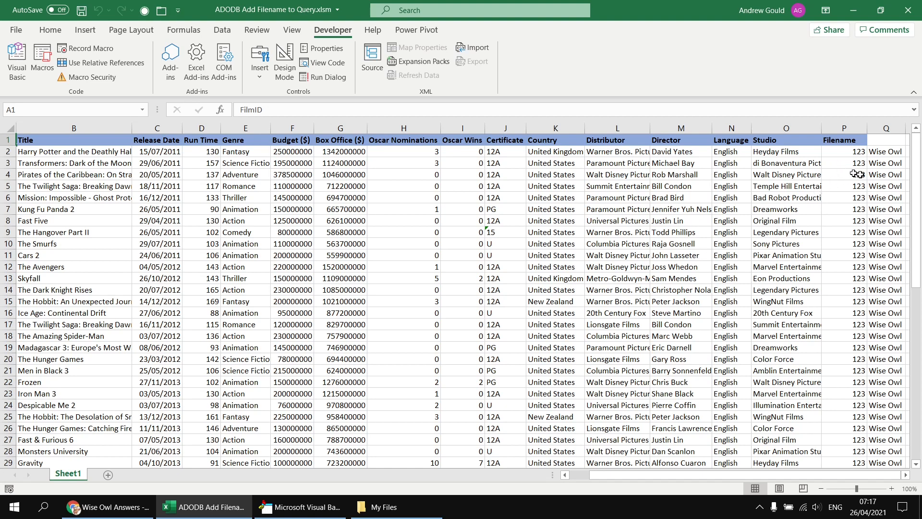
pyautogui.moveTo(875, 291)
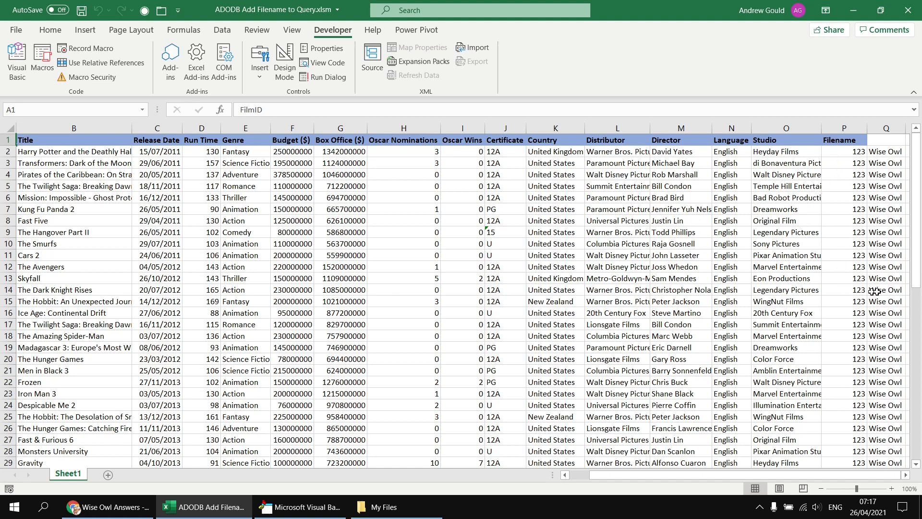
pyautogui.moveTo(665, 355)
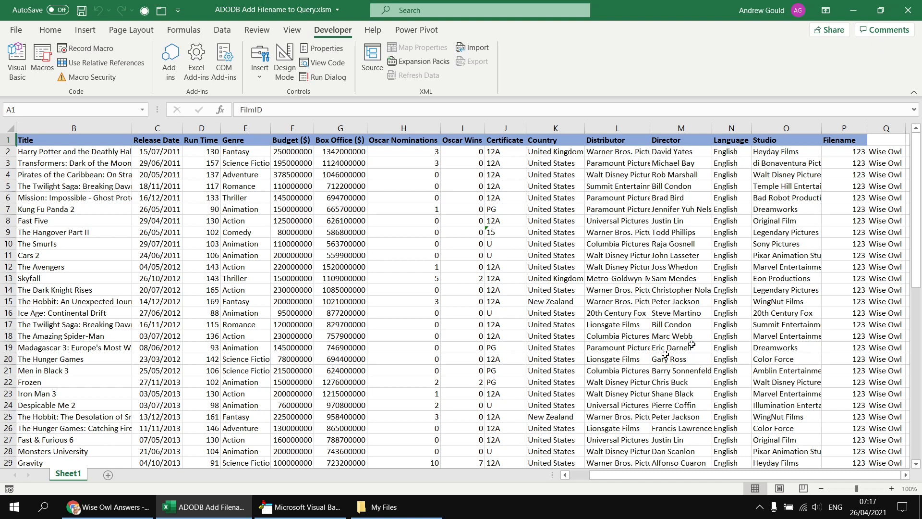
# - Delete the 123 constant from the query's field list
pyautogui.click(298, 506)
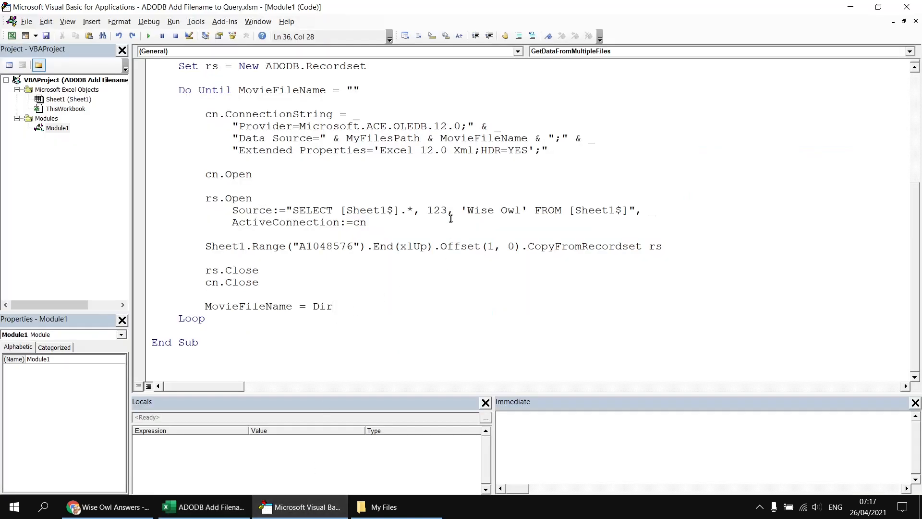
pyautogui.doubleClick(435, 210)
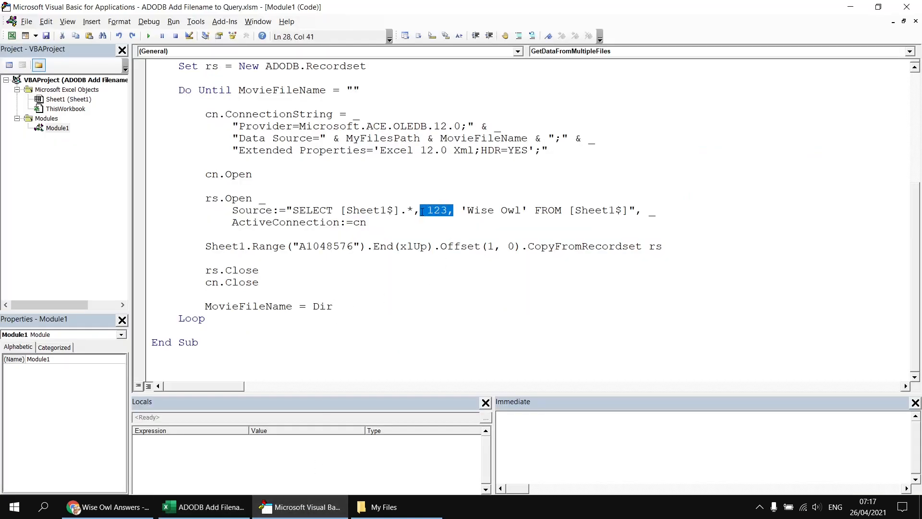
pyautogui.press('Delete')
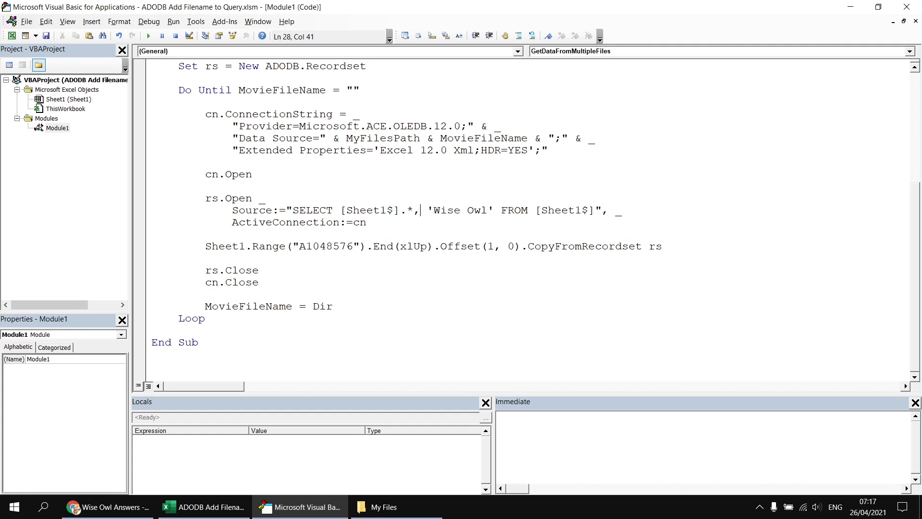
pyautogui.moveTo(446, 293)
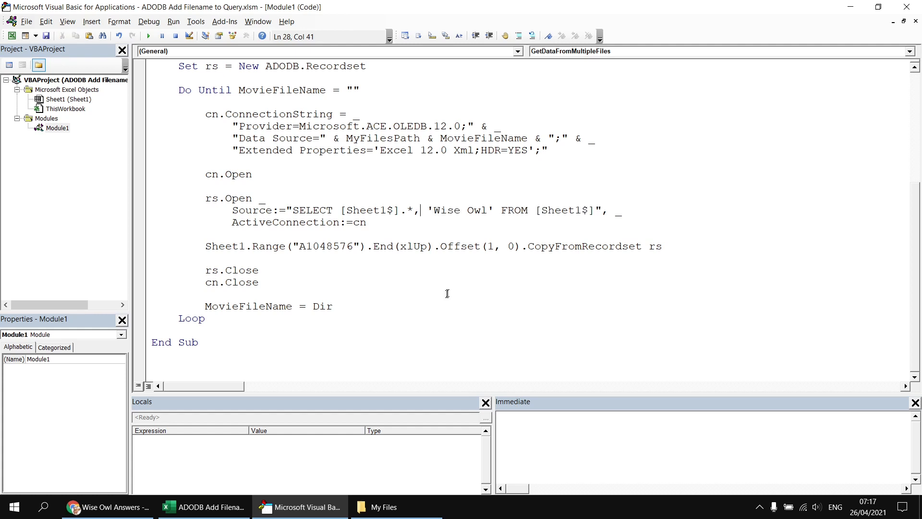
pyautogui.moveTo(345, 300)
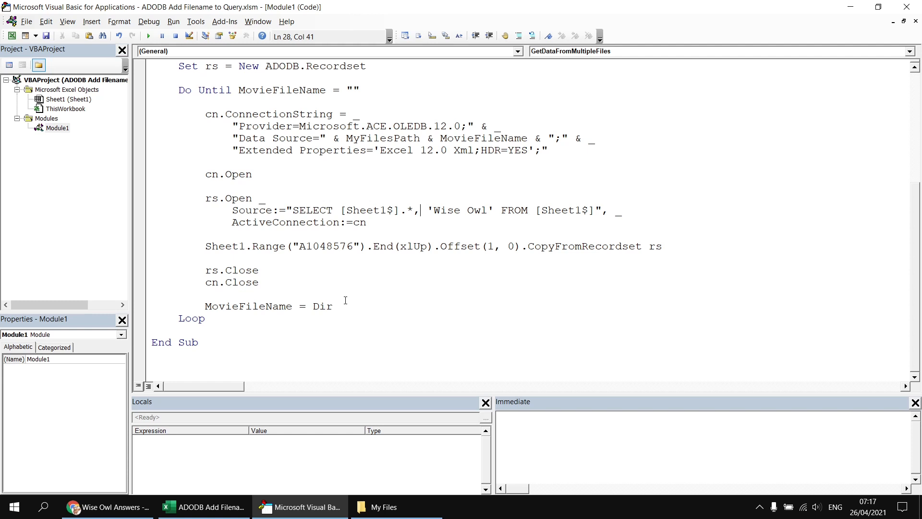
pyautogui.moveTo(302, 306)
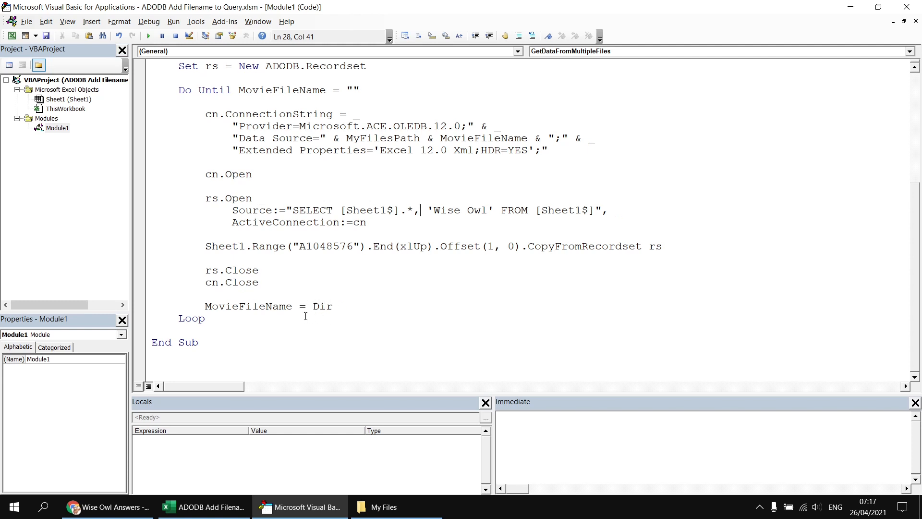
pyautogui.moveTo(241, 306)
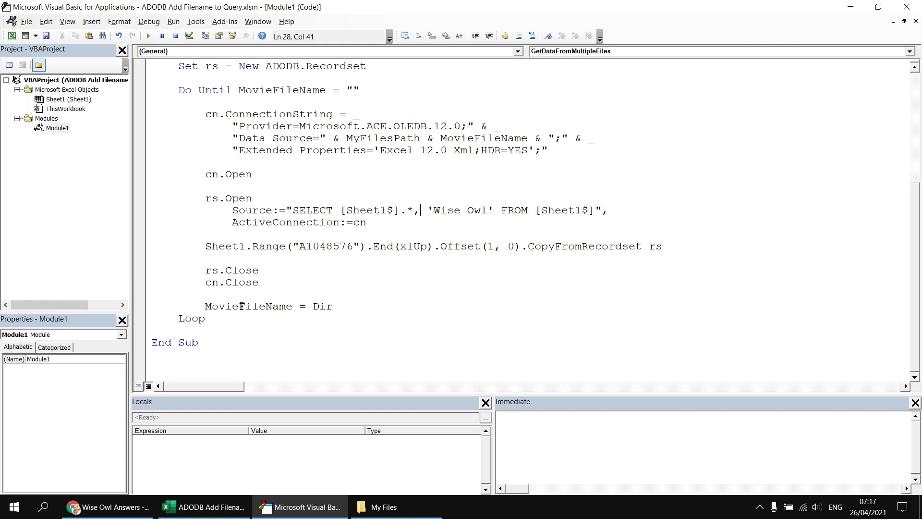
pyautogui.moveTo(413, 222)
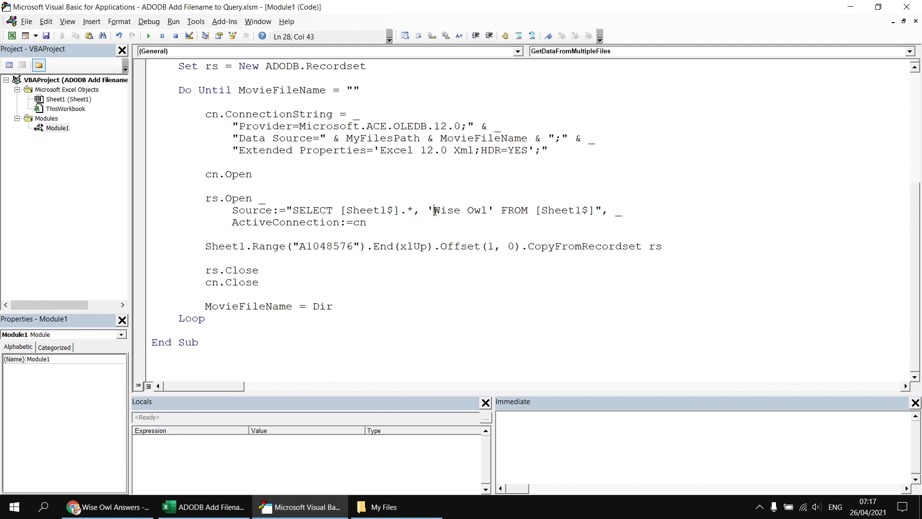
# - Replace 'Wise Owl' with 'MovieFileName', run the macro, and check Sheet1
pyautogui.doubleClick(447, 209)
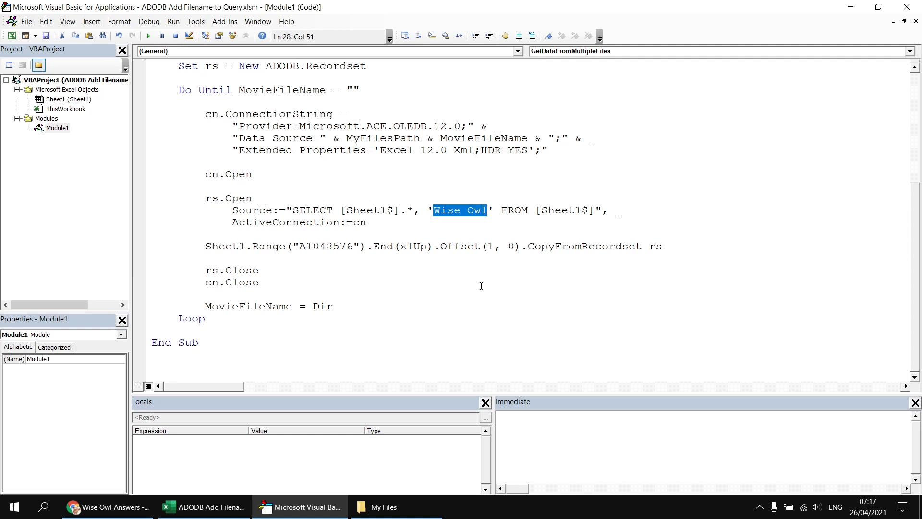
pyautogui.write('MovieFil')
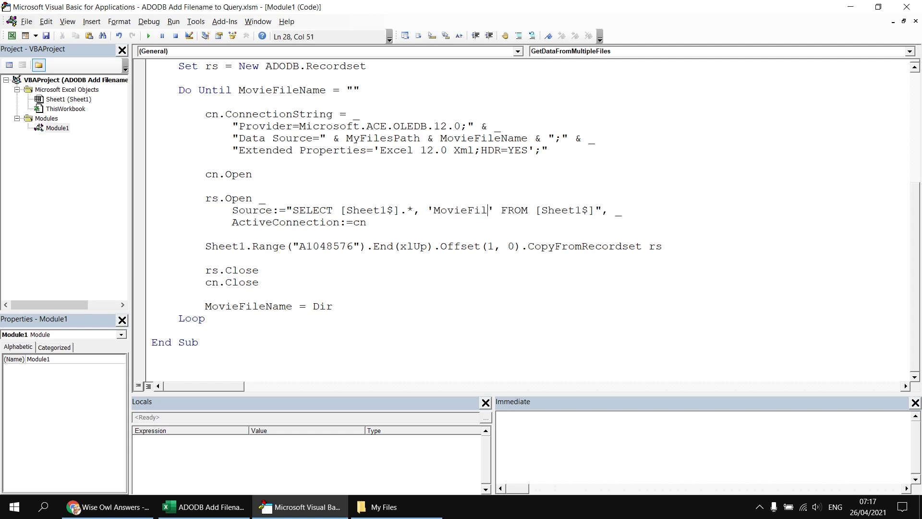
pyautogui.write('eName')
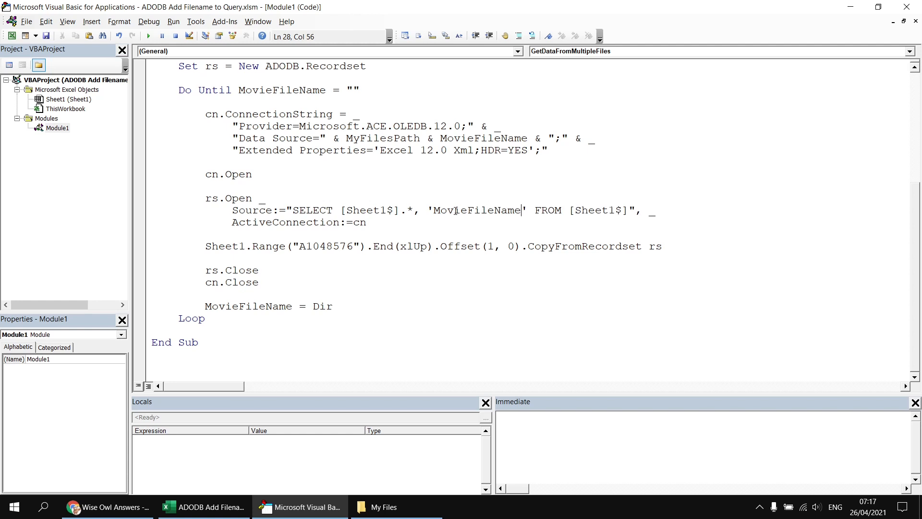
pyautogui.click(259, 187)
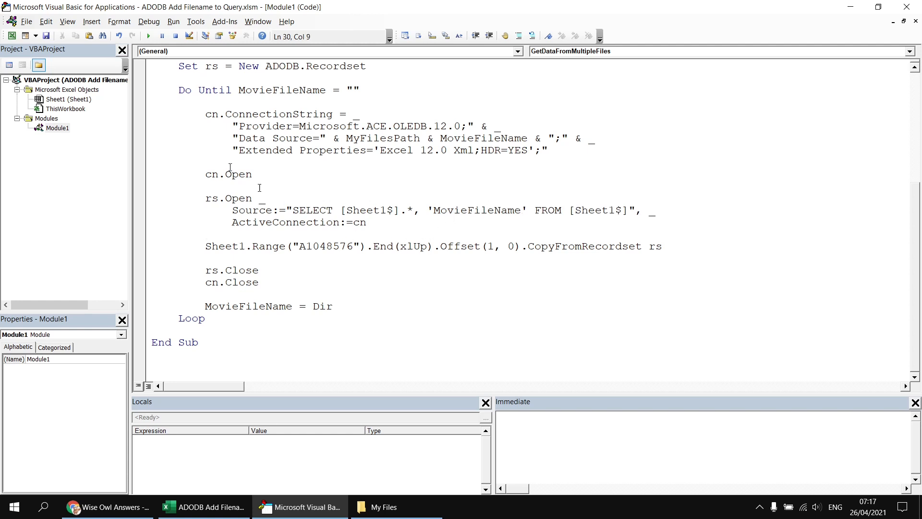
pyautogui.moveTo(299, 460)
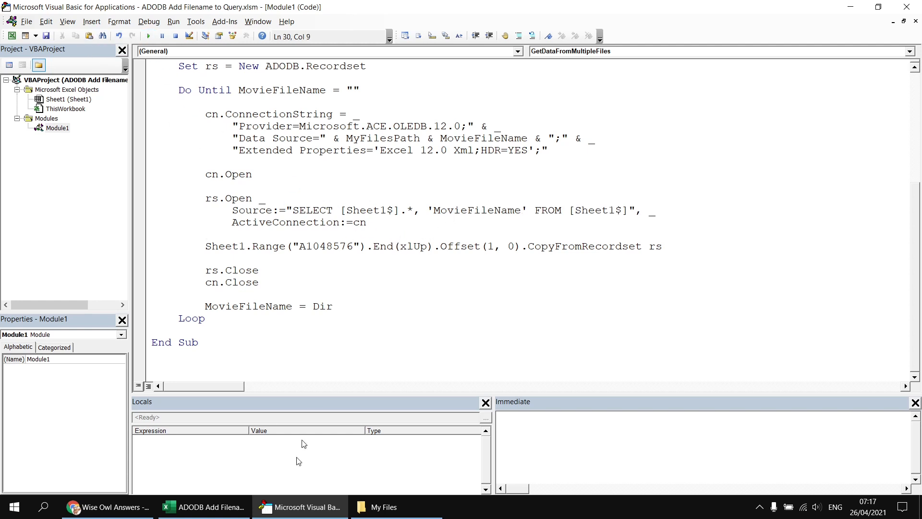
pyautogui.click(203, 506)
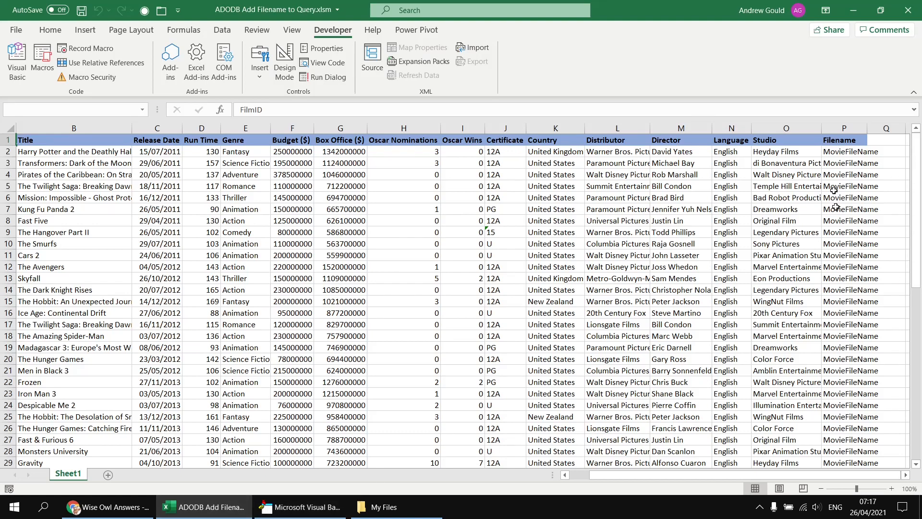
pyautogui.moveTo(845, 220)
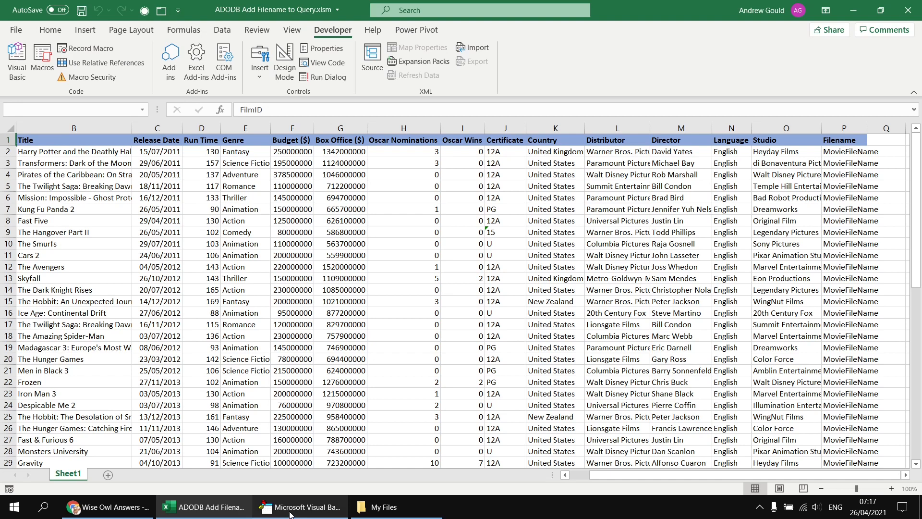
pyautogui.click(299, 506)
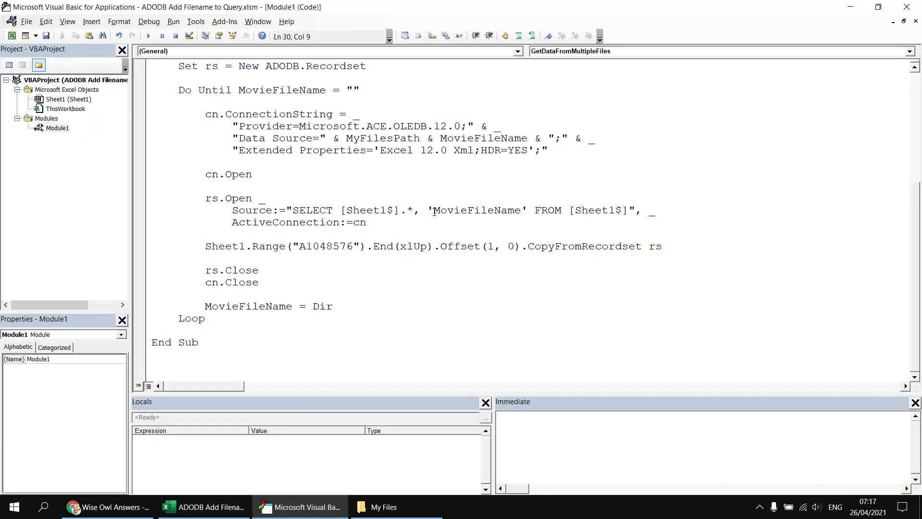
# - Concatenate the MovieFileName variable into the quoted SQL field, with ActiveConnection:=cn
pyautogui.click(291, 210)
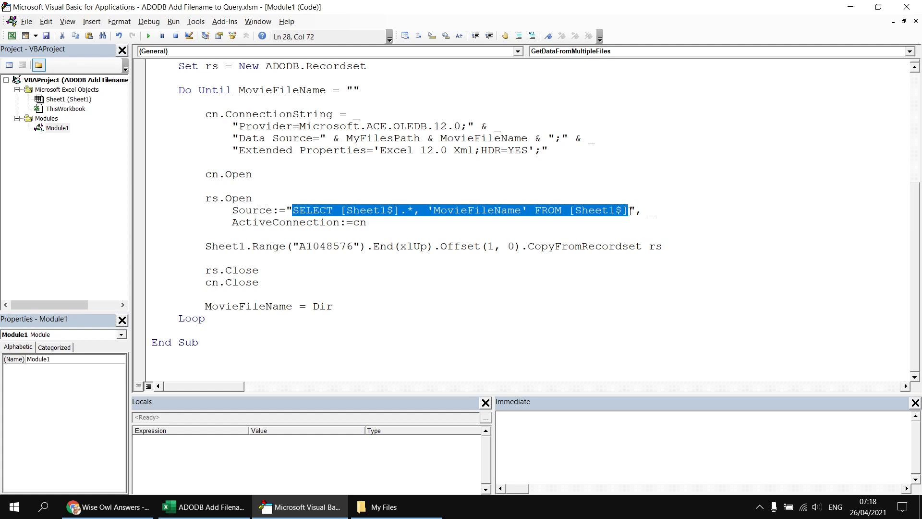
pyautogui.click(294, 210)
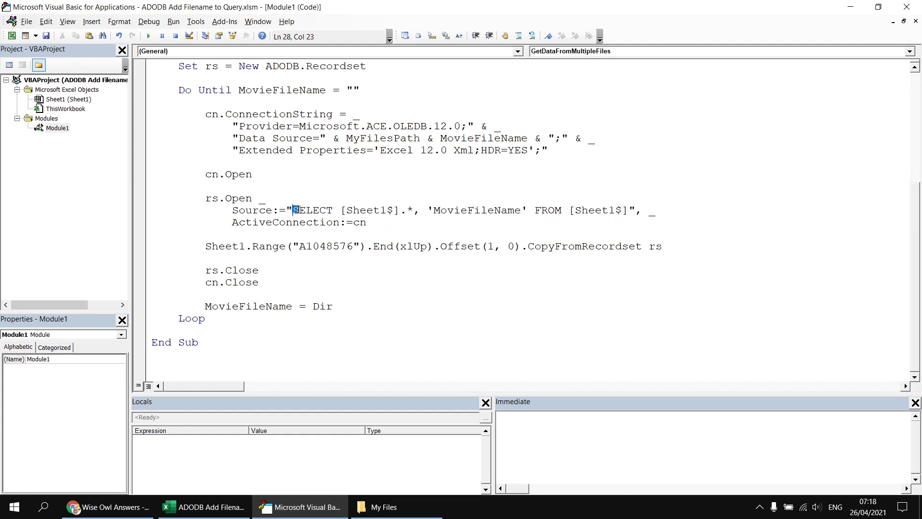
pyautogui.moveTo(293, 210); pyautogui.dragTo(411, 210)
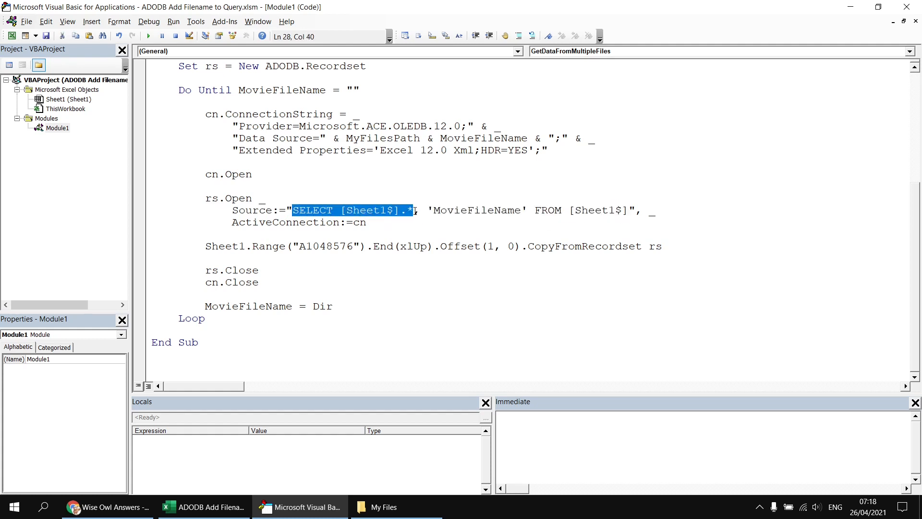
pyautogui.write(',')
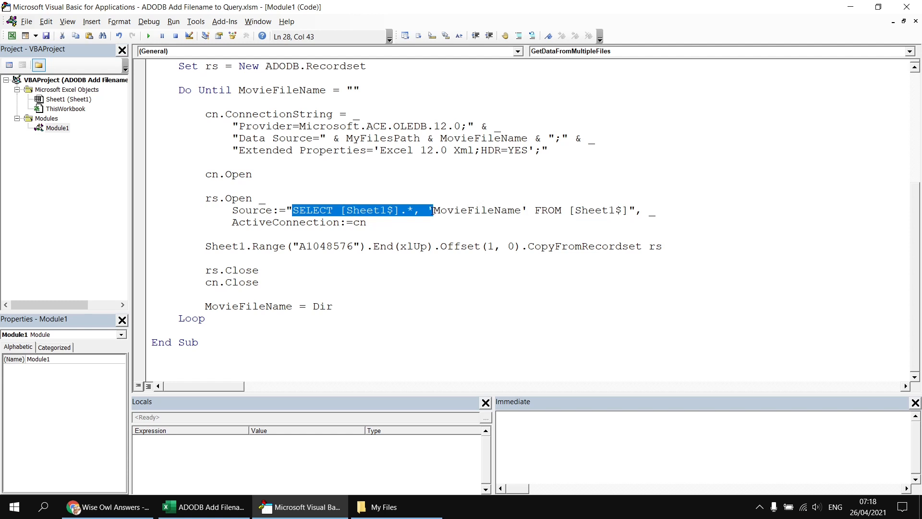
pyautogui.click(427, 209)
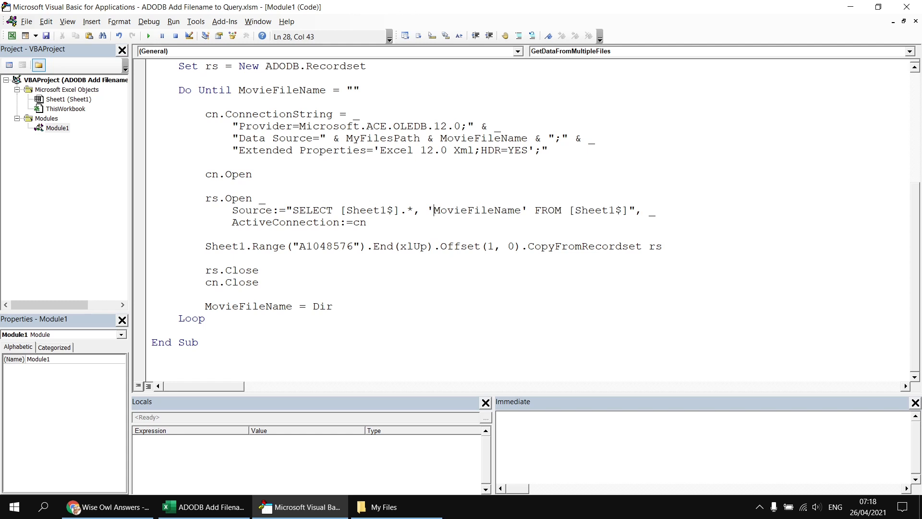
pyautogui.write('" "')
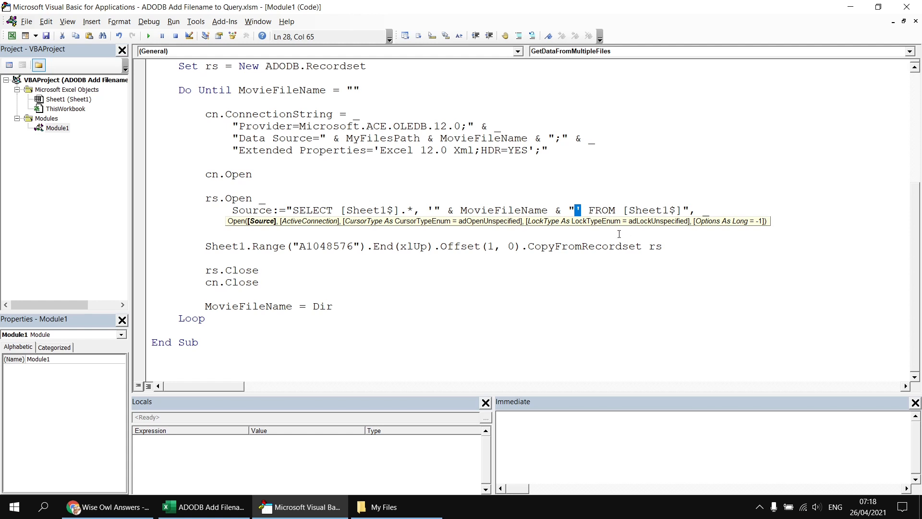
pyautogui.write('ActiveConnection:=cn')
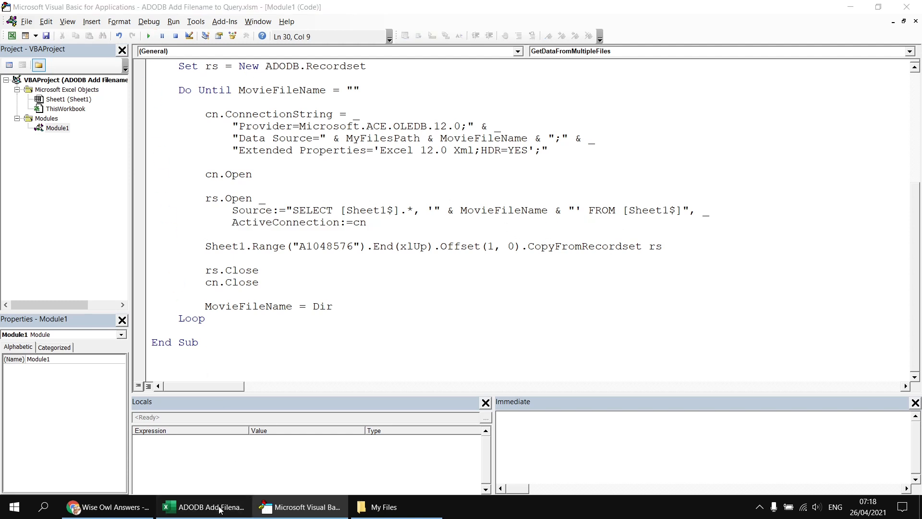
# - Inspect Filename cells such as Movies 2011.xlsx in Sheet1, then return to the code
pyautogui.click(203, 506)
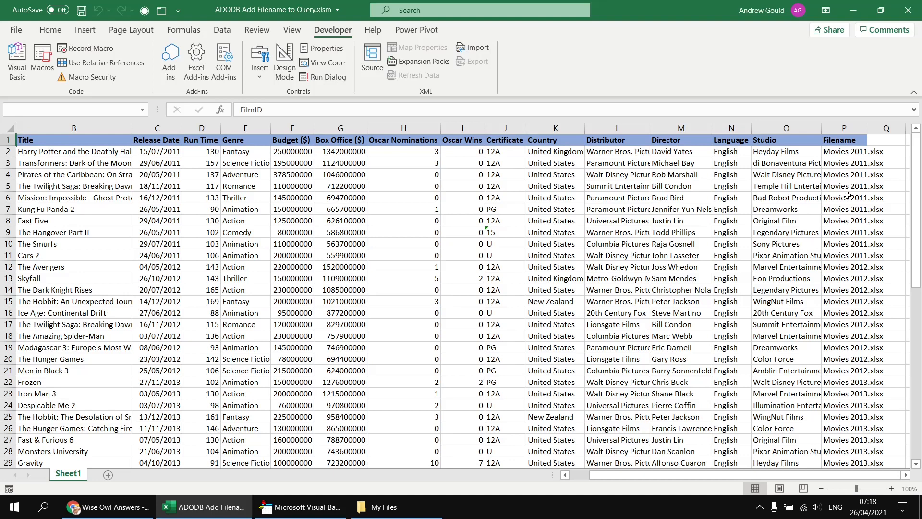
pyautogui.click(845, 231)
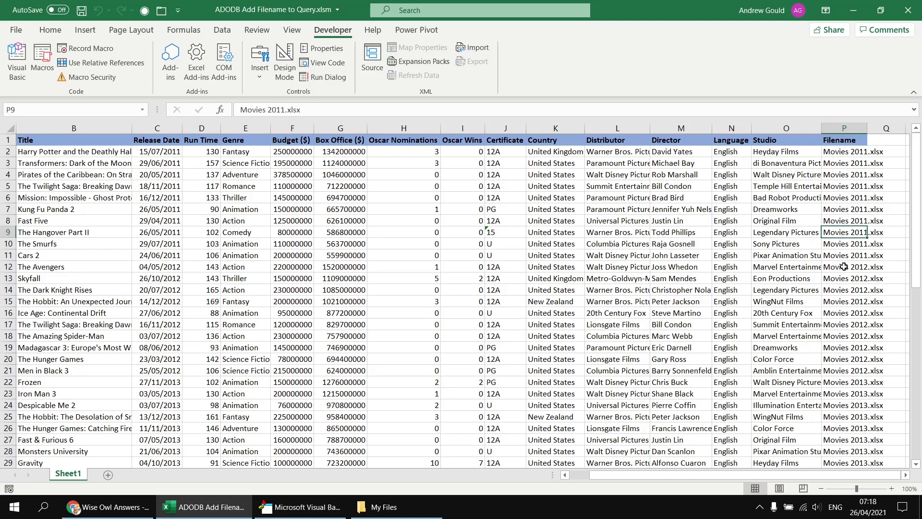
pyautogui.click(843, 336)
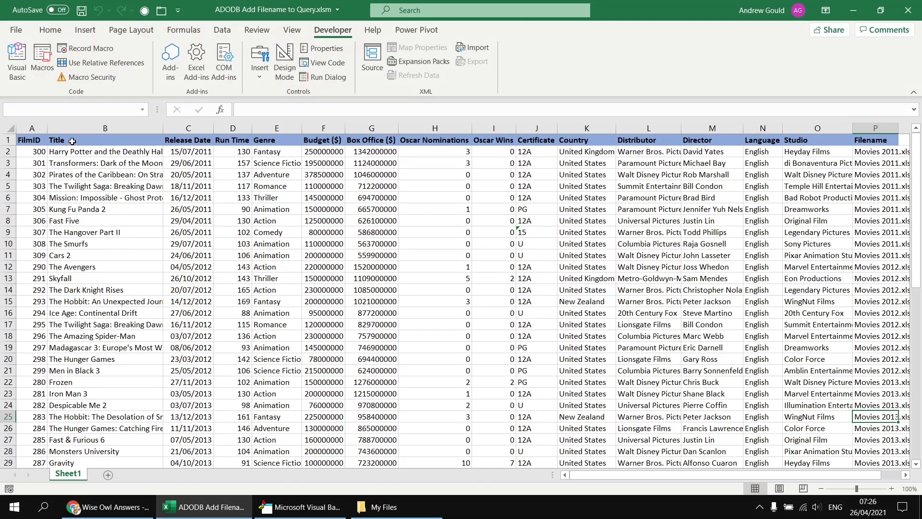
pyautogui.moveTo(484, 175)
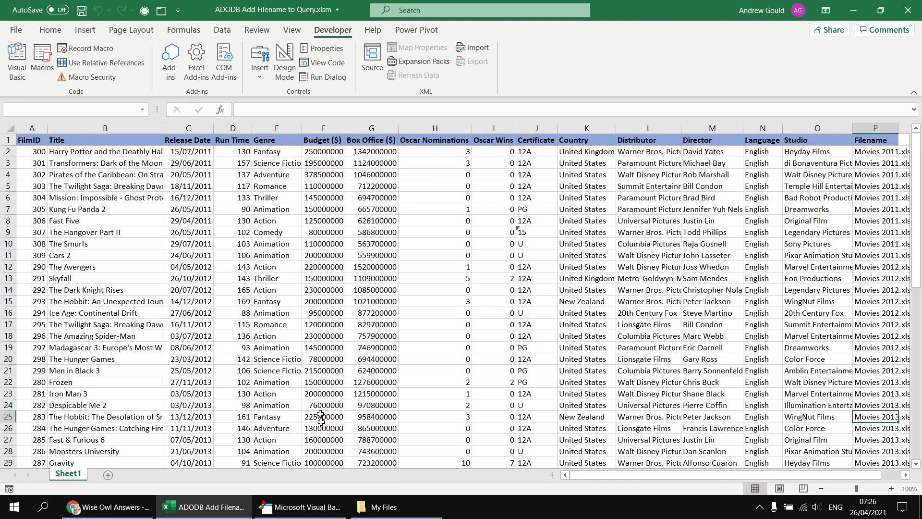
pyautogui.click(299, 506)
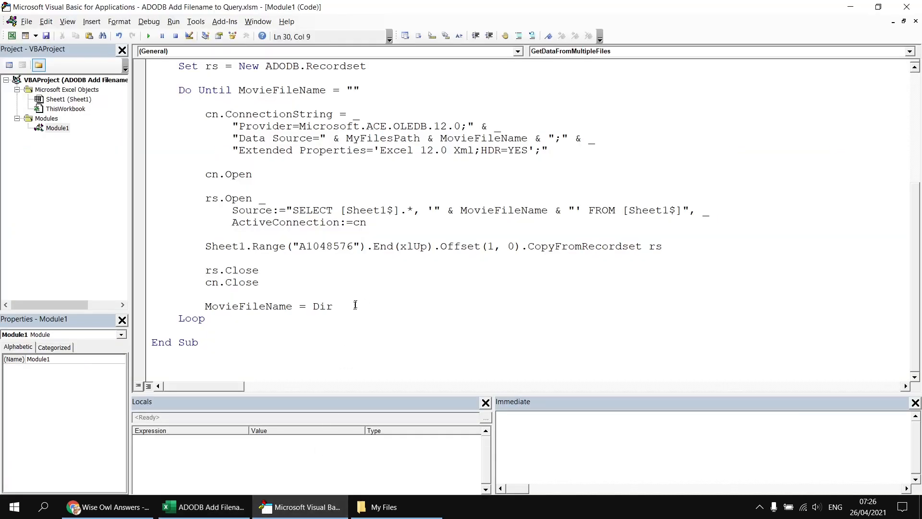
# - Replace [Sheet1$].* in the SELECT string with [Title], [Release Date], [Run Time]
pyautogui.doubleClick(361, 210)
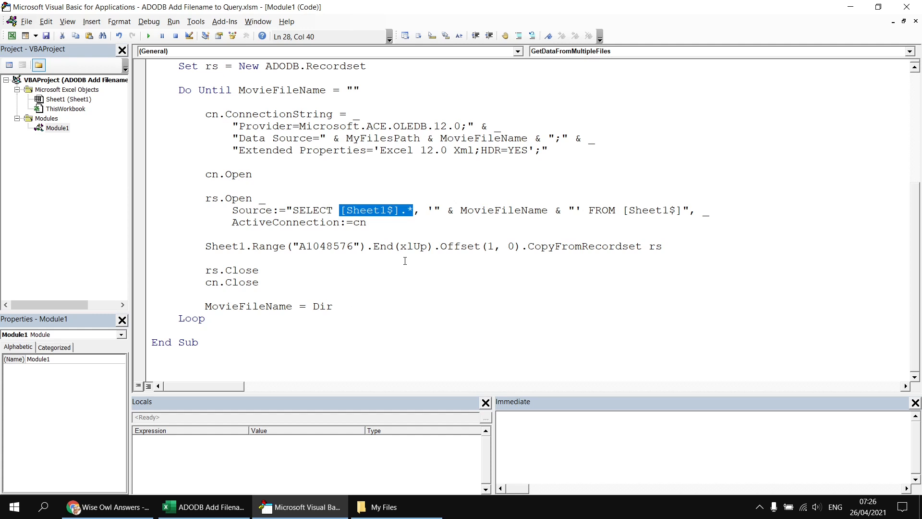
pyautogui.press('Delete')
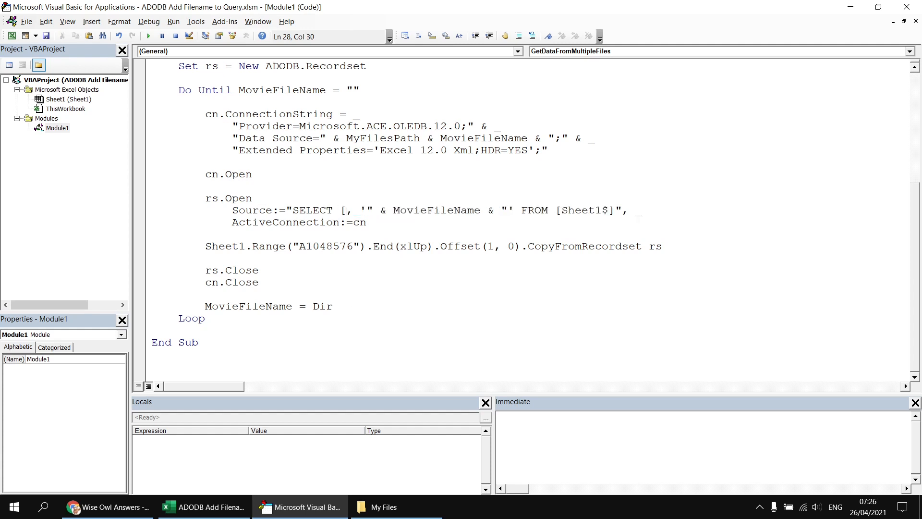
pyautogui.write('Title], [Release Date],')
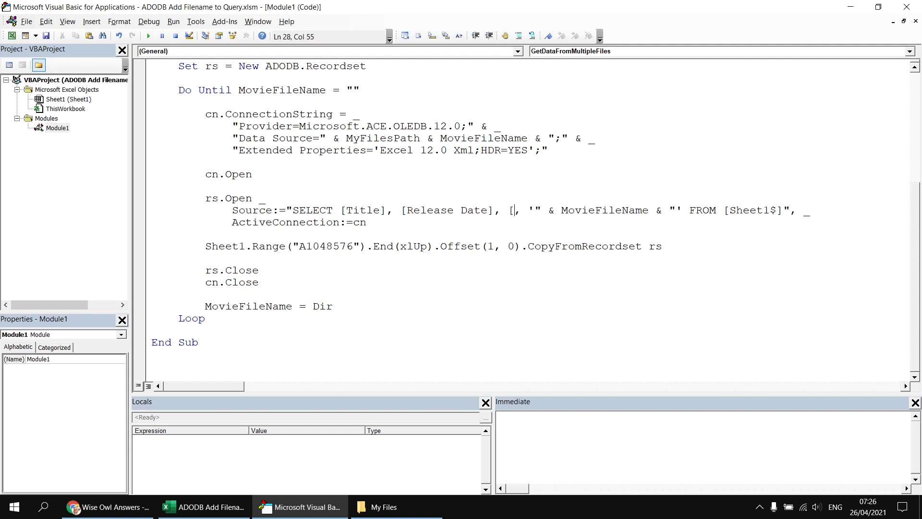
pyautogui.write('Run Time]')
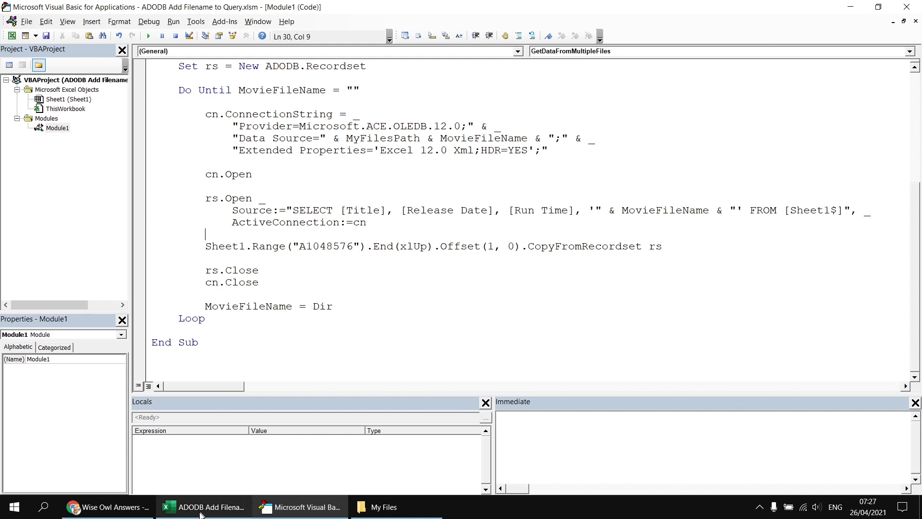
# - Switch to the workbook to review the rerun output under the old header row
pyautogui.click(204, 506)
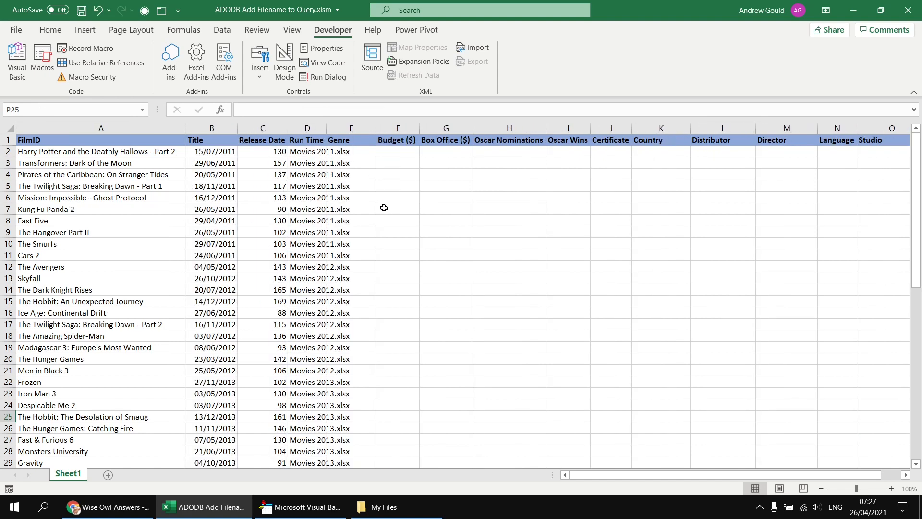
pyautogui.moveTo(157, 185)
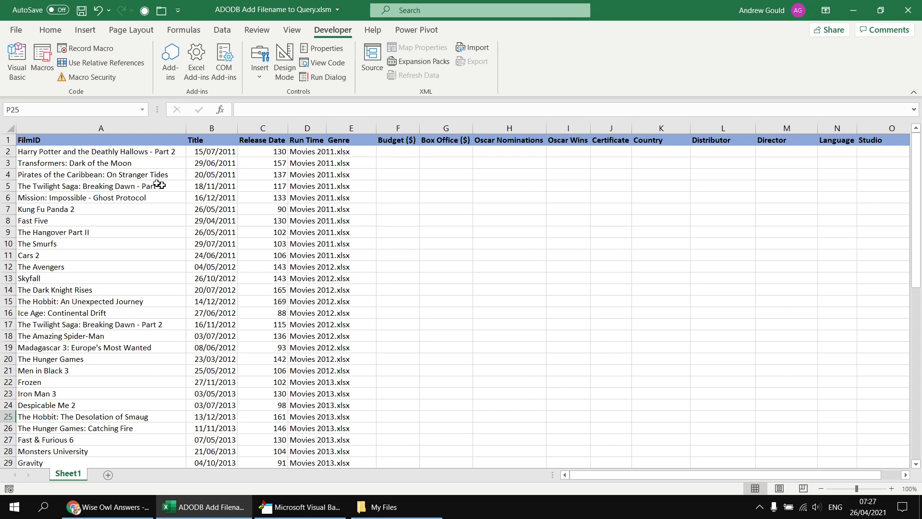
pyautogui.moveTo(235, 213)
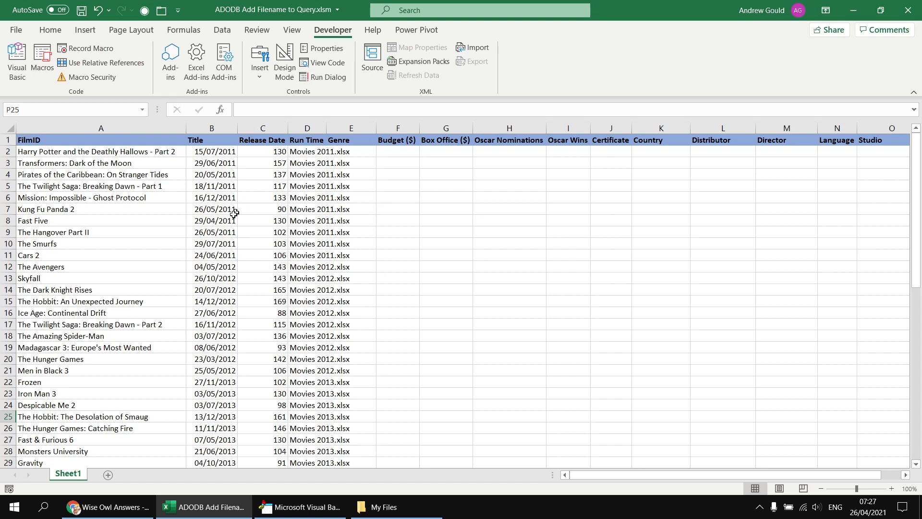
pyautogui.moveTo(32, 167)
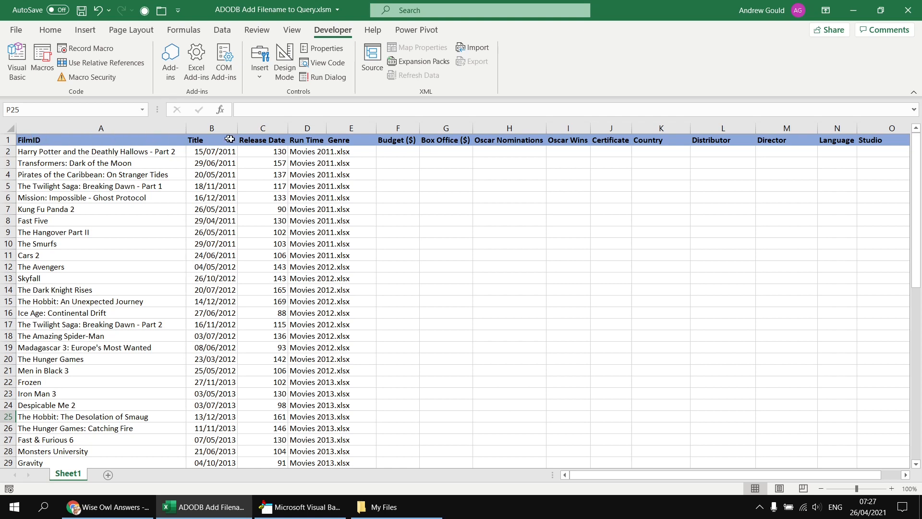
pyautogui.moveTo(137, 193)
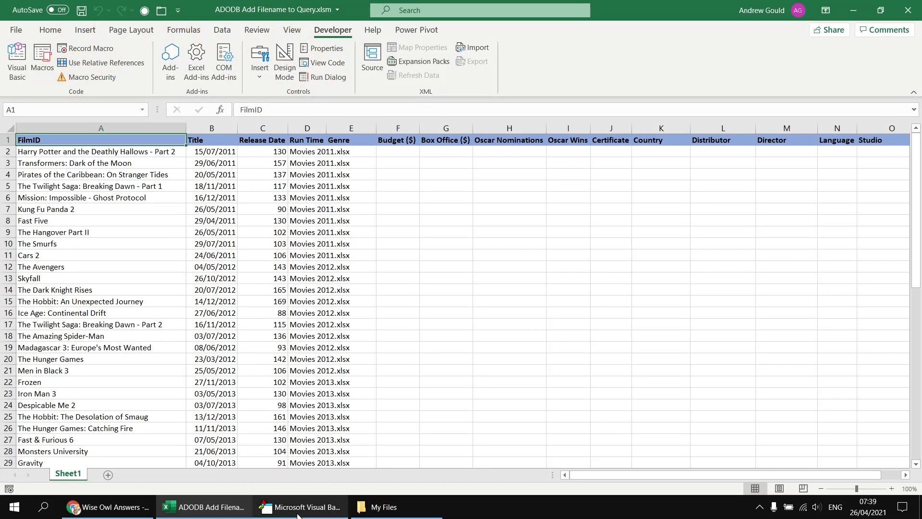
# - Change the clearing range to Cells and declare Dim i As Integer
pyautogui.click(299, 506)
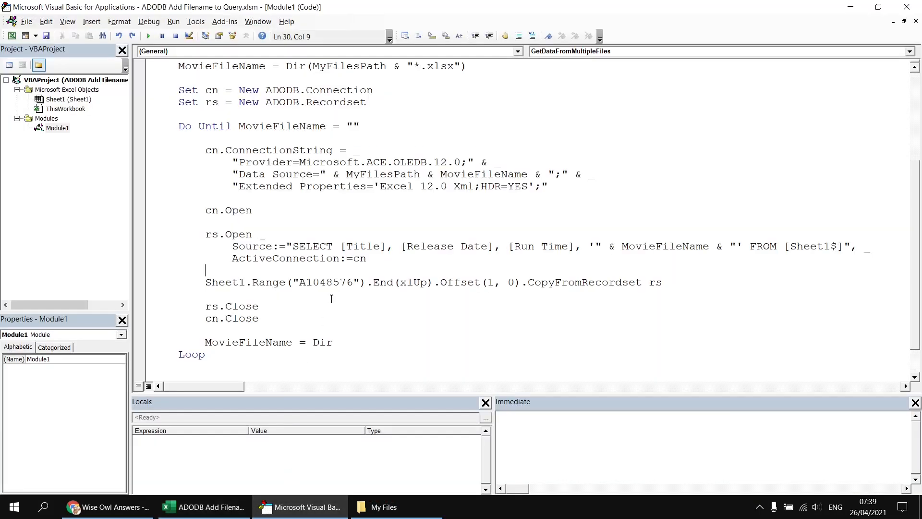
pyautogui.scroll(3)
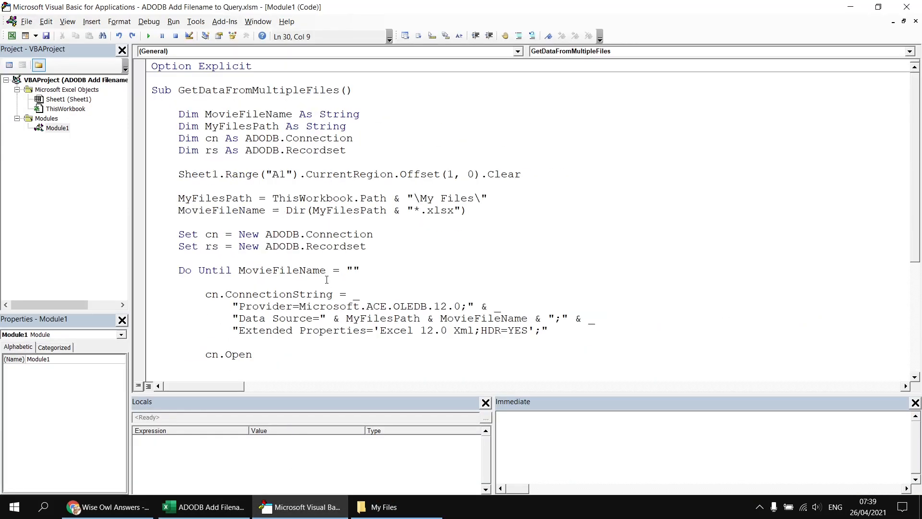
pyautogui.click(224, 174)
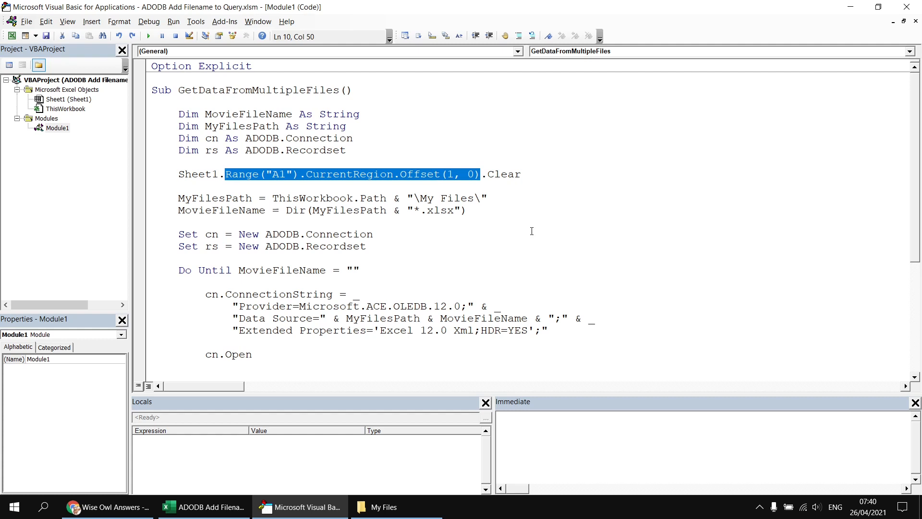
pyautogui.write('cells.Clear')
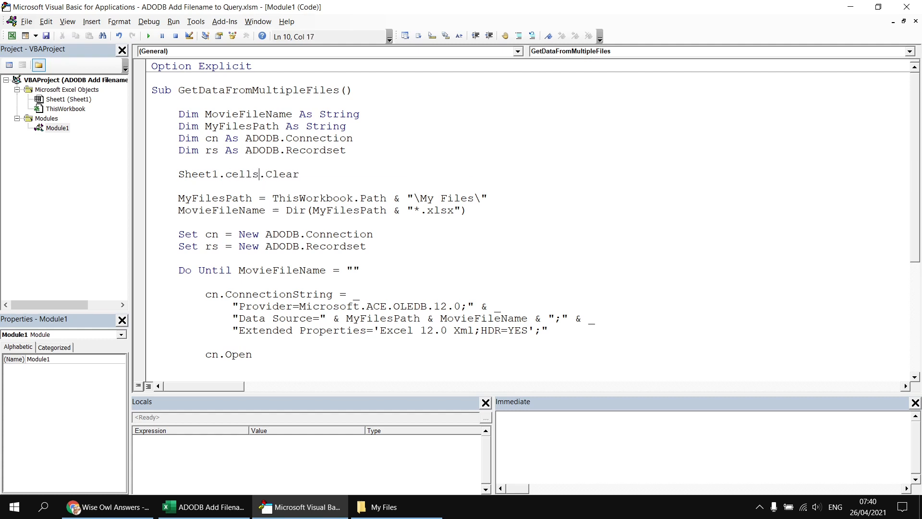
pyautogui.press('Return')
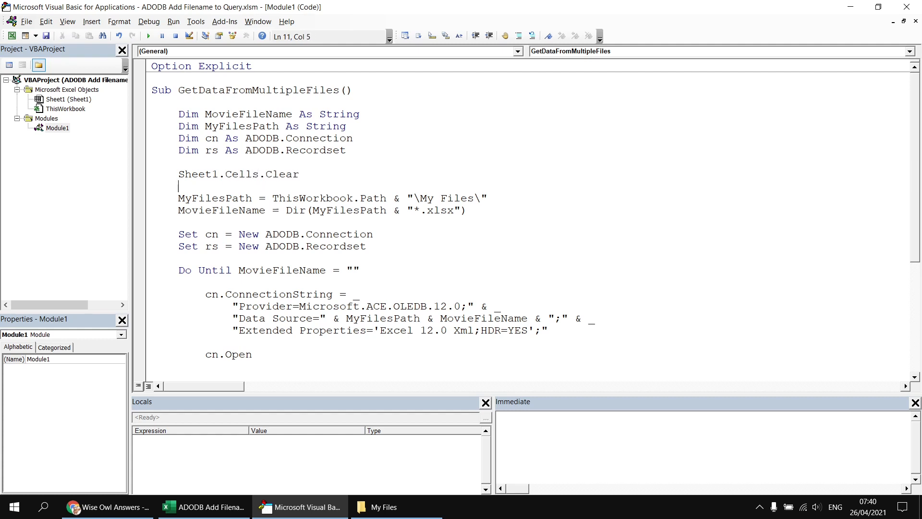
pyautogui.moveTo(367, 147)
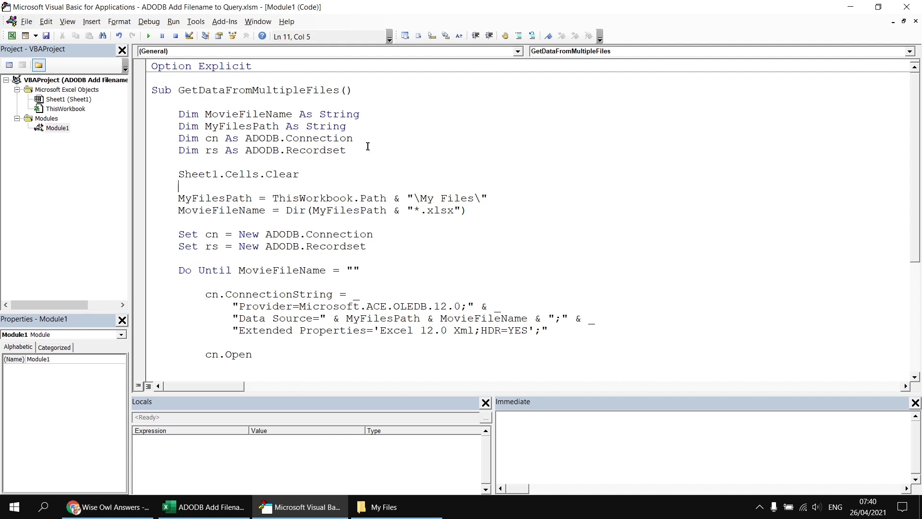
pyautogui.moveTo(359, 151)
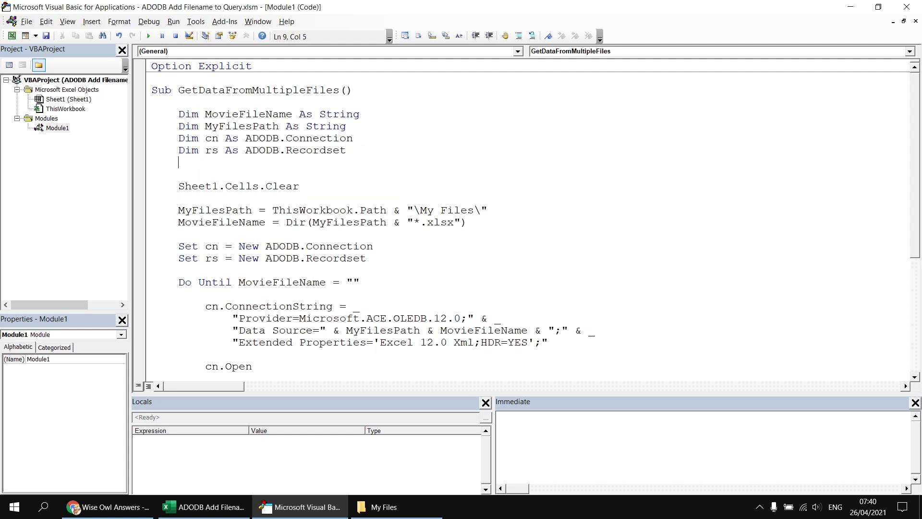
pyautogui.write('dim i')
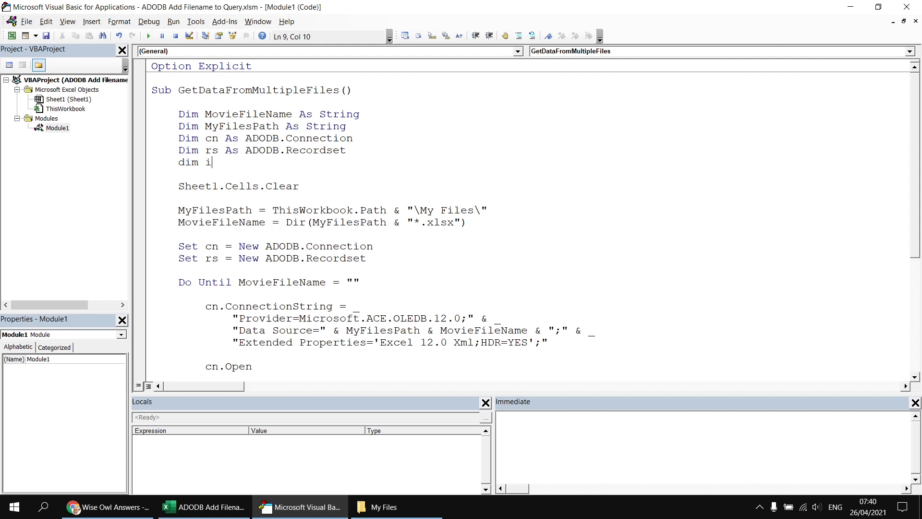
pyautogui.write('as Integer')
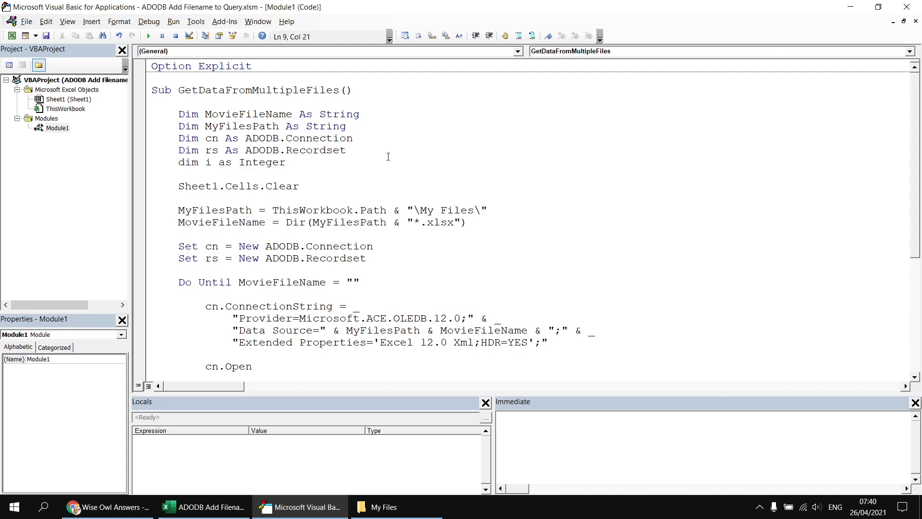
# - Add a For i = 0 To rs.Fields.Count - 1 … Next i loop before CopyFromRecordset
pyautogui.scroll(-3)
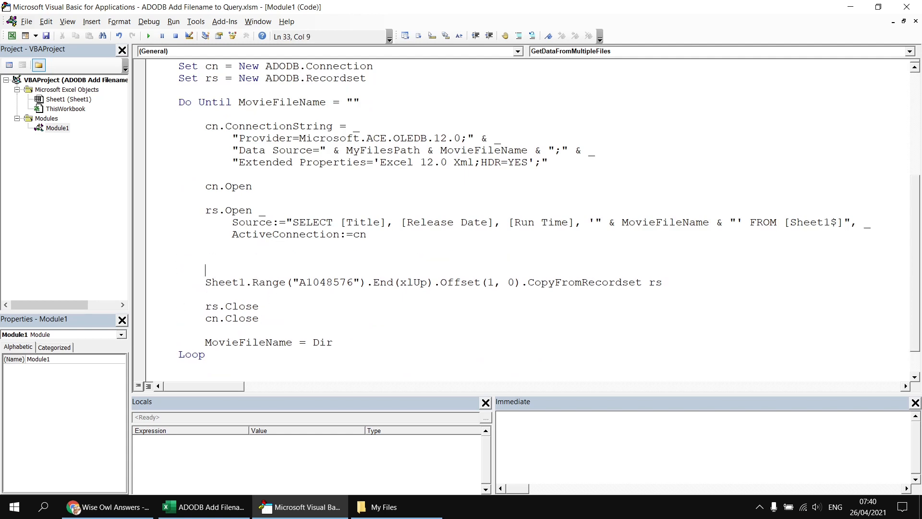
pyautogui.write('for i =')
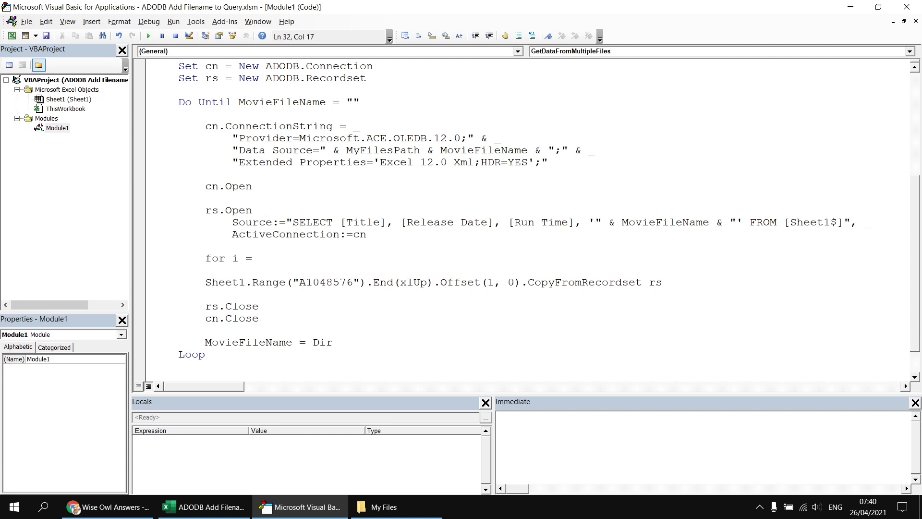
pyautogui.scroll(-3)
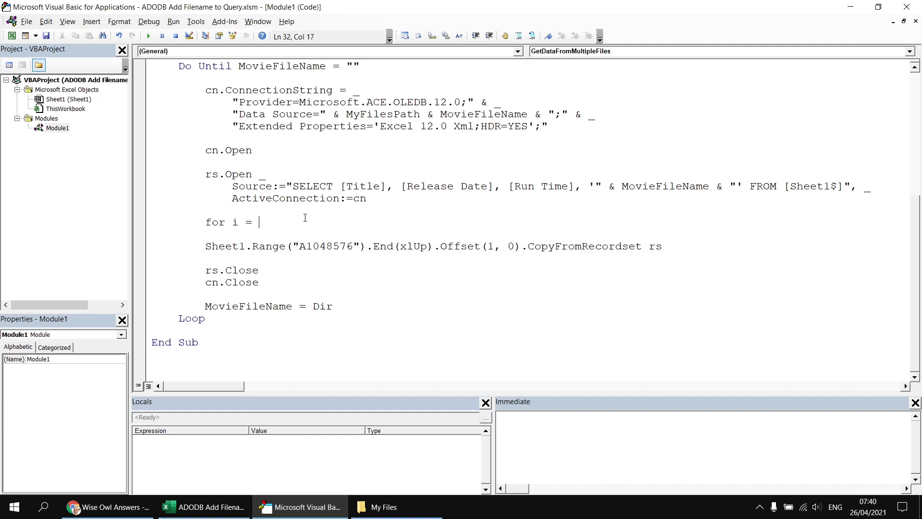
pyautogui.write('0 t')
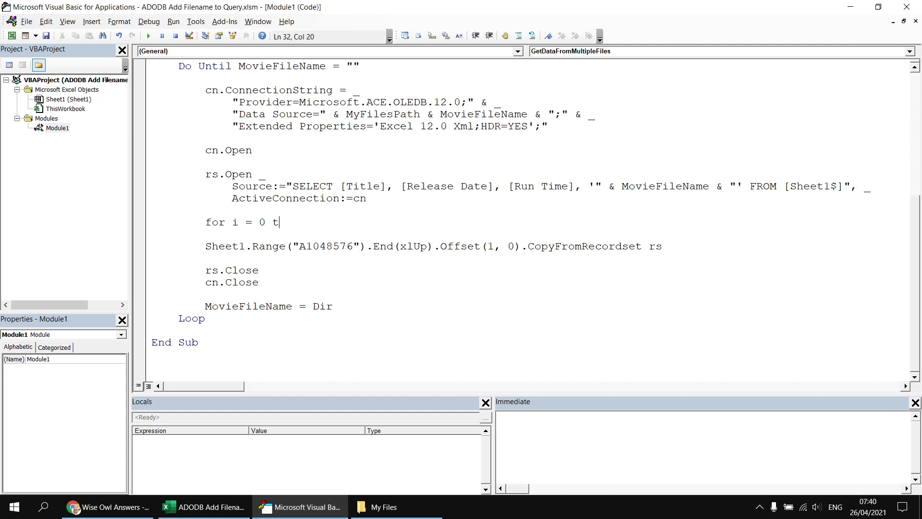
pyautogui.write('o')
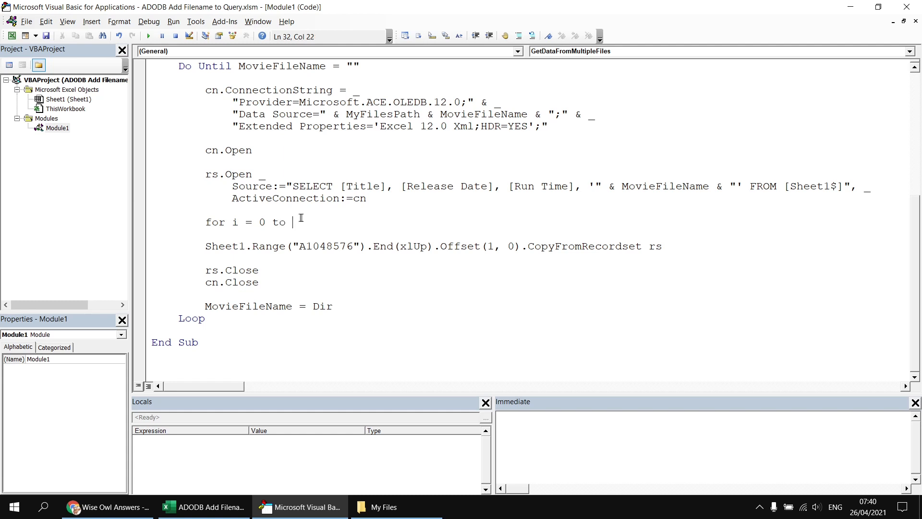
pyautogui.moveTo(239, 228)
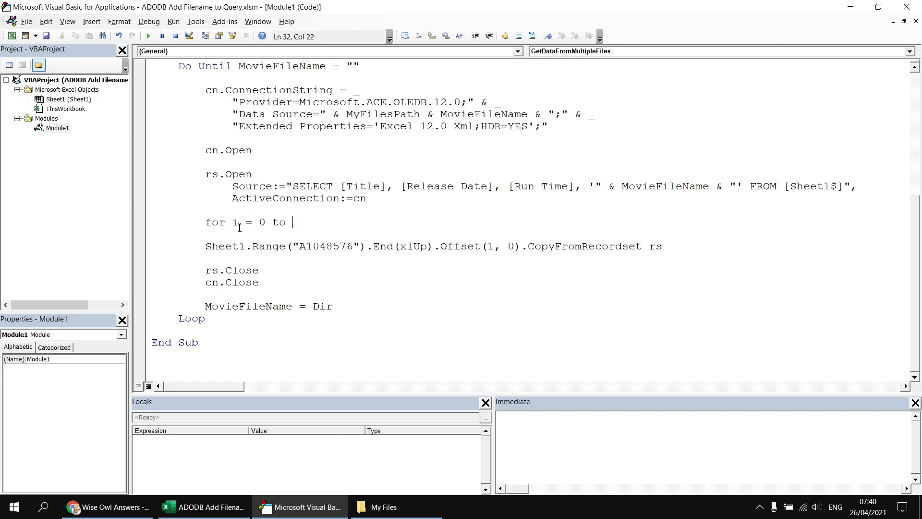
pyautogui.write('r')
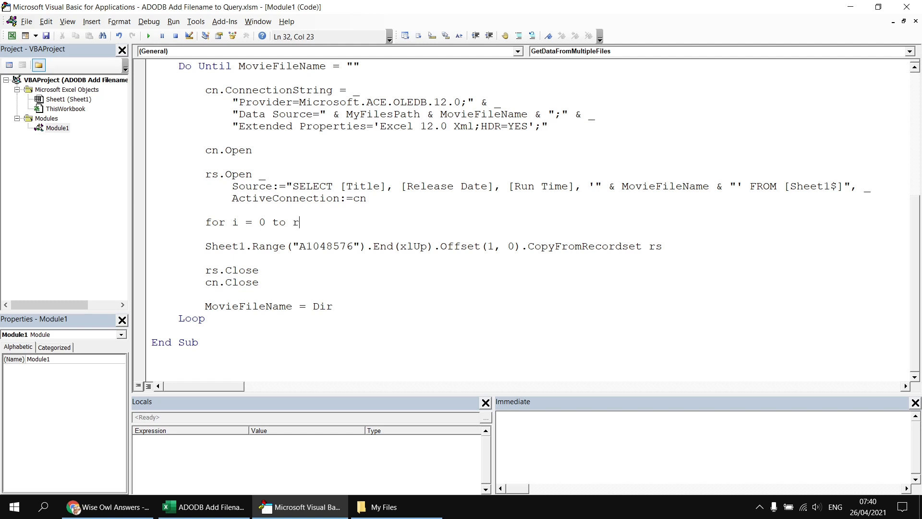
pyautogui.write('s.fil')
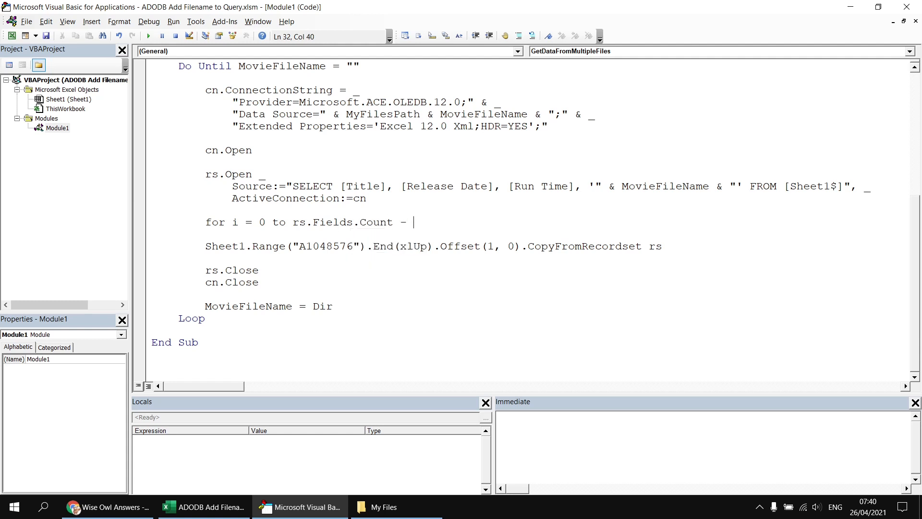
pyautogui.write('1')
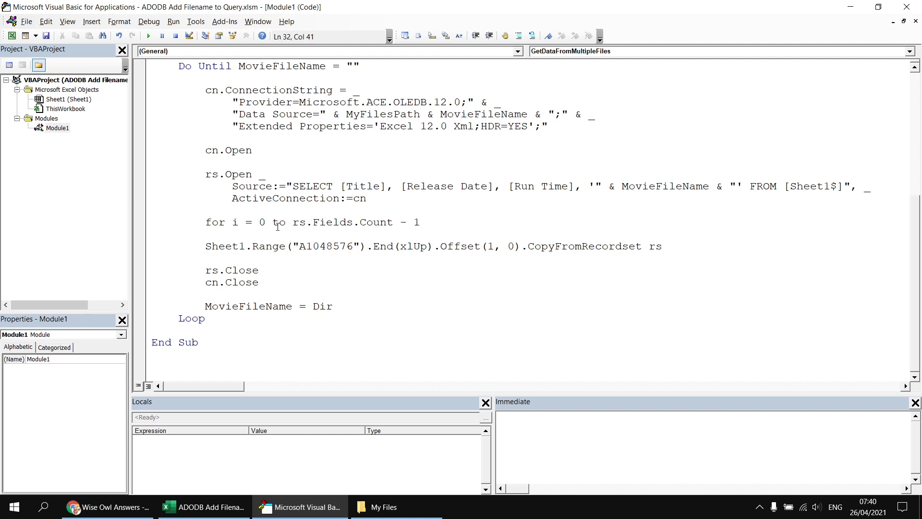
pyautogui.press('Return')
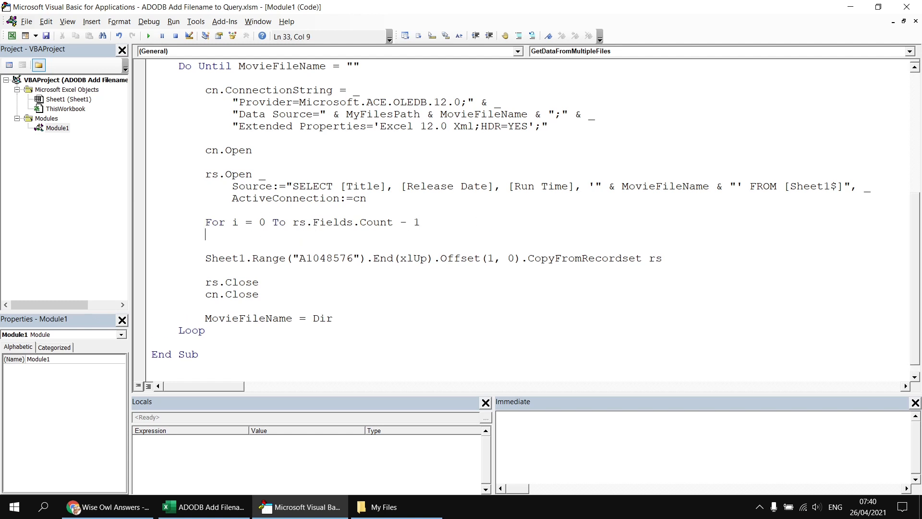
pyautogui.write('nex')
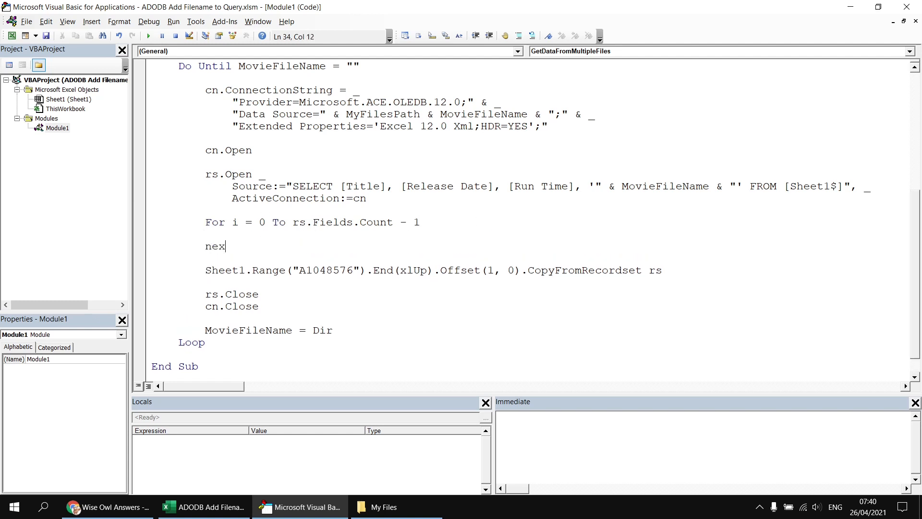
pyautogui.write('t i')
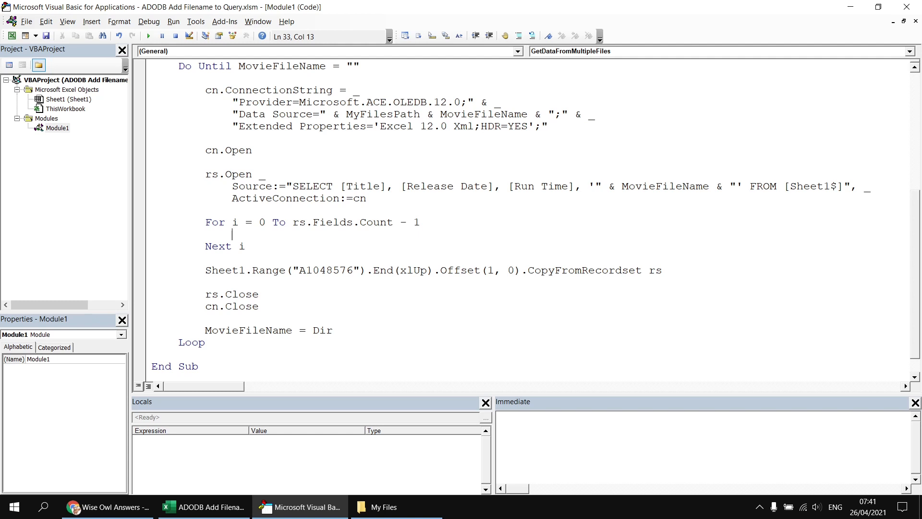
# - Fill the loop body with Sheet1.Cells(1, i + 1).Value = rs.Fields(i).Name
pyautogui.write('sheet')
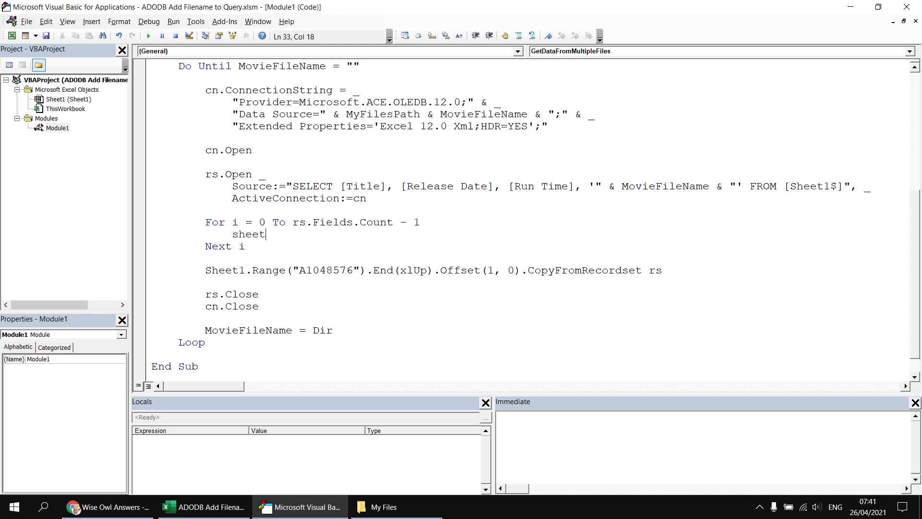
pyautogui.write('.Cells(')
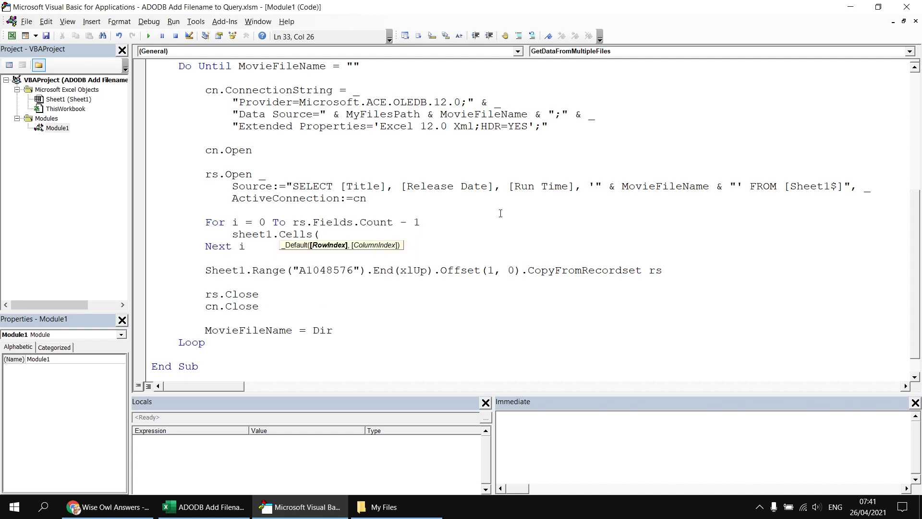
pyautogui.write('1,')
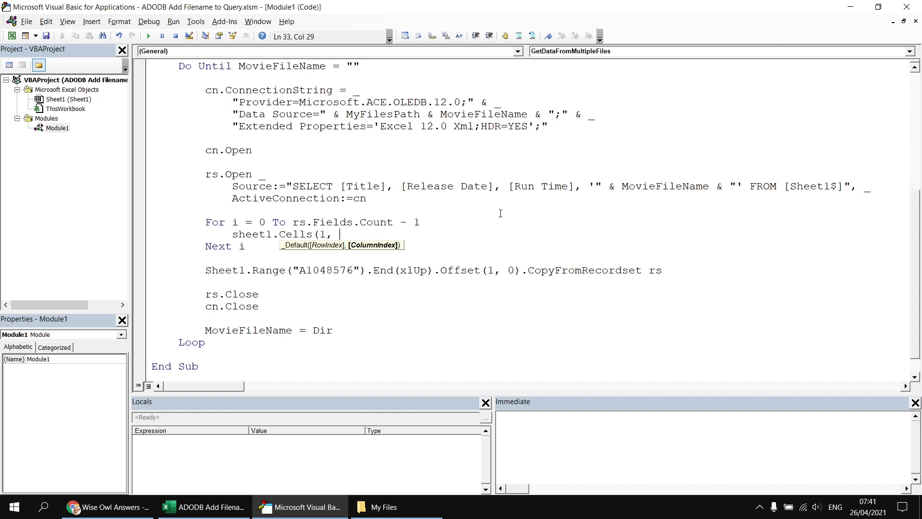
pyautogui.write('i + 1')
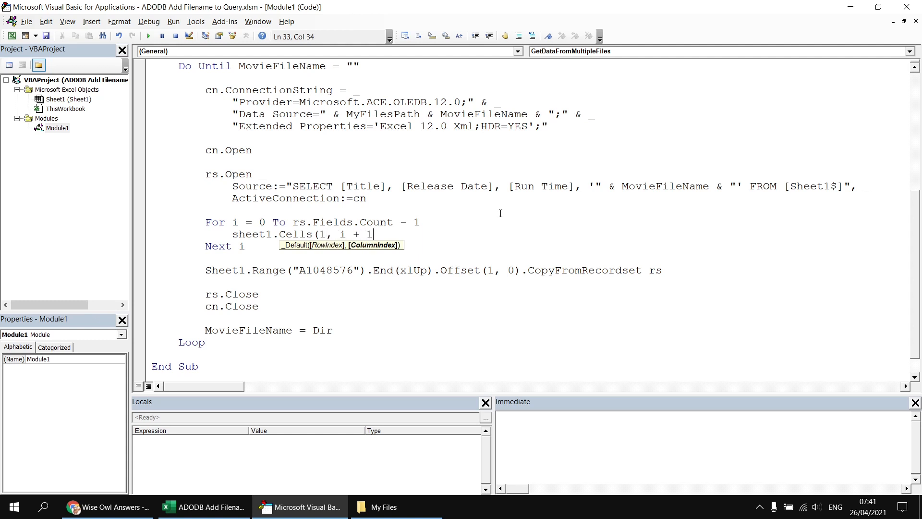
pyautogui.write(')')
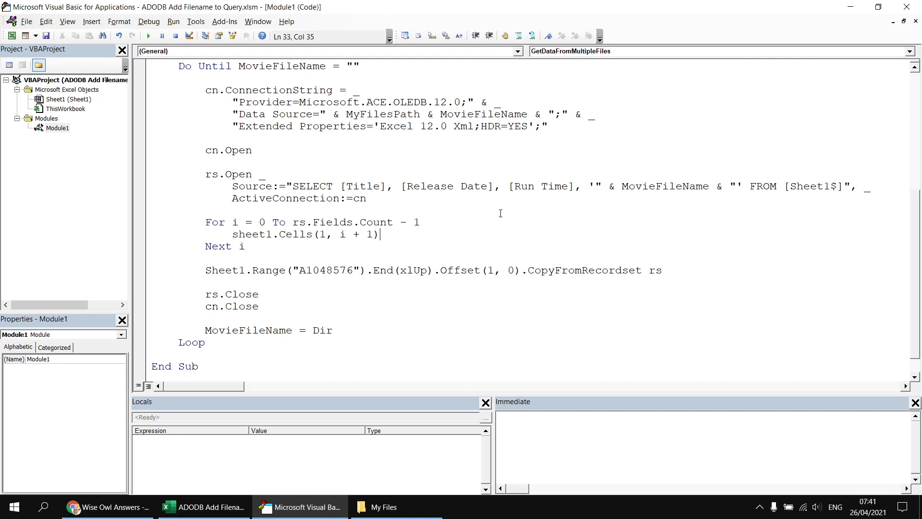
pyautogui.write('.')
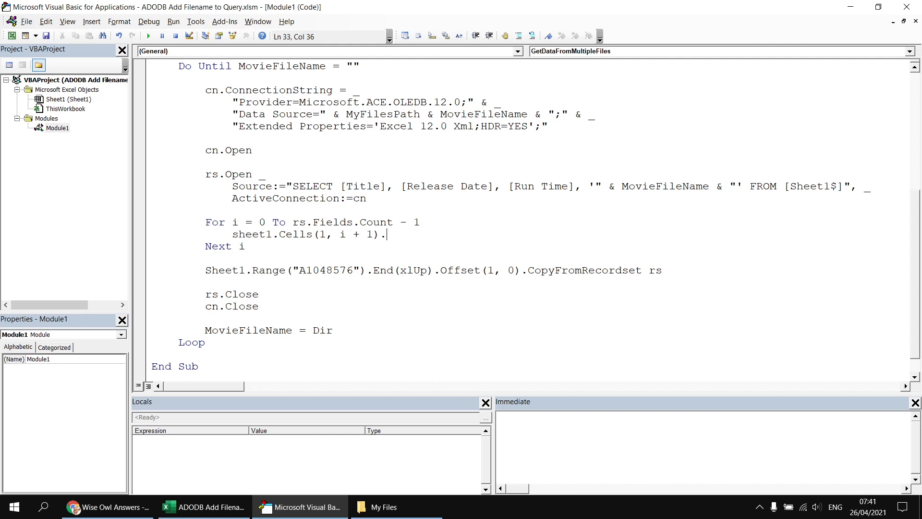
pyautogui.write('value =')
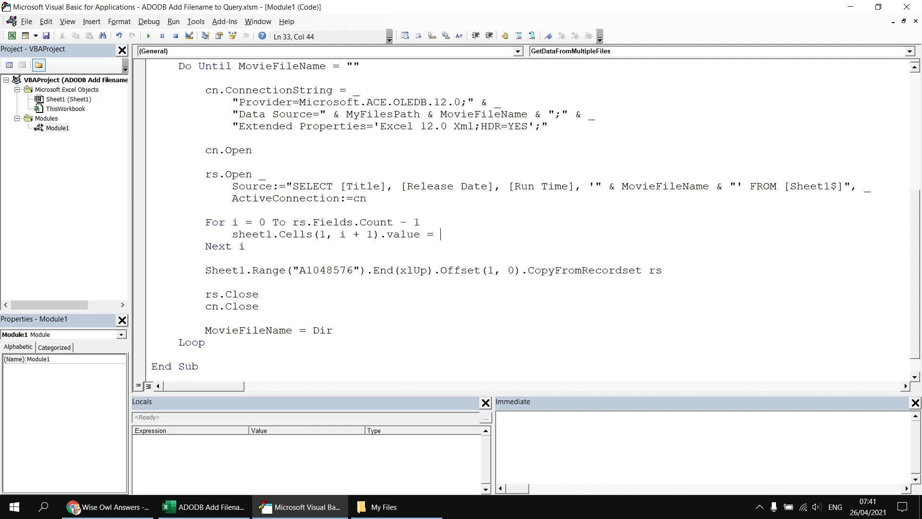
pyautogui.write('rs.f')
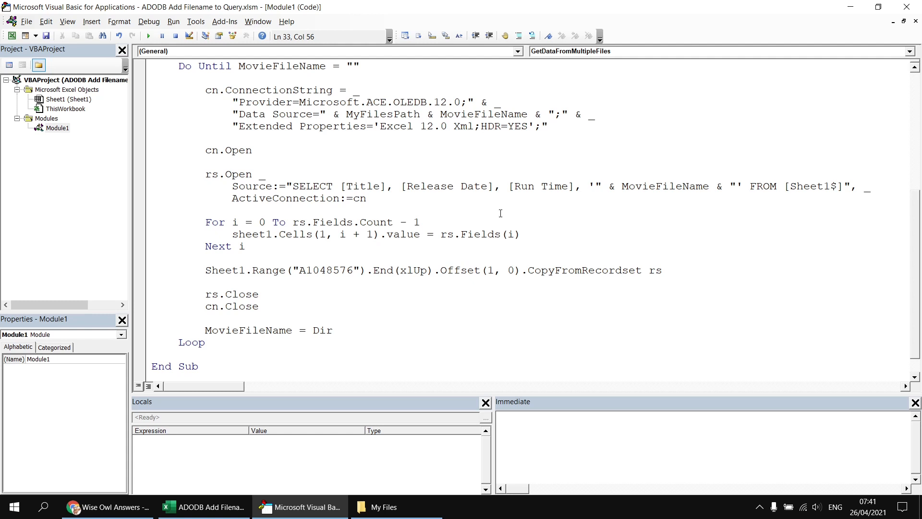
pyautogui.write('.Name')
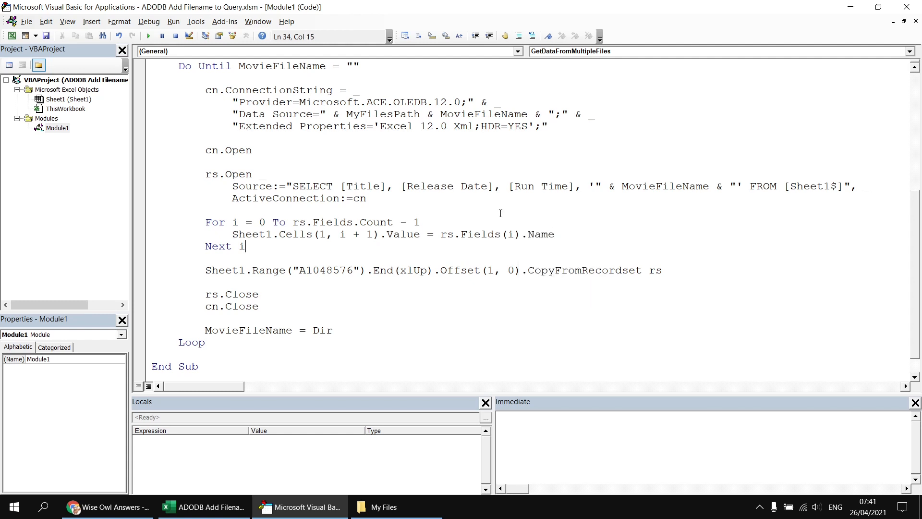
pyautogui.moveTo(212, 235)
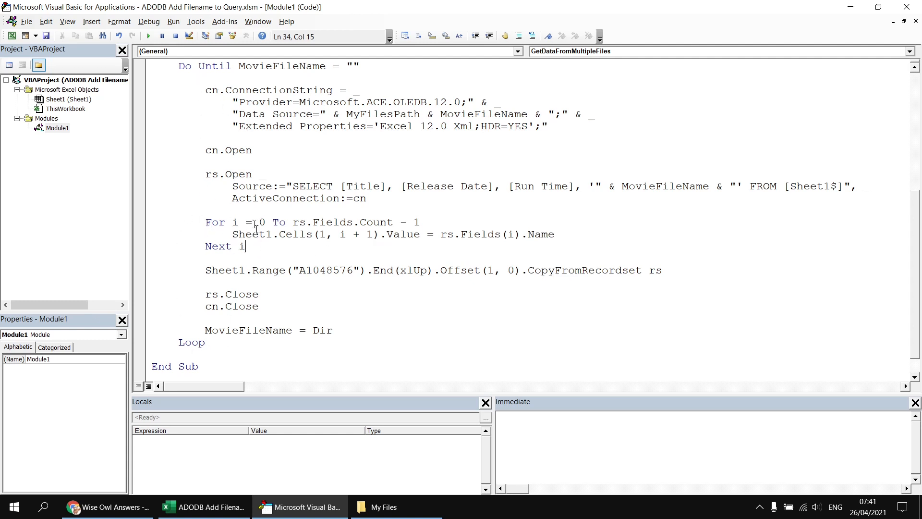
pyautogui.moveTo(149, 36)
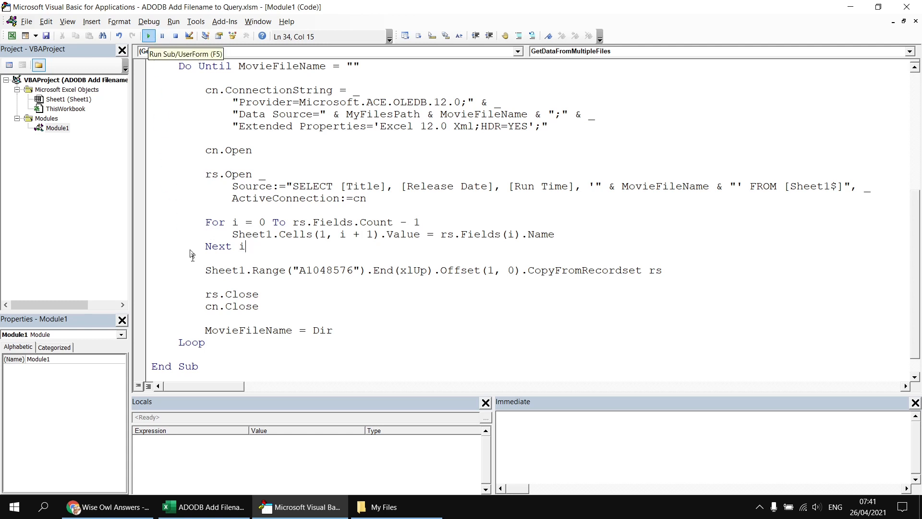
# - Run the macro, check headers Title, Release Date, Run Time, Expr1003, then return to the code
pyautogui.click(147, 36)
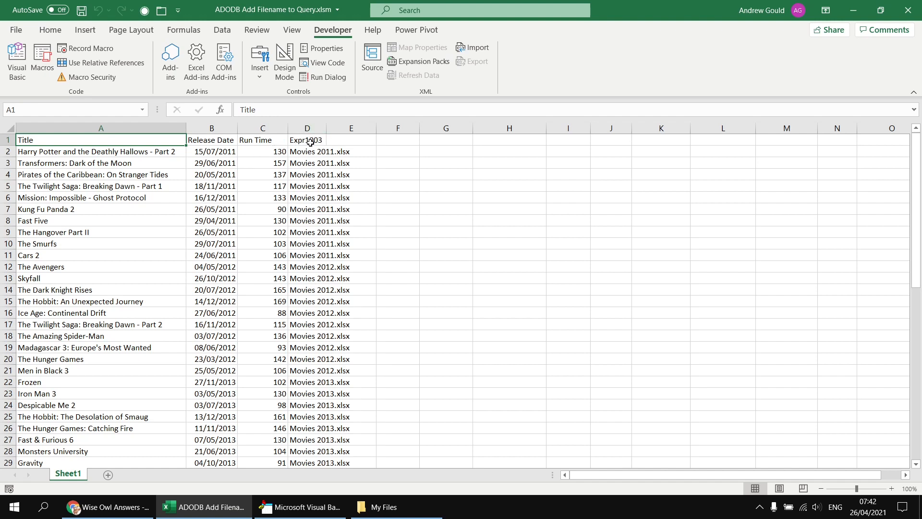
pyautogui.moveTo(397, 157)
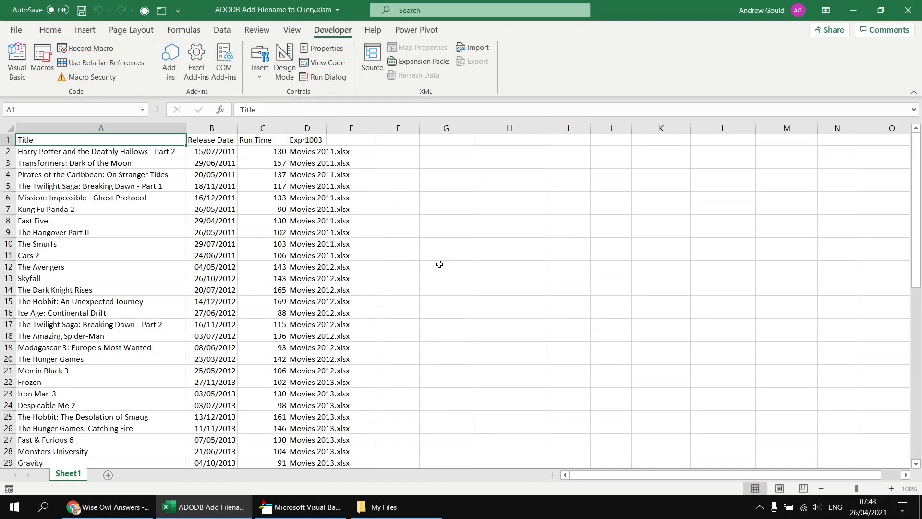
pyautogui.click(307, 128)
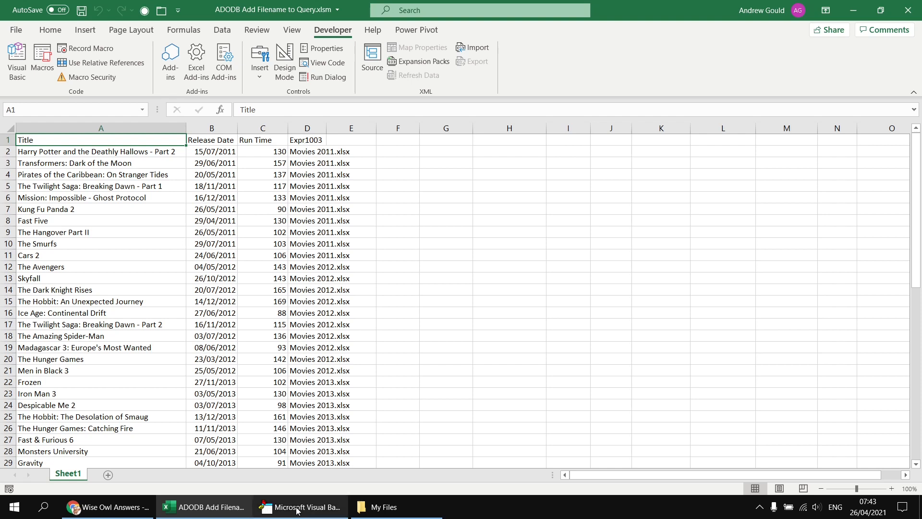
pyautogui.click(299, 506)
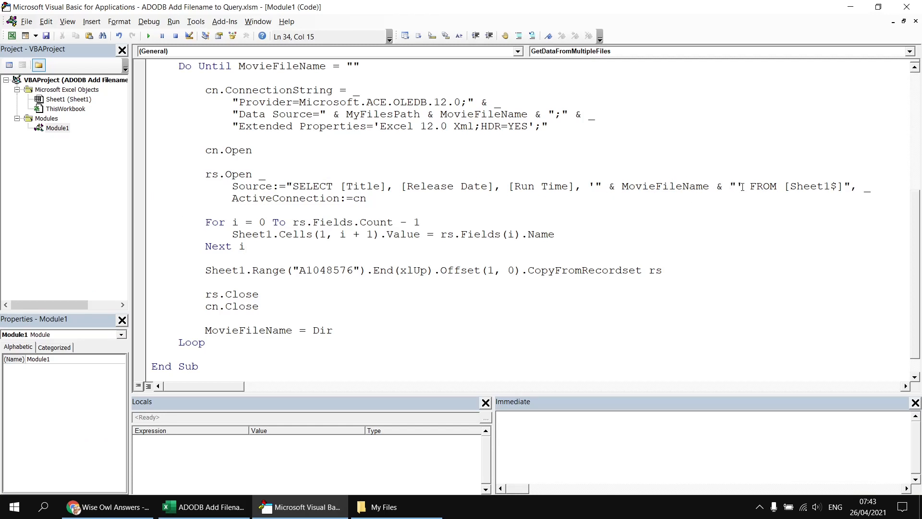
# - Alias the file name literal in the query AS [Filename]
pyautogui.click(242, 246)
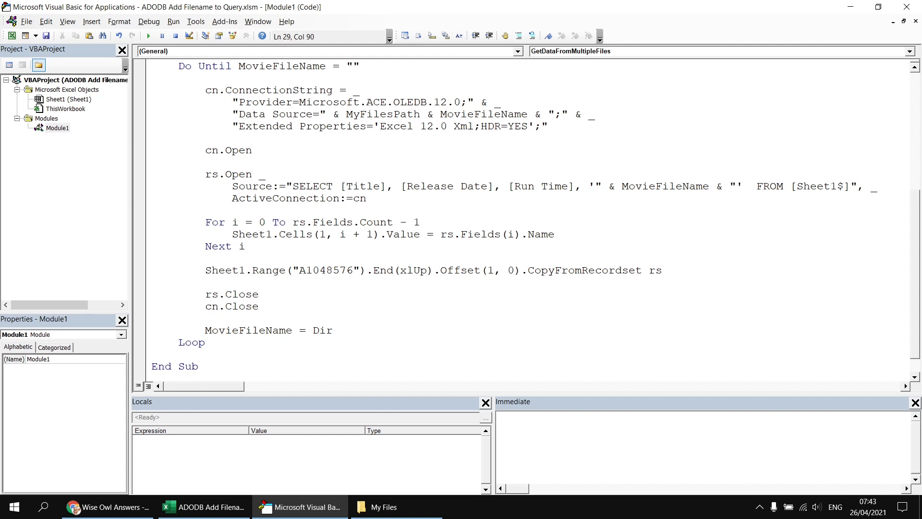
pyautogui.write('AS')
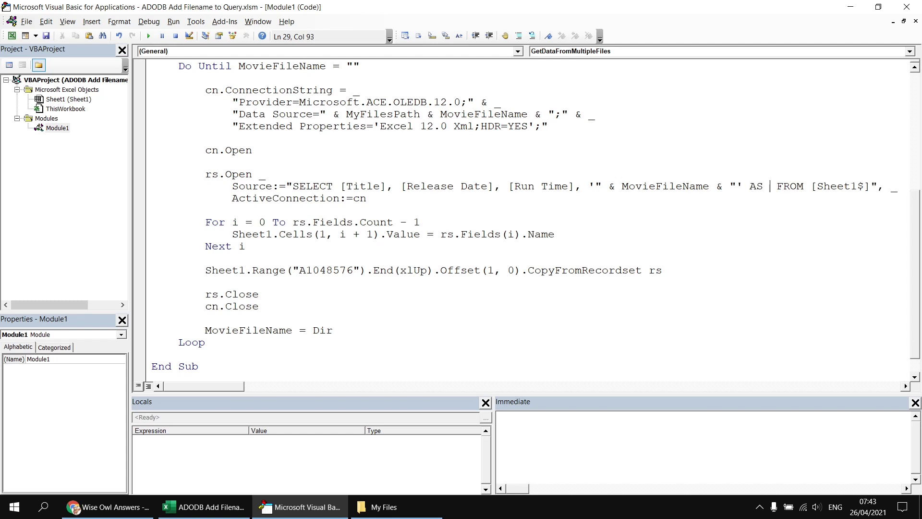
pyautogui.write('[File')
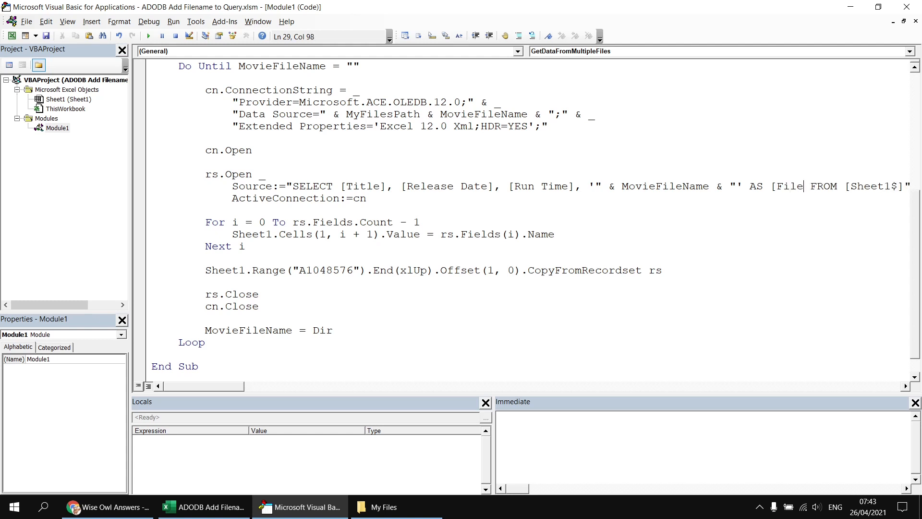
pyautogui.write('name')
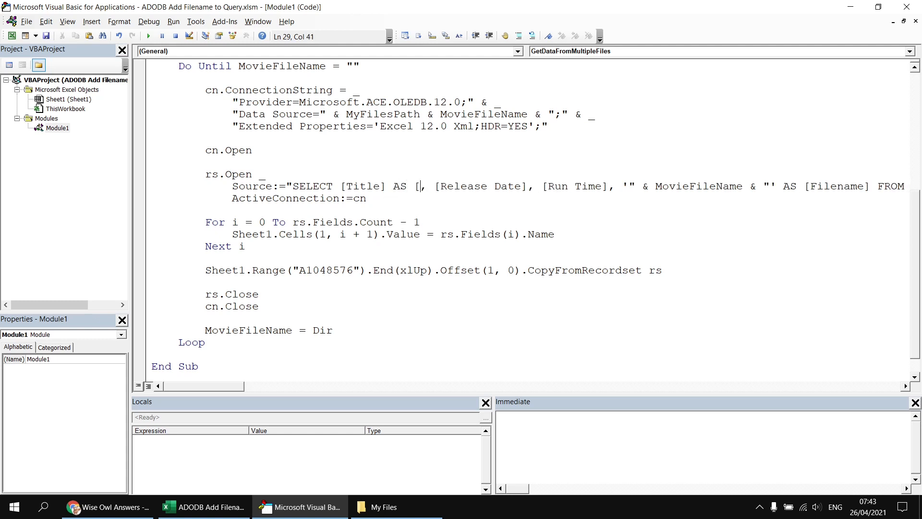
# - Alias the title column as [Film Name], rerun the macro and view the workbook
pyautogui.write('Film Na')
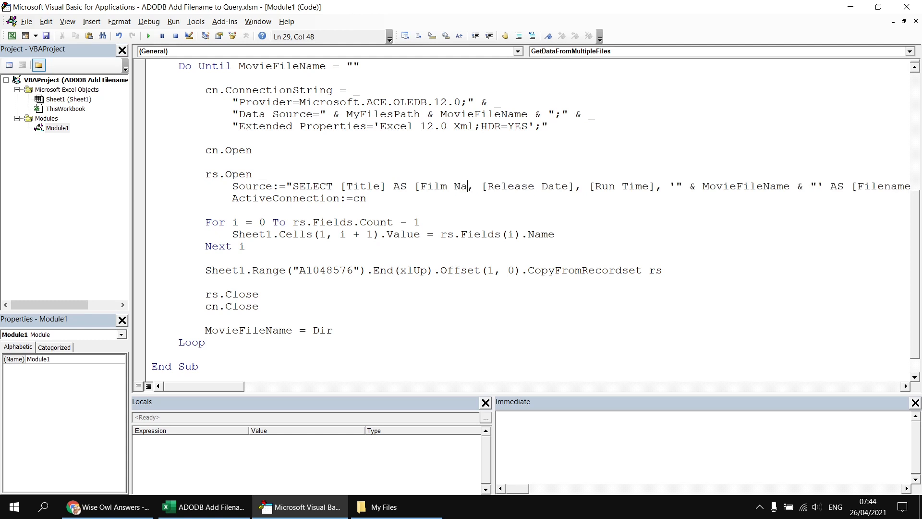
pyautogui.write('me]')
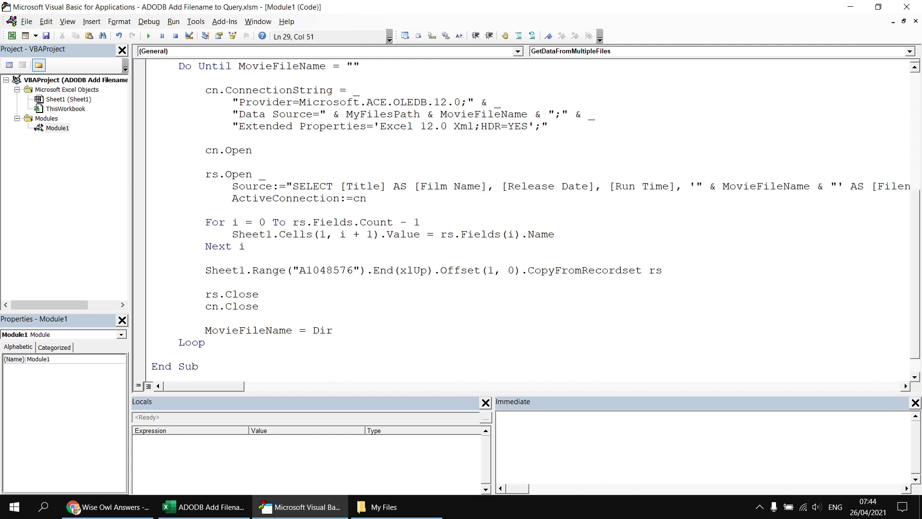
pyautogui.click(147, 35)
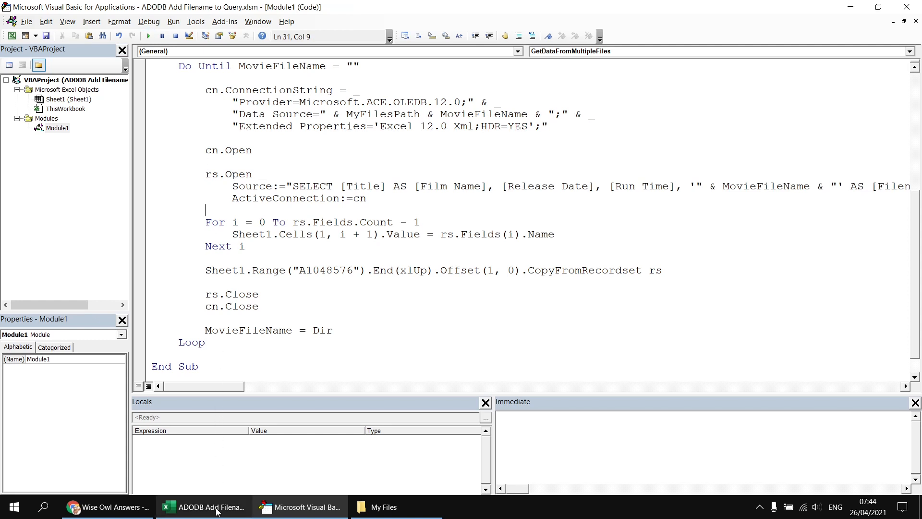
pyautogui.click(204, 506)
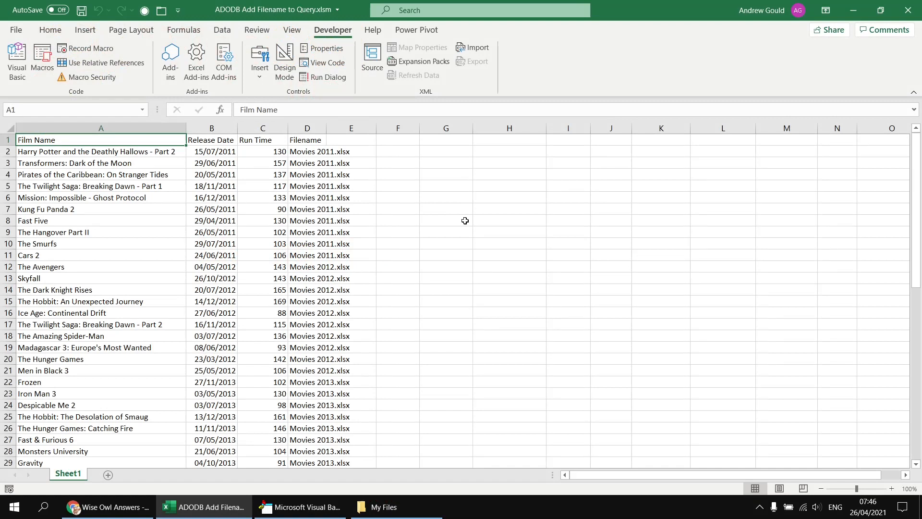
pyautogui.moveTo(326, 137)
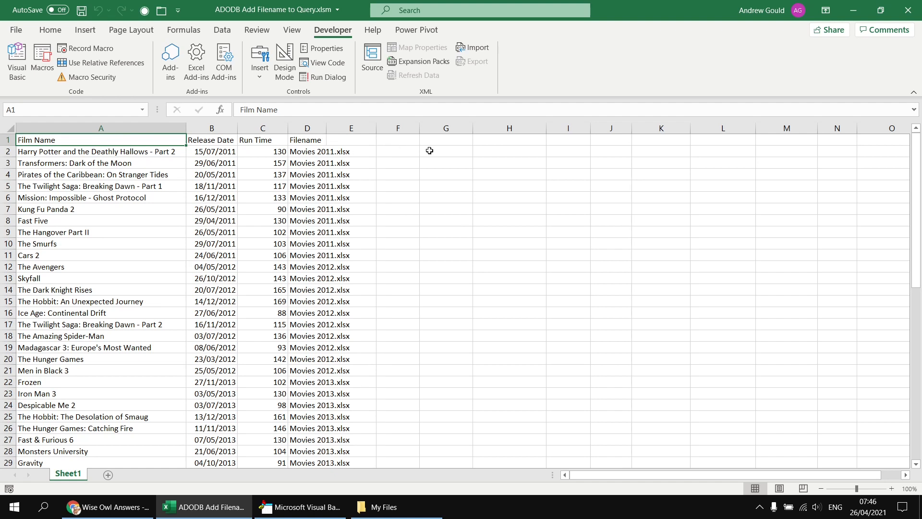
pyautogui.moveTo(299, 506)
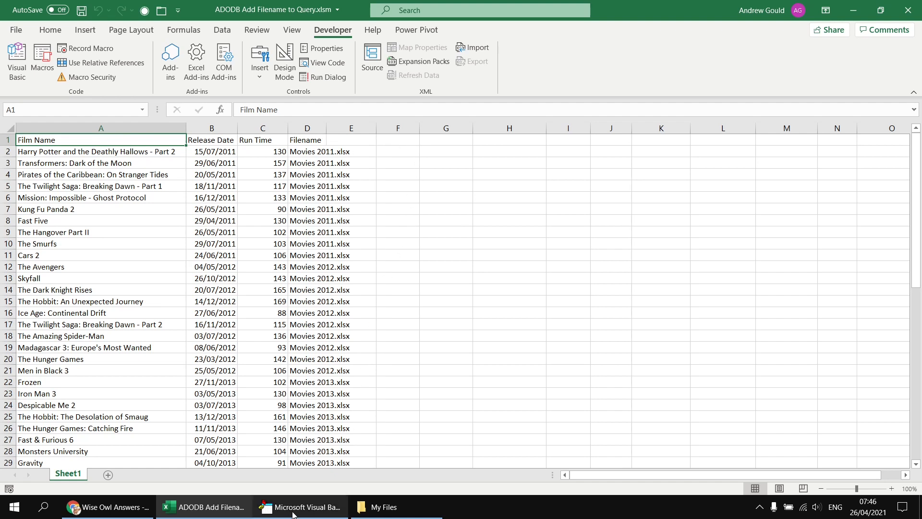
# - Go back to Module1's code after confirming the Film Name, Release Date, Run Time, Filename headings
pyautogui.click(299, 506)
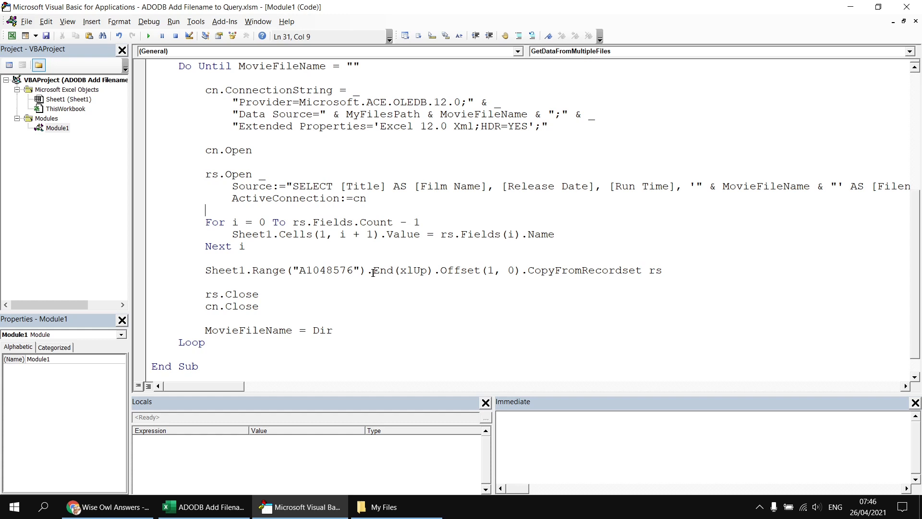
# - Add Dim IsFirstFile As Boolean and set IsFirstFile = True above the Do Until loop
pyautogui.scroll(3)
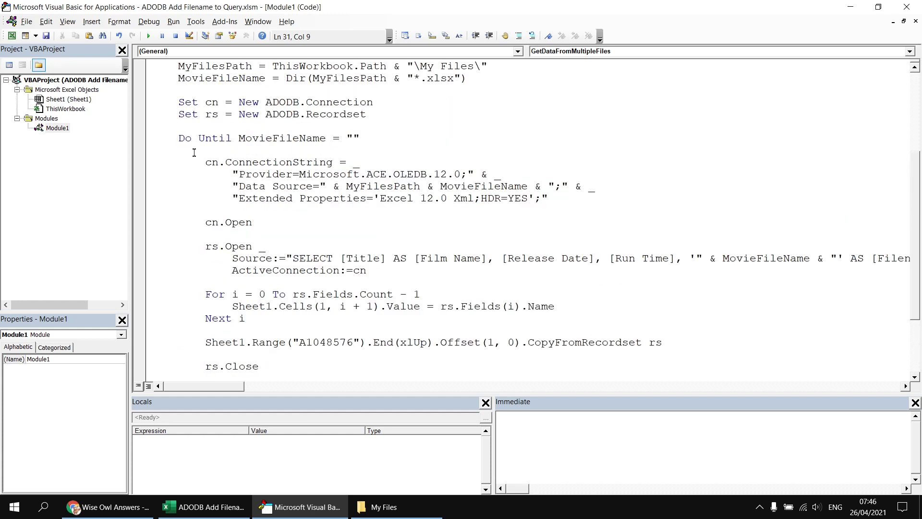
pyautogui.moveTo(331, 222)
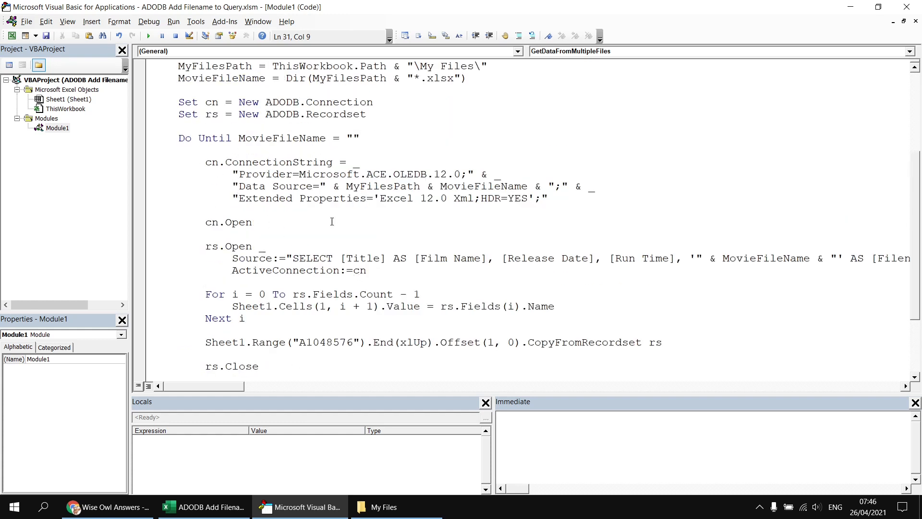
pyautogui.scroll(3)
pyautogui.write('d')
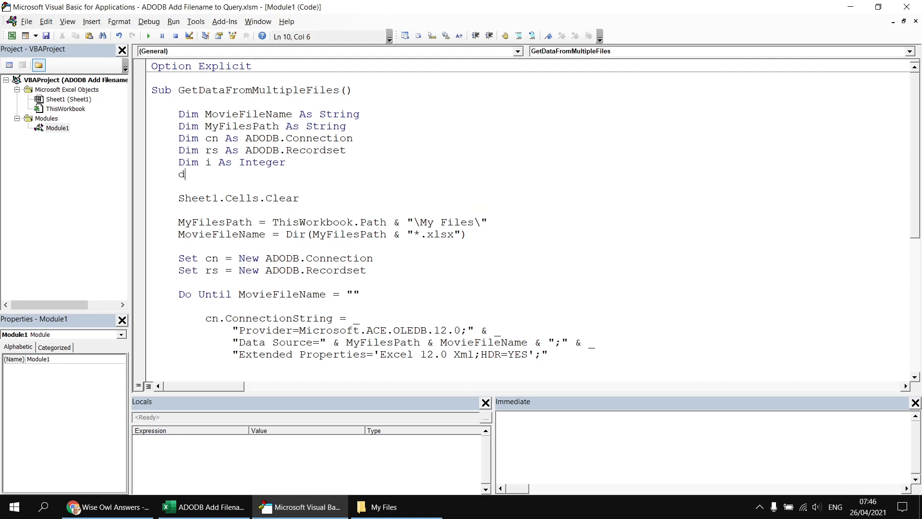
pyautogui.write('im IsFirstFile as')
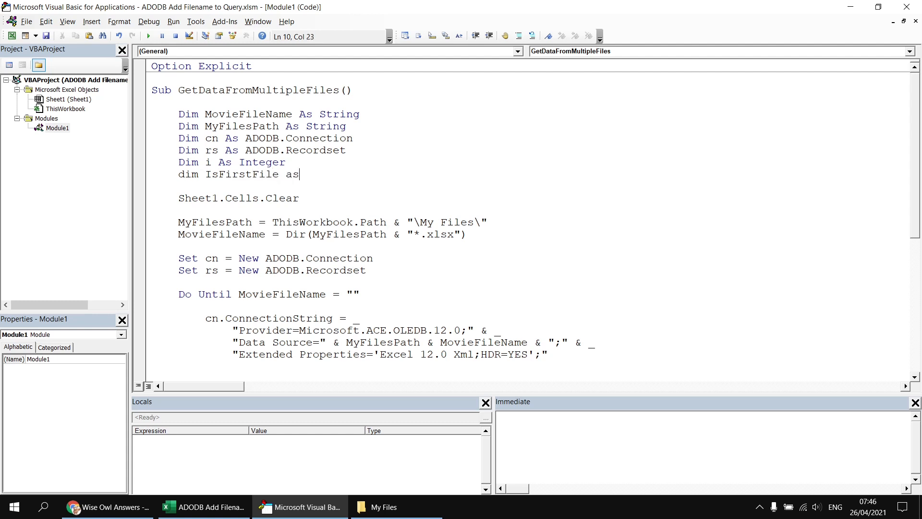
pyautogui.write('bool')
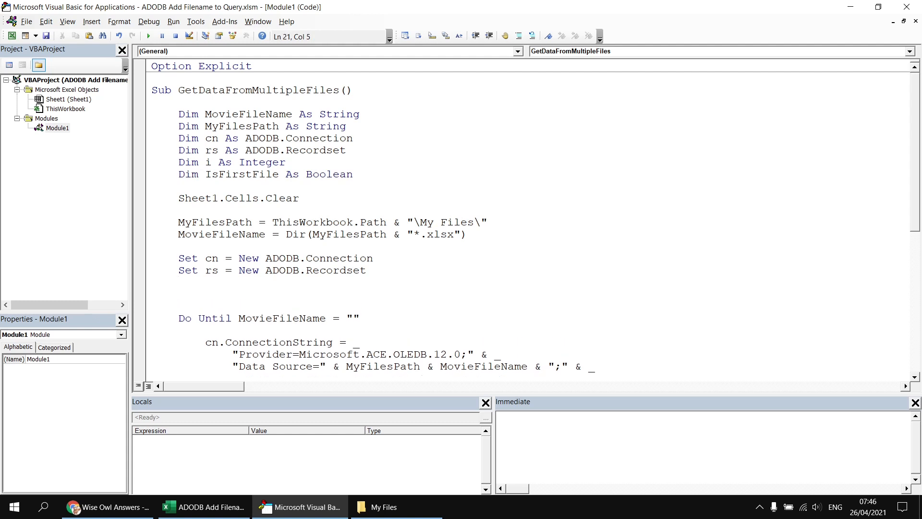
pyautogui.write('isf')
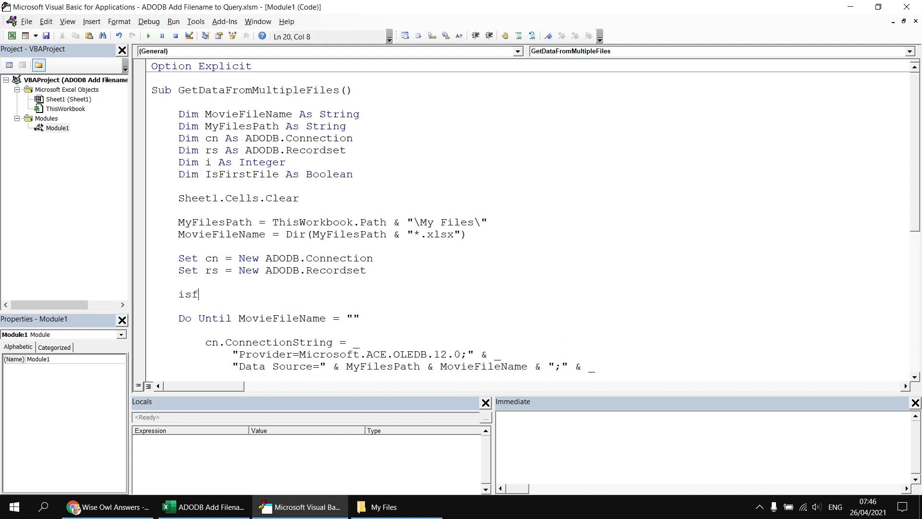
pyautogui.write('IsFirstFile = True')
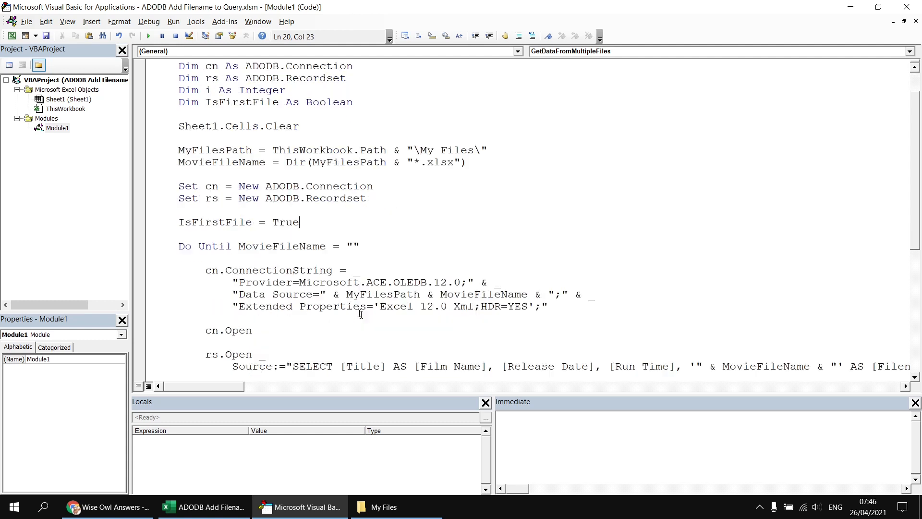
# - Wrap the header loop in If IsFirstFile Then … End If, setting IsFirstFile = False inside
pyautogui.scroll(-3)
pyautogui.write('if is')
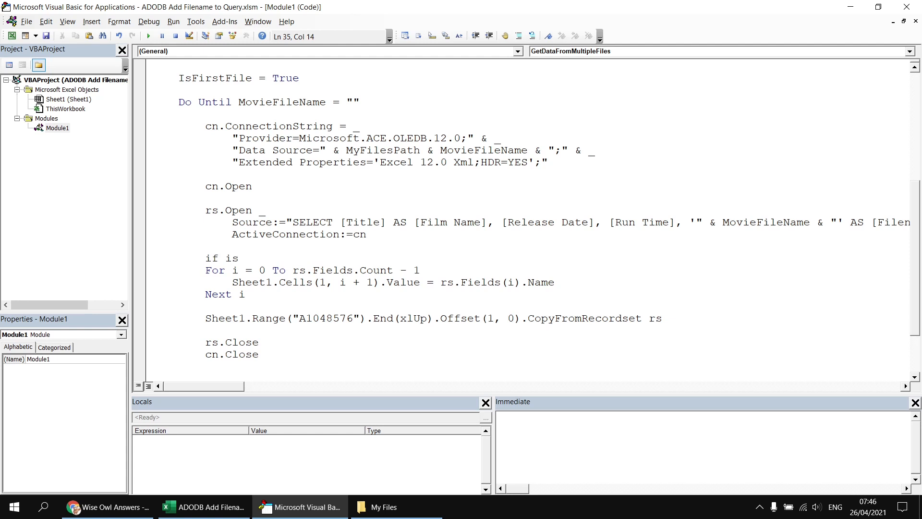
pyautogui.write('IsFirstFile')
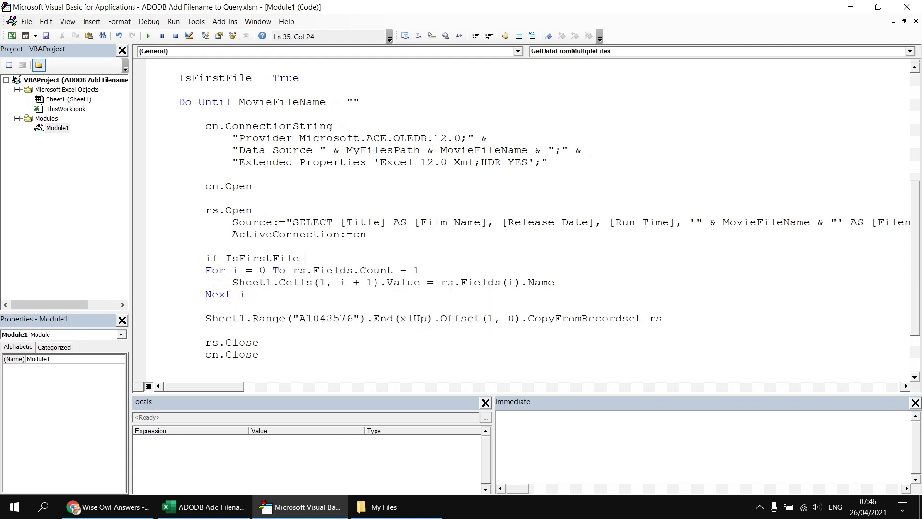
pyautogui.write('then')
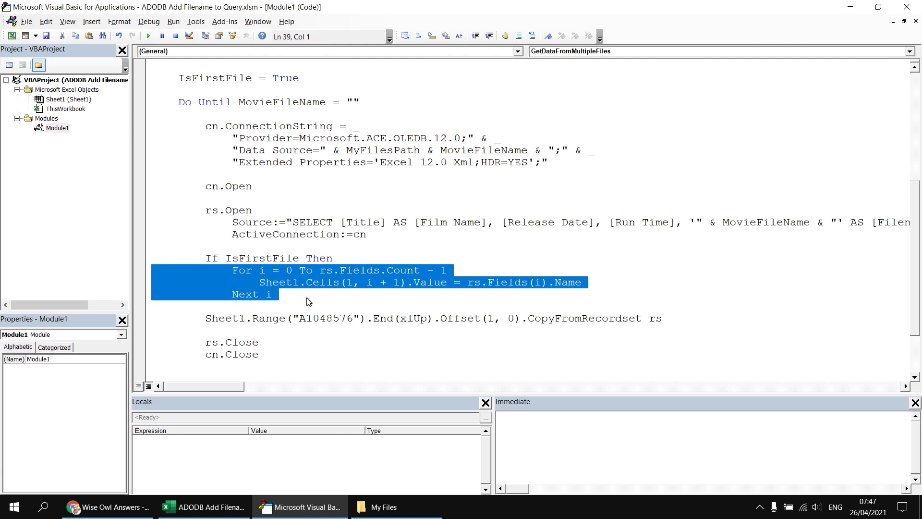
pyautogui.click(303, 297)
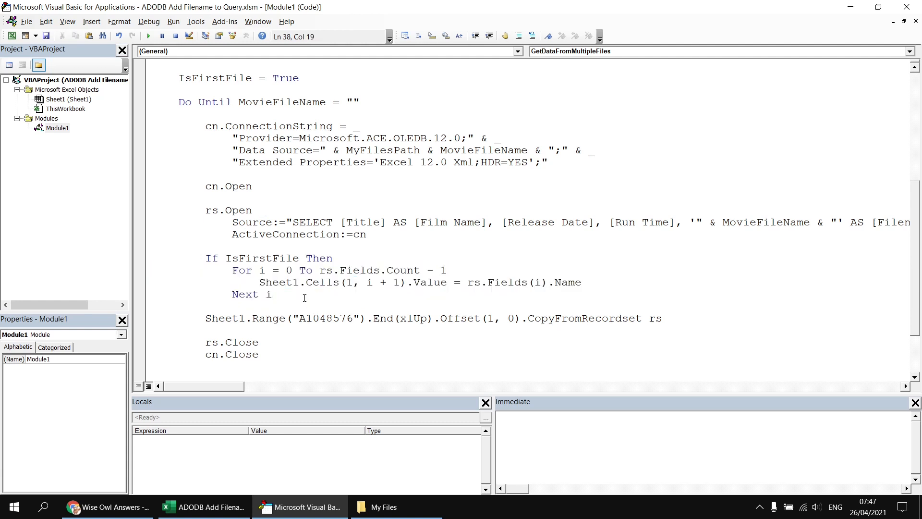
pyautogui.write('isf')
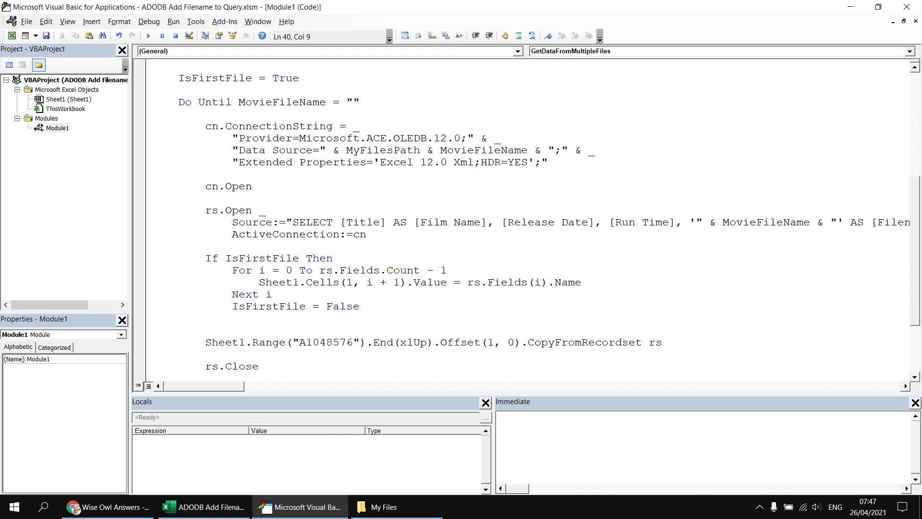
pyautogui.write('end i')
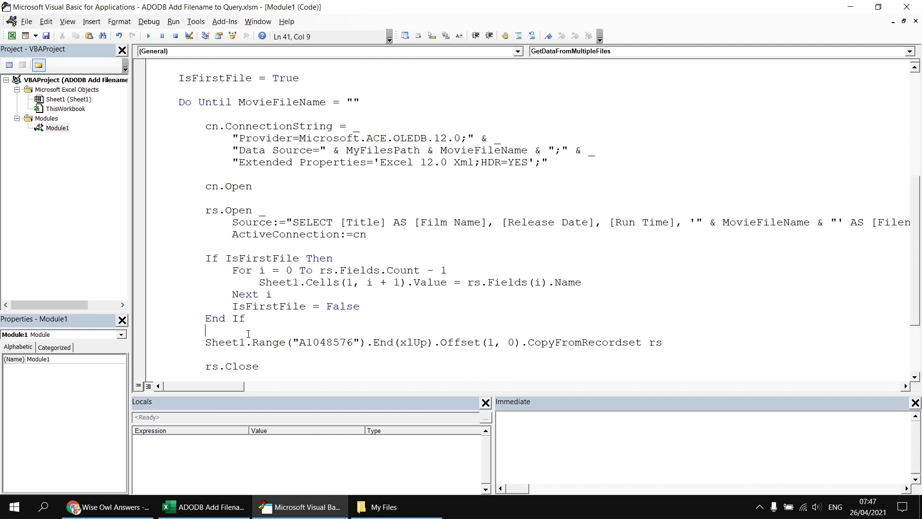
pyautogui.moveTo(262, 96)
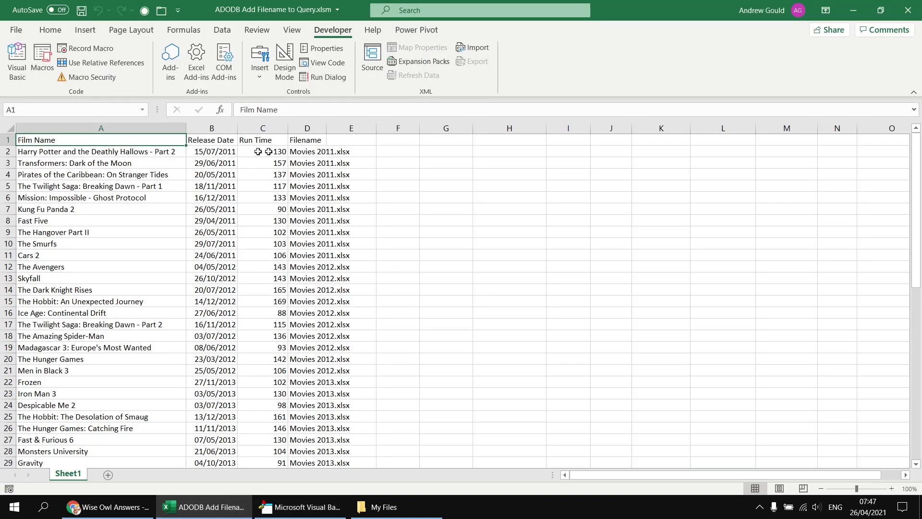
pyautogui.moveTo(403, 146)
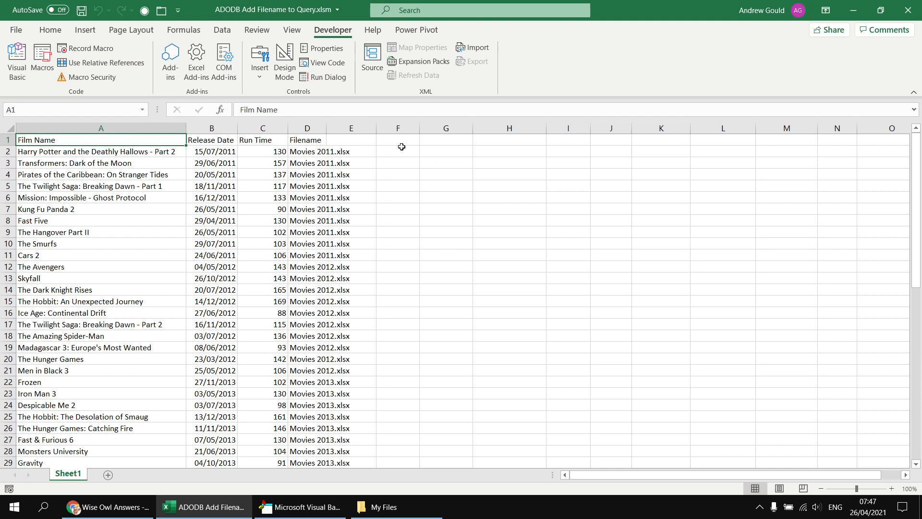
pyautogui.moveTo(443, 271)
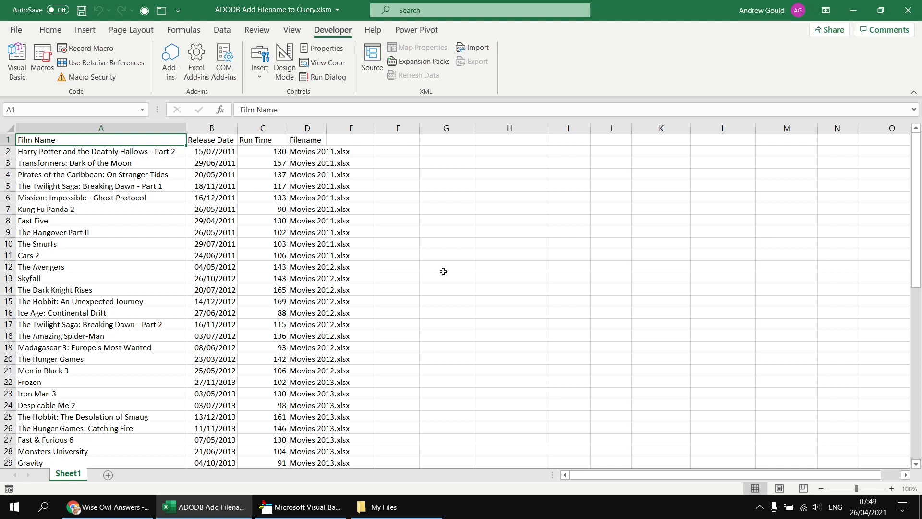
pyautogui.moveTo(440, 264)
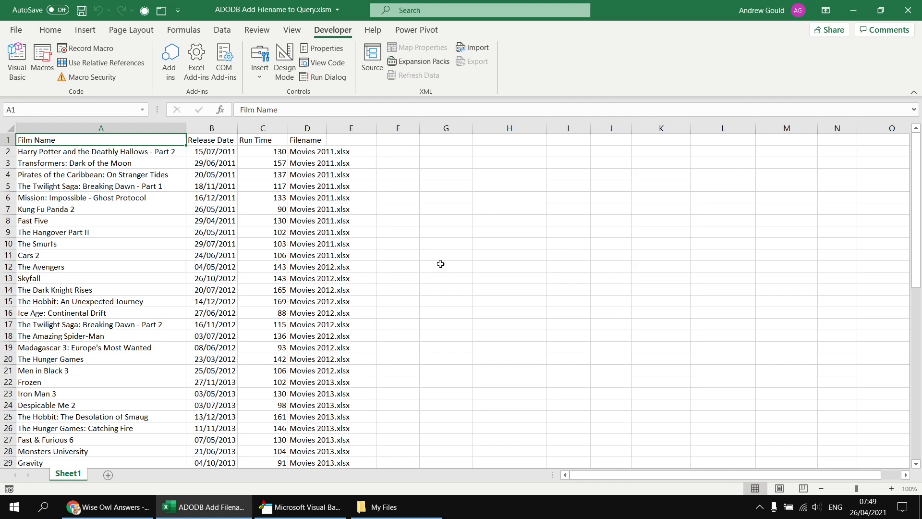
pyautogui.moveTo(429, 241)
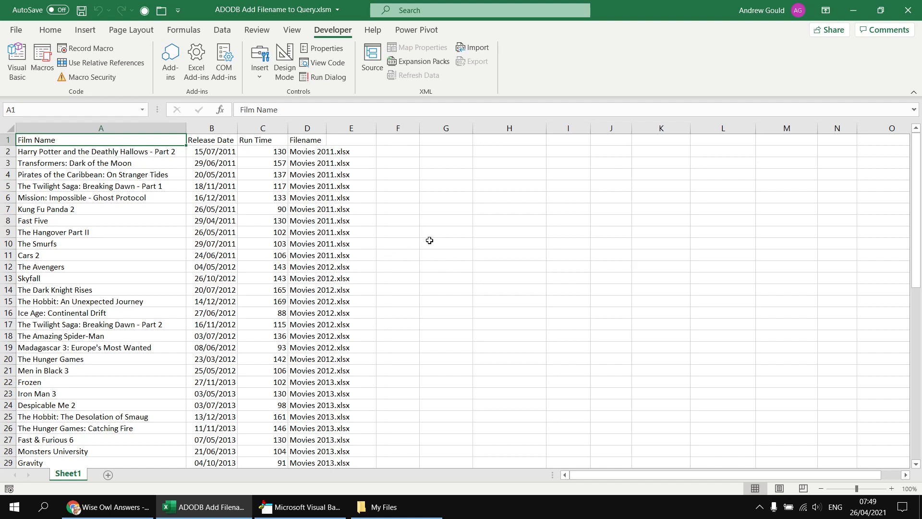
pyautogui.moveTo(294, 136)
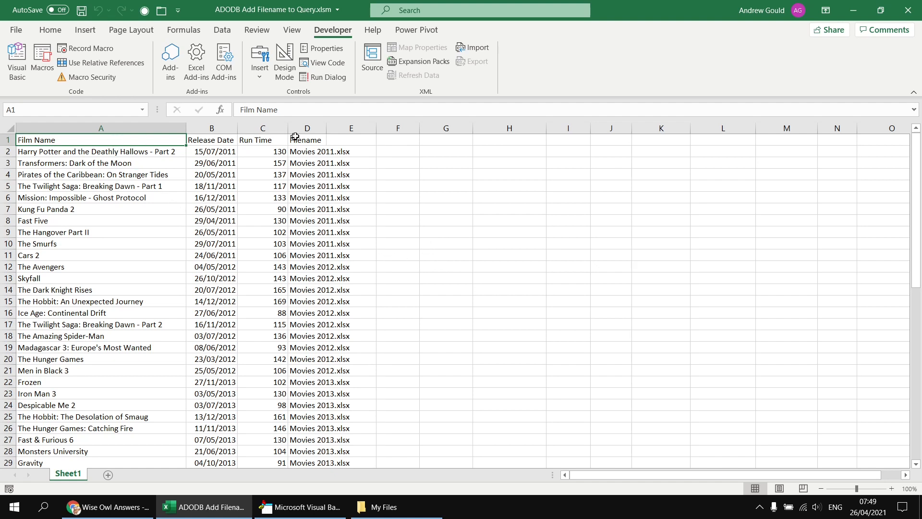
pyautogui.moveTo(451, 170)
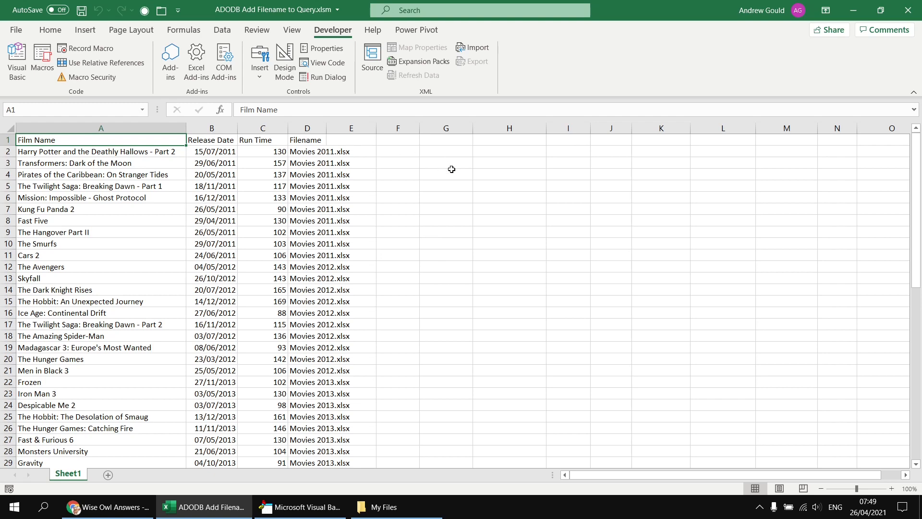